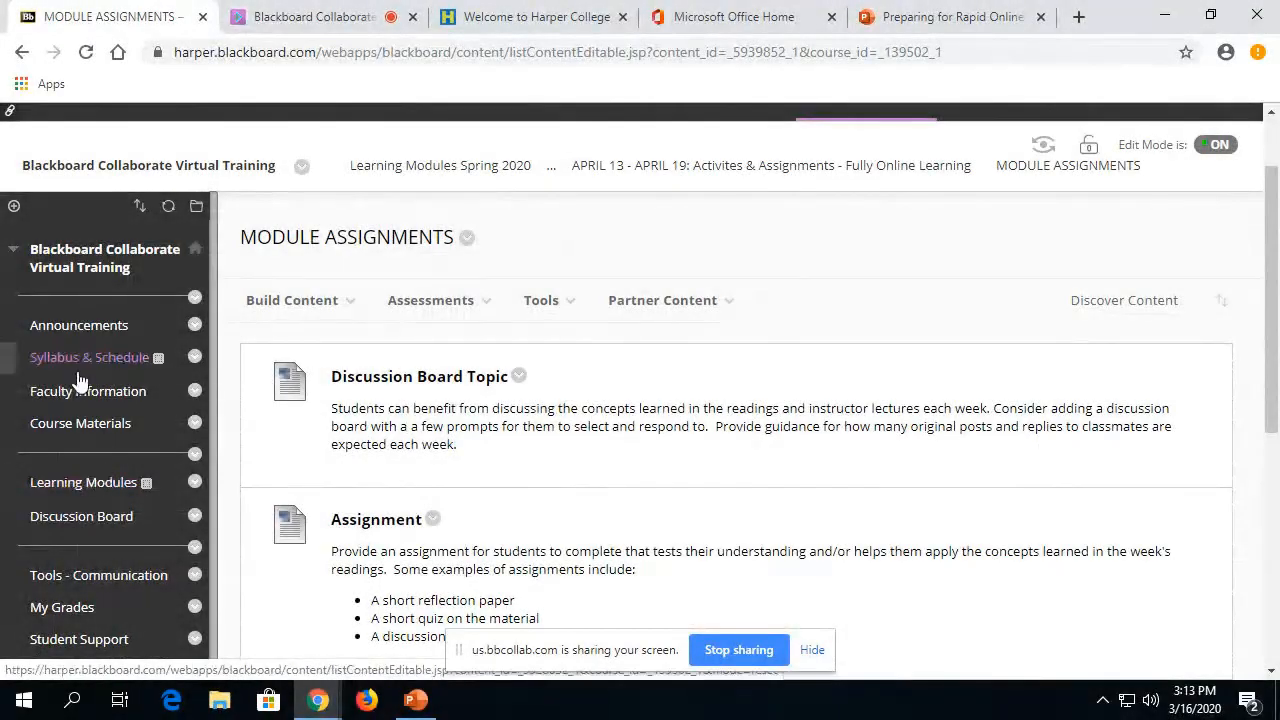
Navigate through Learning Modules Spring 2020 and Materials for Our Class to the March 16–22 folder
{"action": "scroll", "scroll_direction": "down", "scroll_amount": 3}
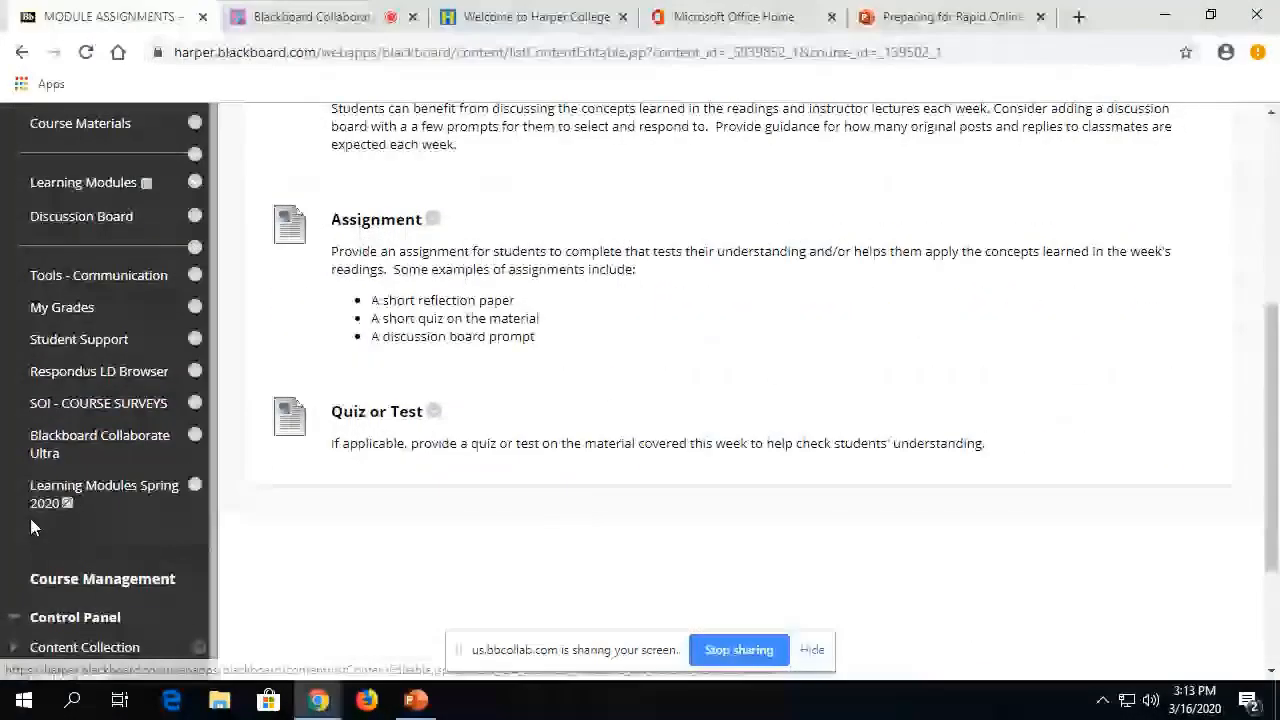
{"action": "left_click", "coordinate": [104, 493]}
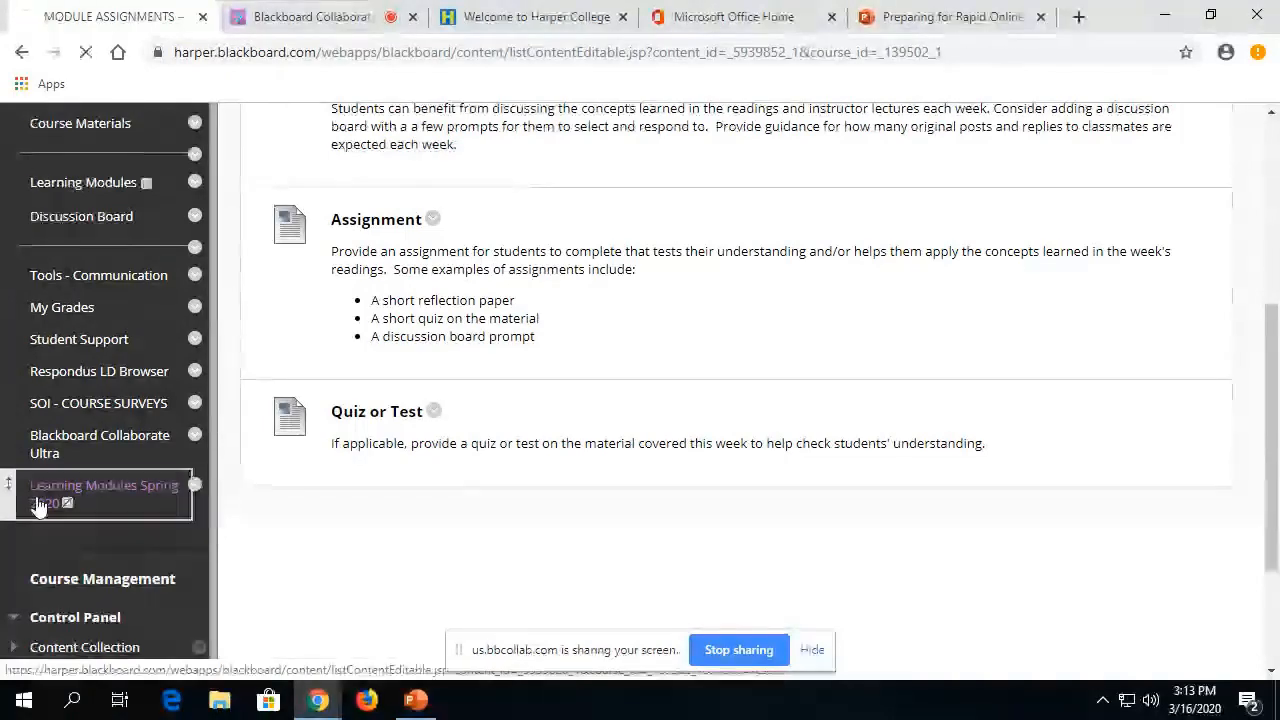
{"action": "left_click", "coordinate": [103, 494]}
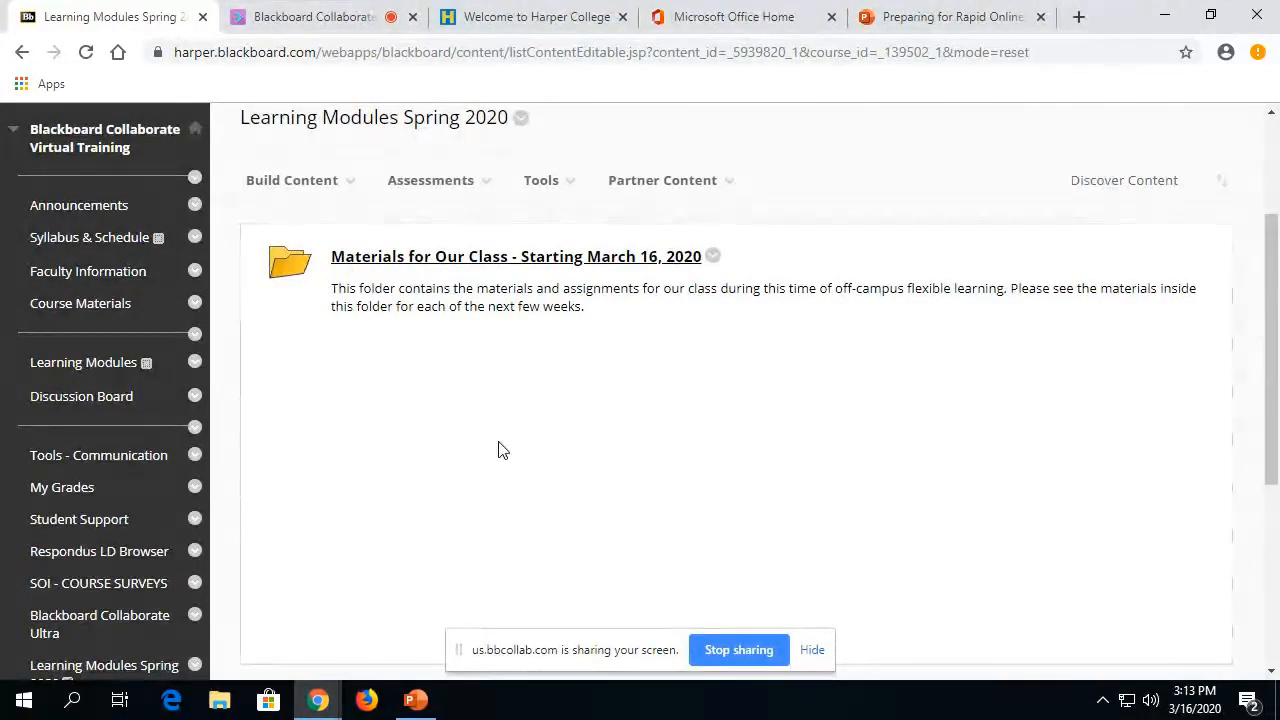
{"action": "left_click", "coordinate": [662, 180]}
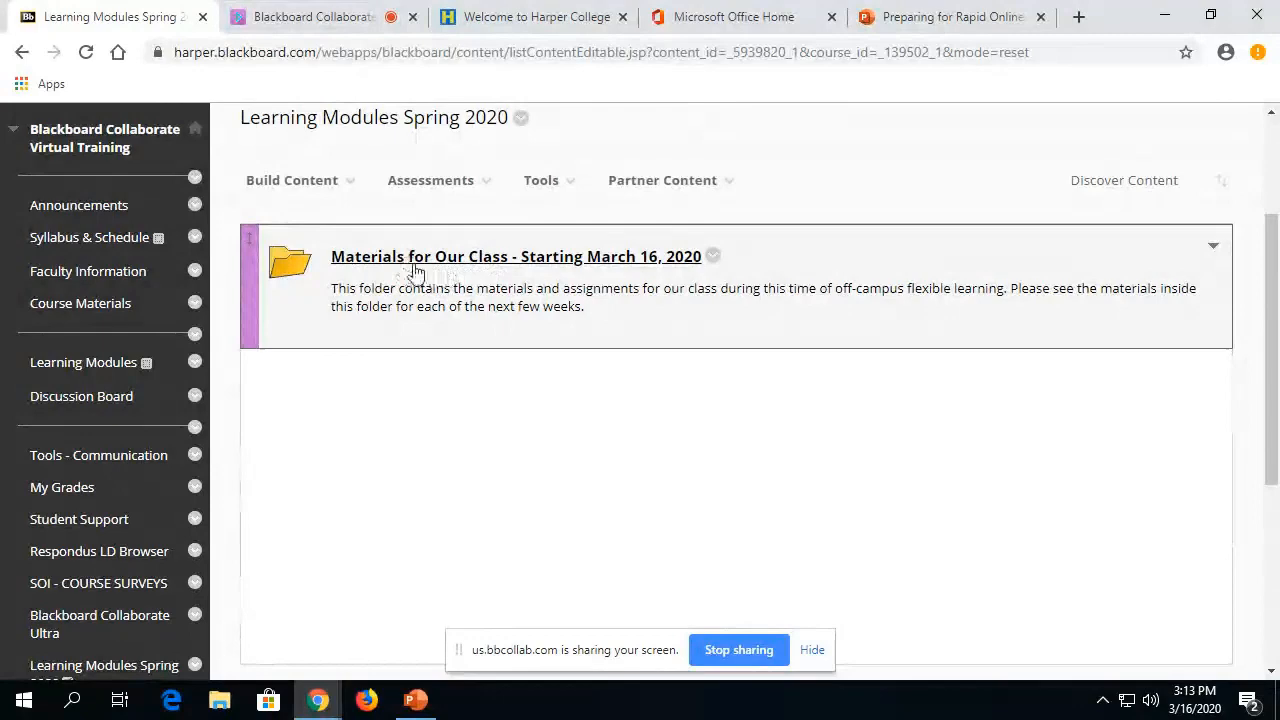
{"action": "mouse_move", "coordinate": [530, 335]}
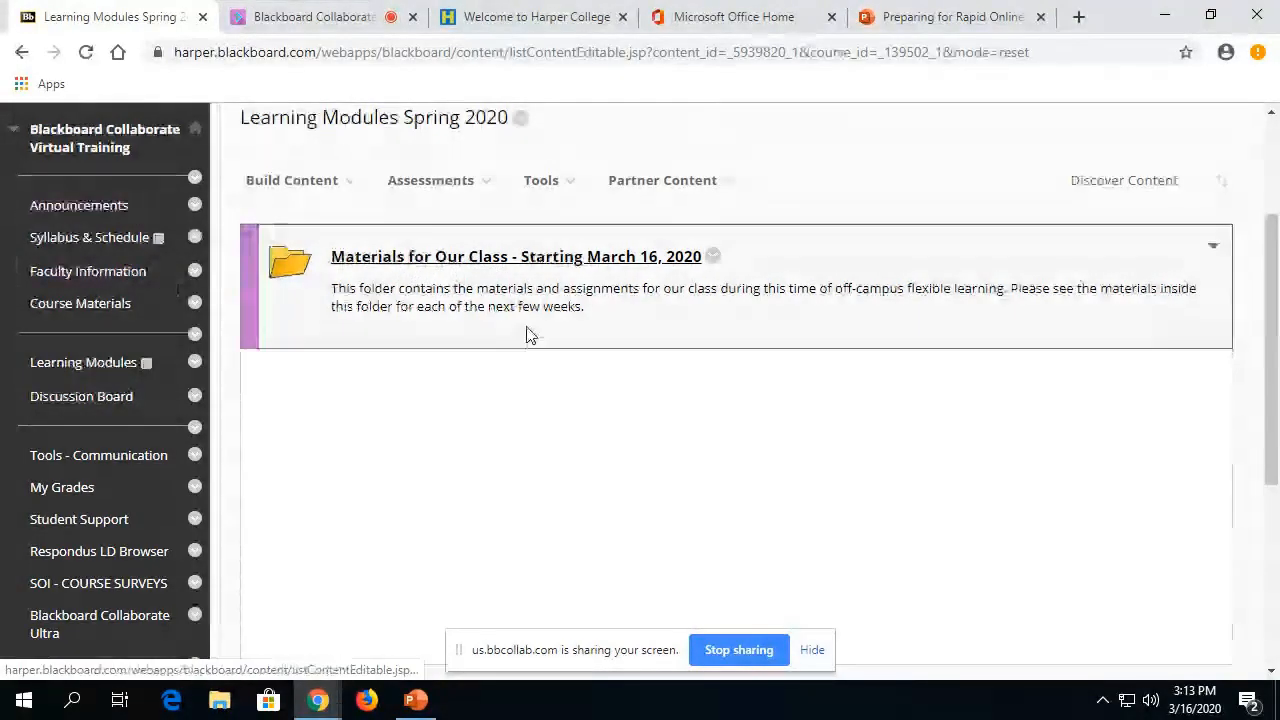
{"action": "mouse_move", "coordinate": [463, 268]}
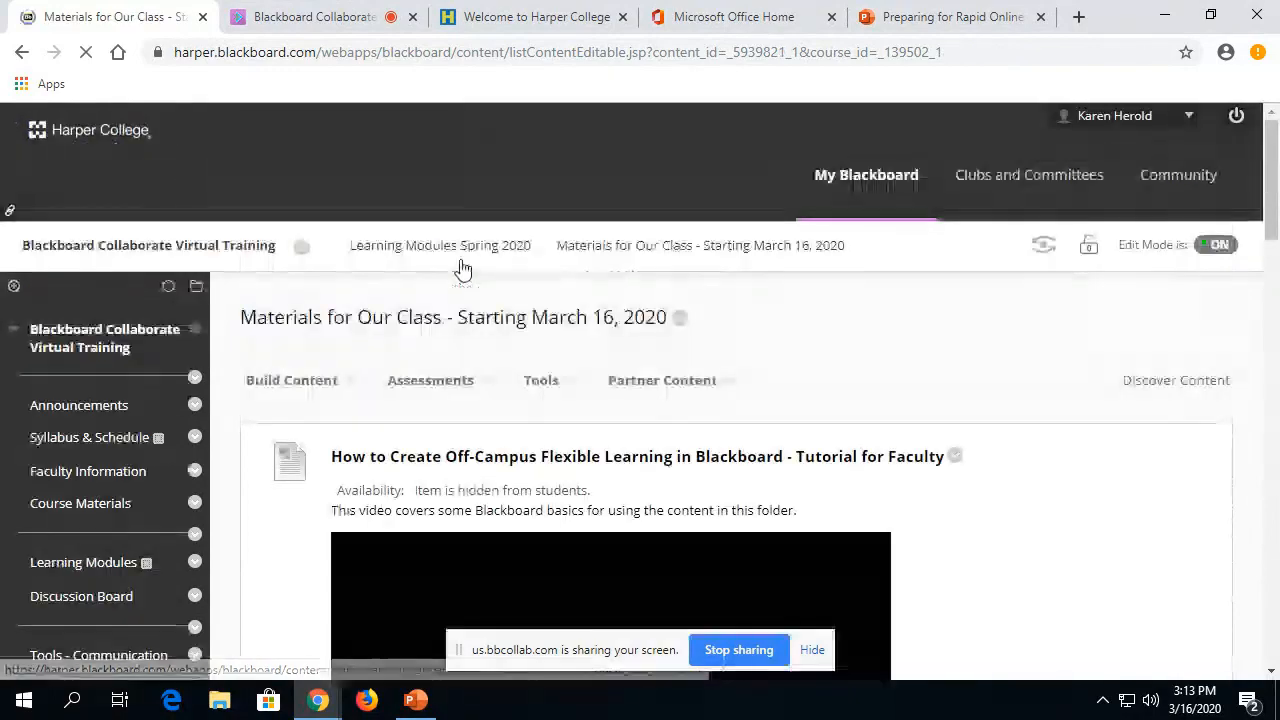
{"action": "scroll", "scroll_direction": "down", "scroll_amount": 3}
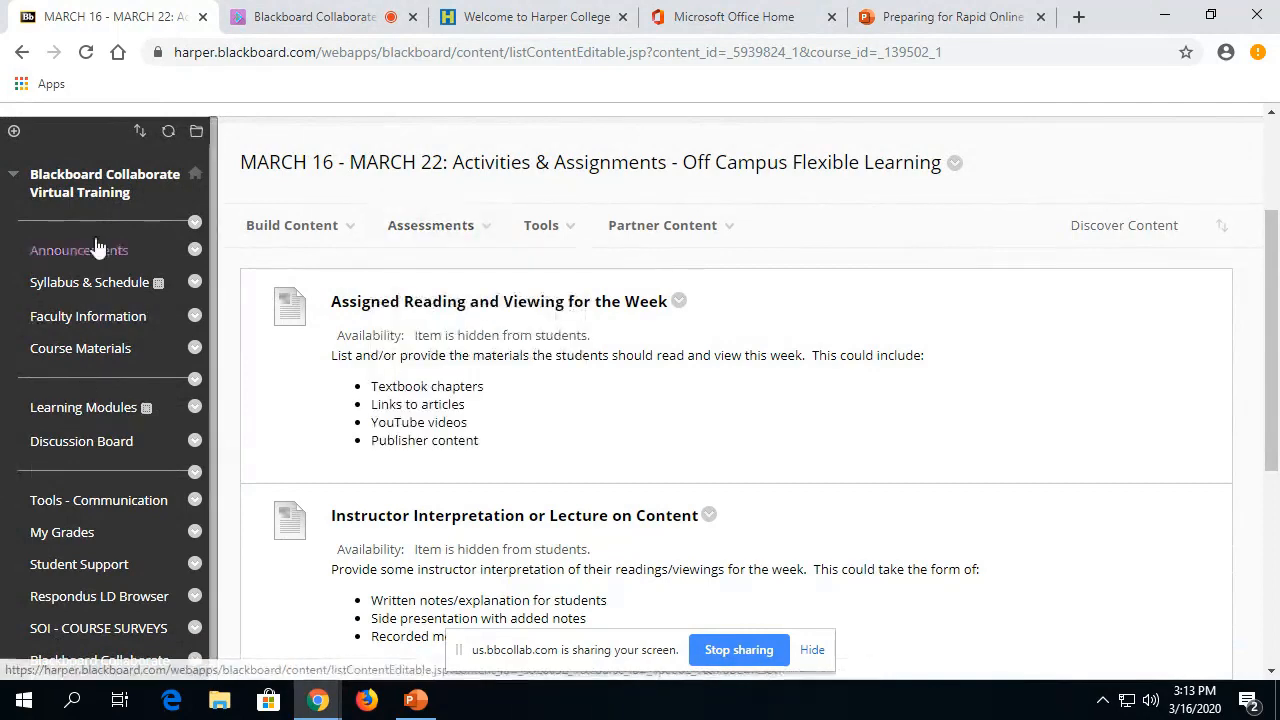
{"action": "scroll", "scroll_direction": "down", "scroll_amount": 3}
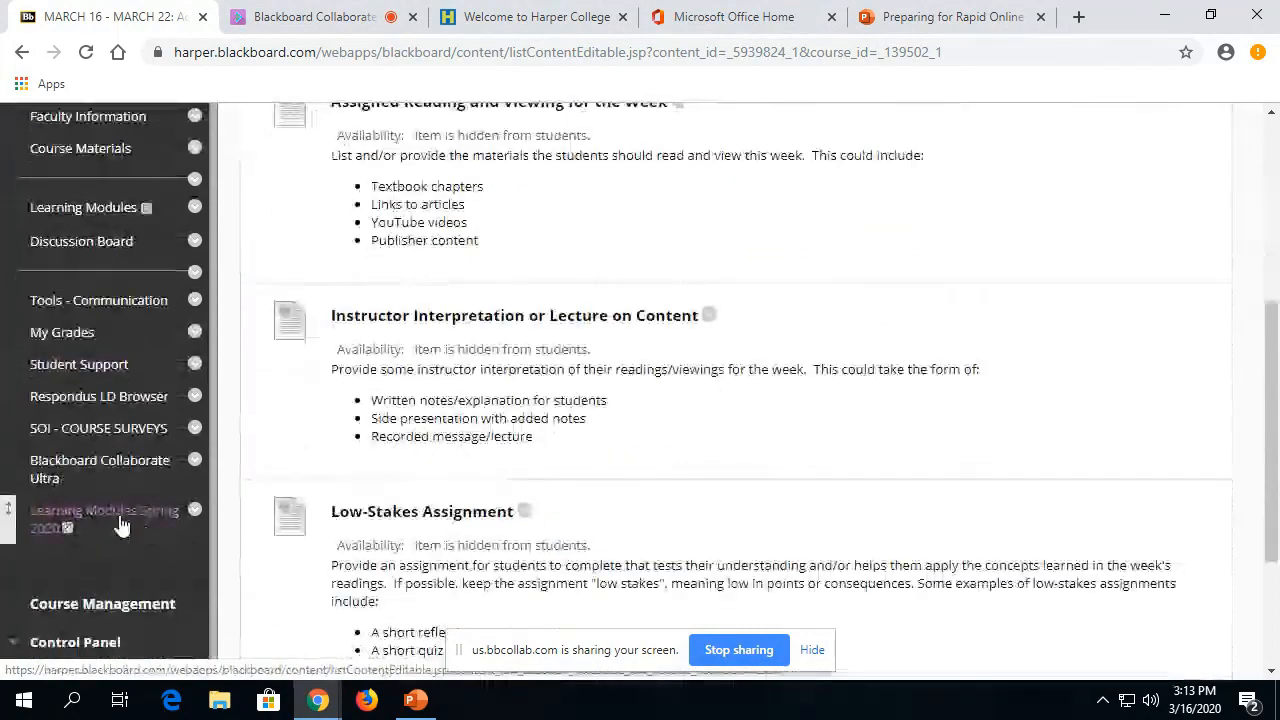
Create an Assignment named 'Reading Reflection Paper' with instructions 'Write a one-page paper...'
{"action": "left_click", "coordinate": [430, 325]}
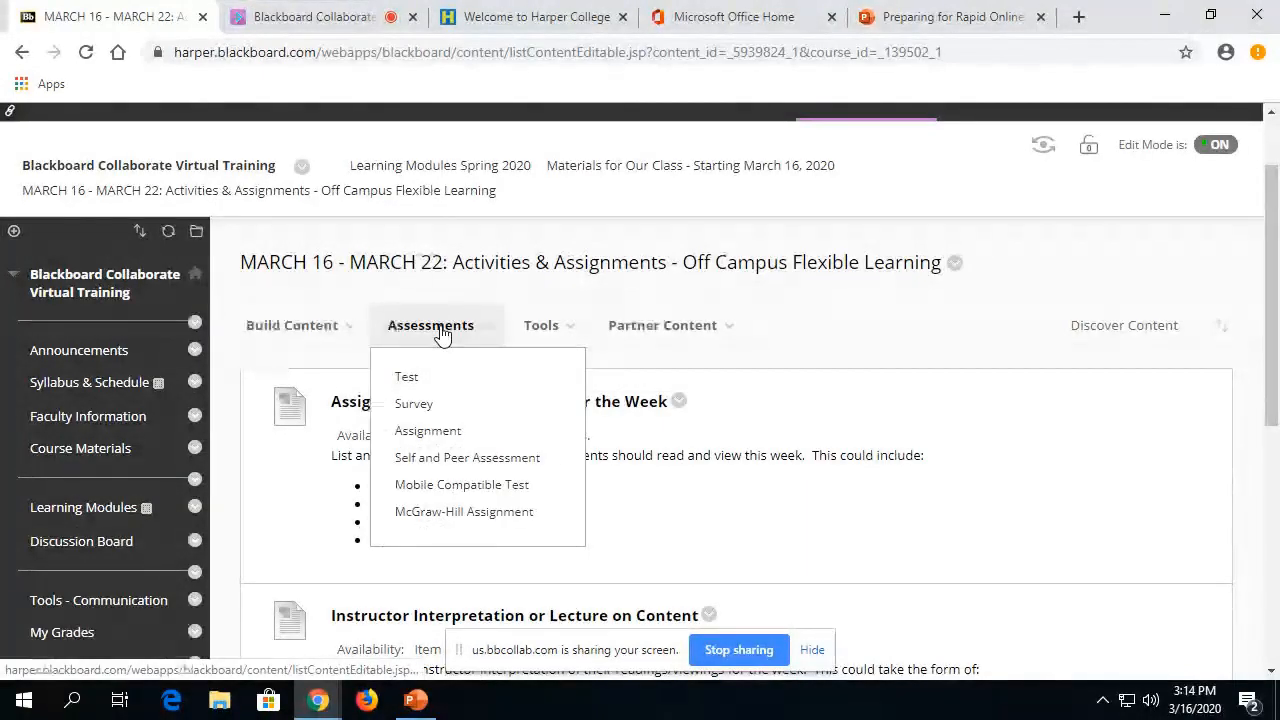
{"action": "mouse_move", "coordinate": [438, 449]}
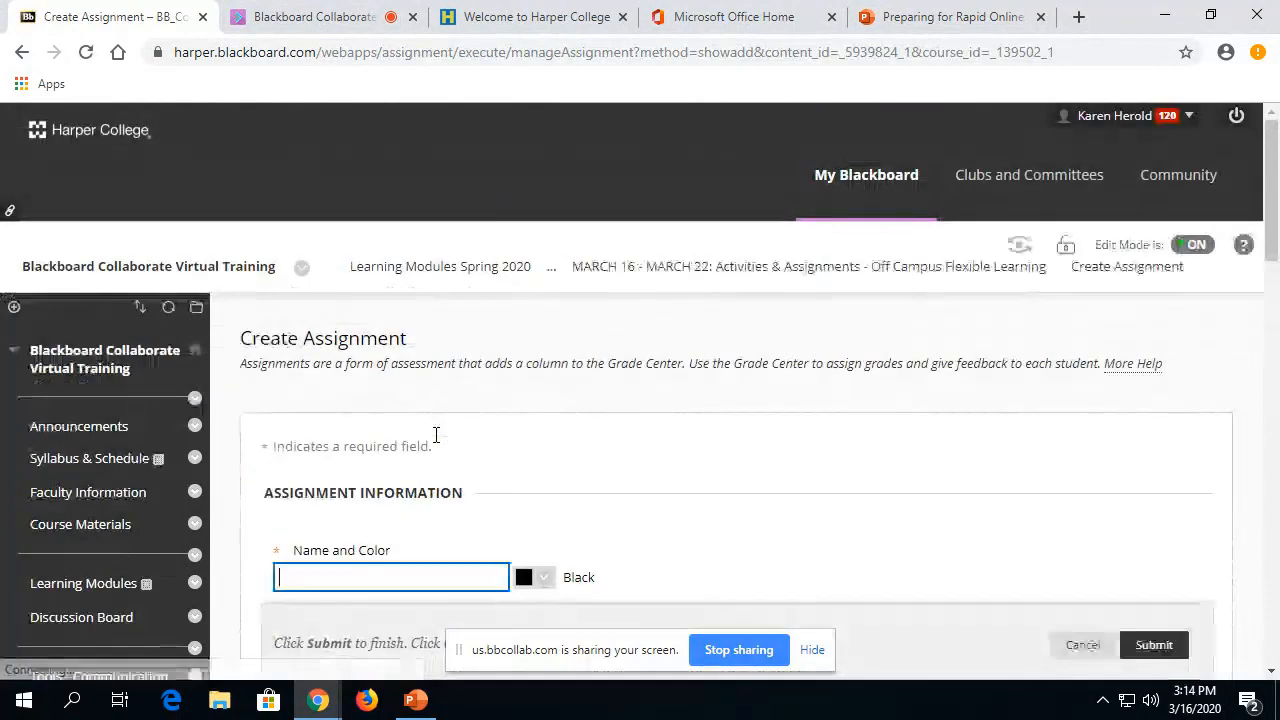
{"action": "scroll", "scroll_direction": "down", "scroll_amount": 3}
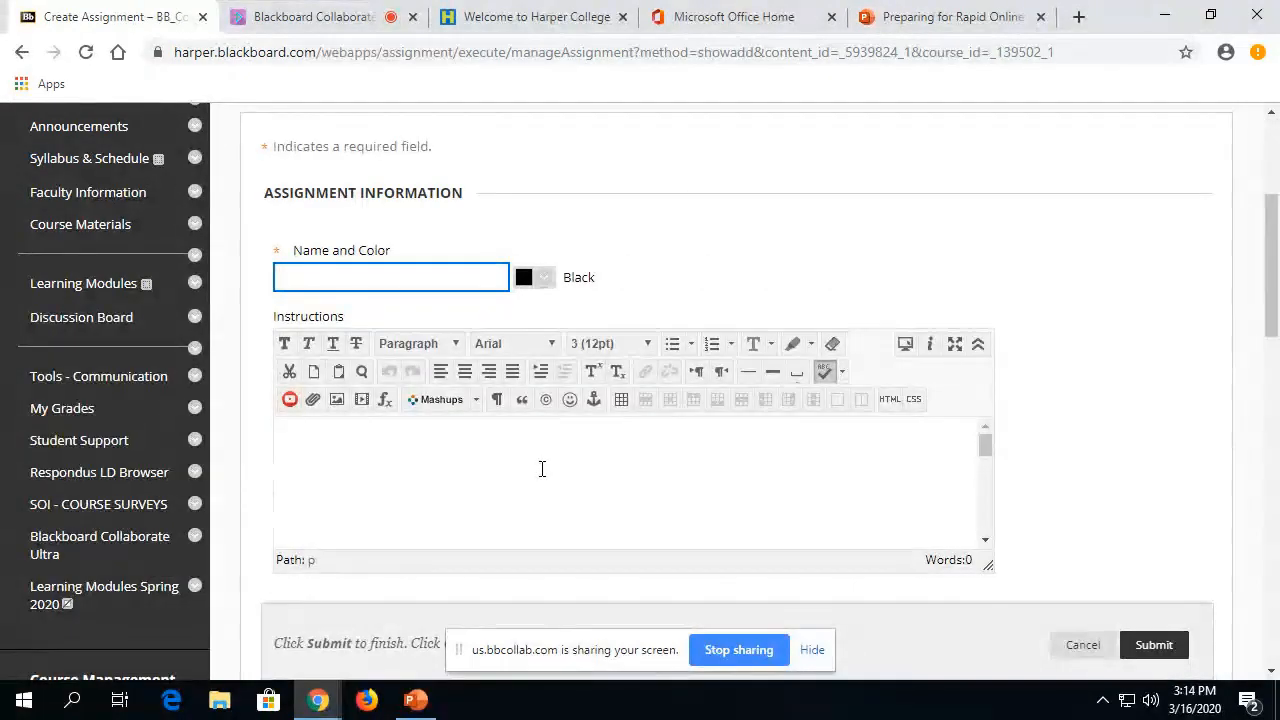
{"action": "type", "text": "RE"}
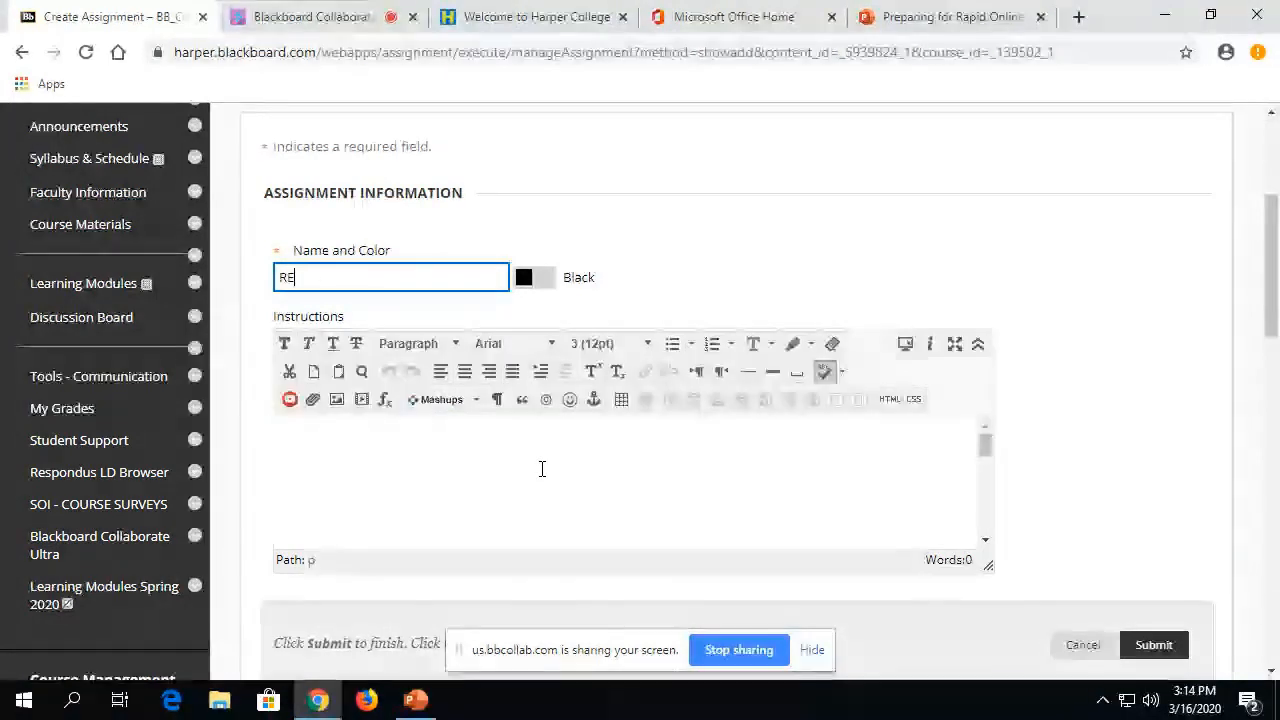
{"action": "type", "text": "Reading Reflection Paper"}
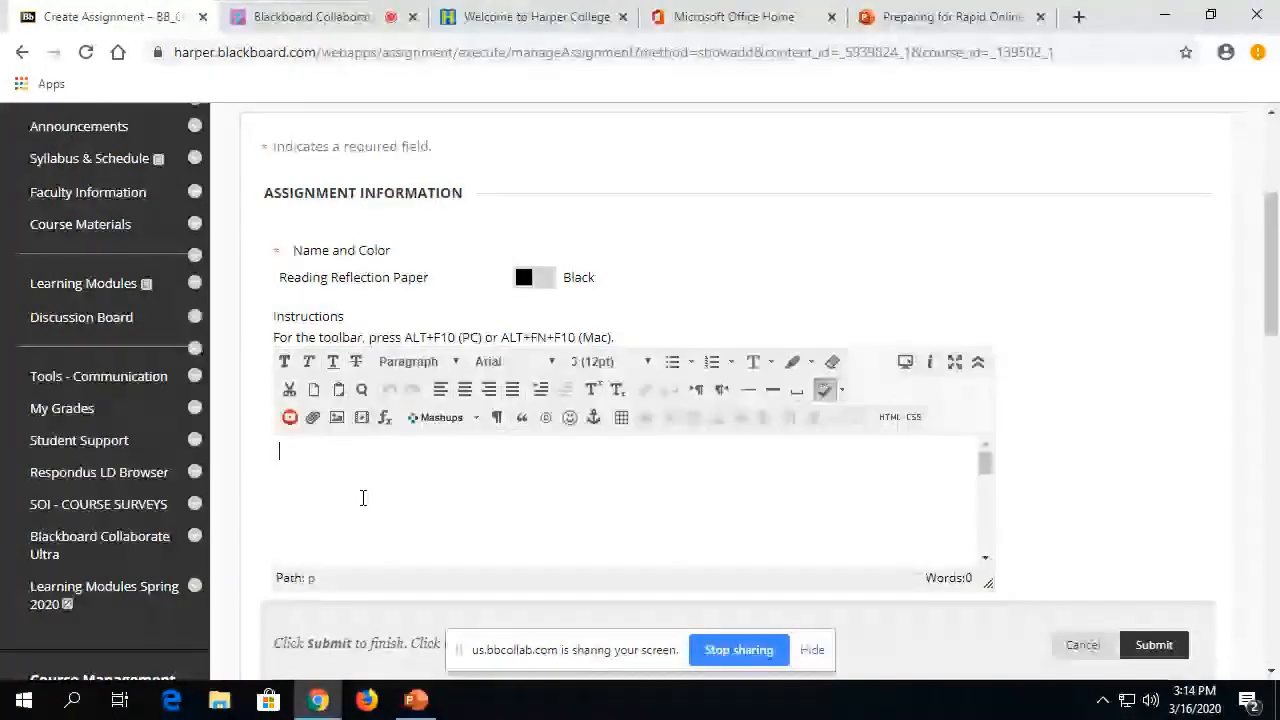
{"action": "type", "text": "Write a one-page paper..."}
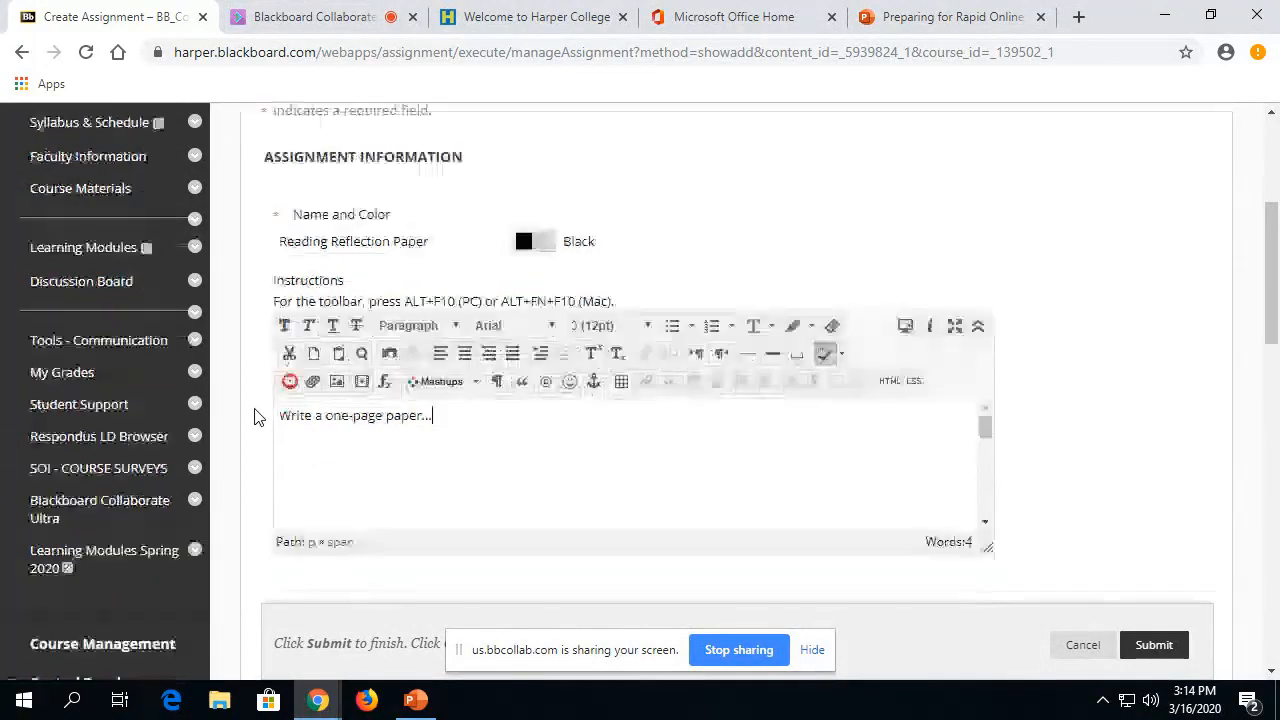
{"action": "scroll", "scroll_direction": "down", "scroll_amount": 3}
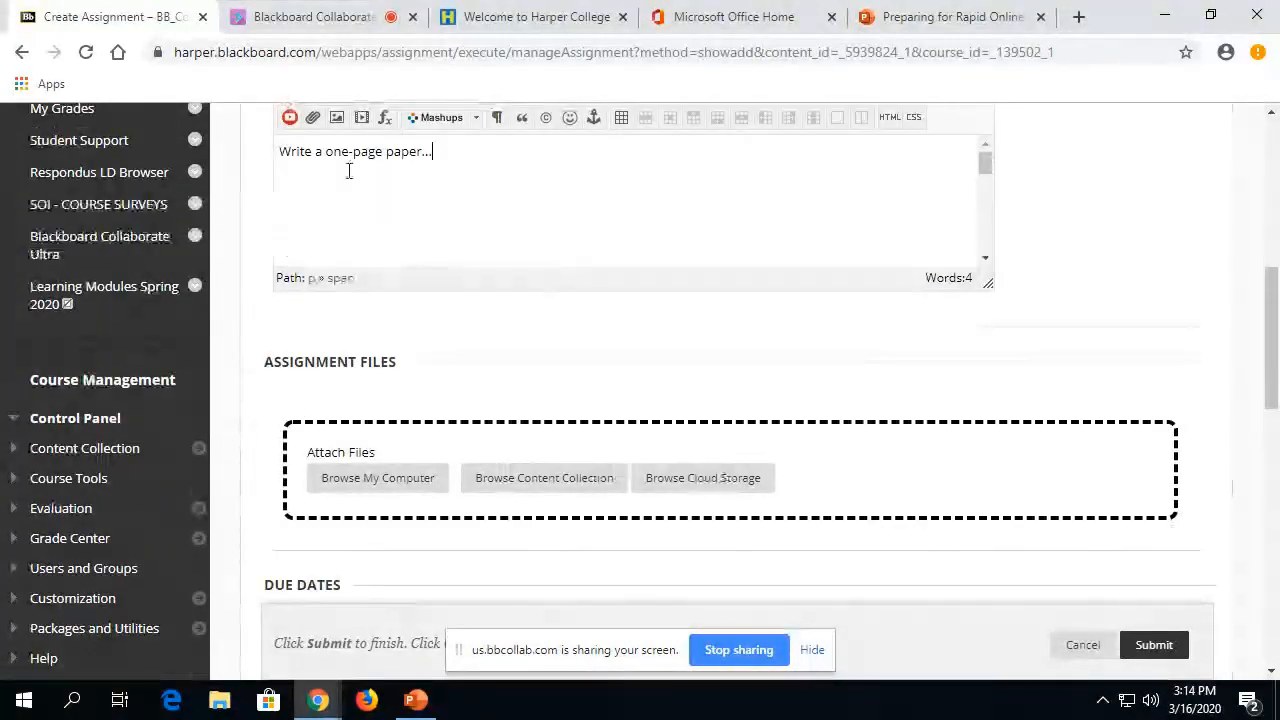
{"action": "mouse_move", "coordinate": [367, 485]}
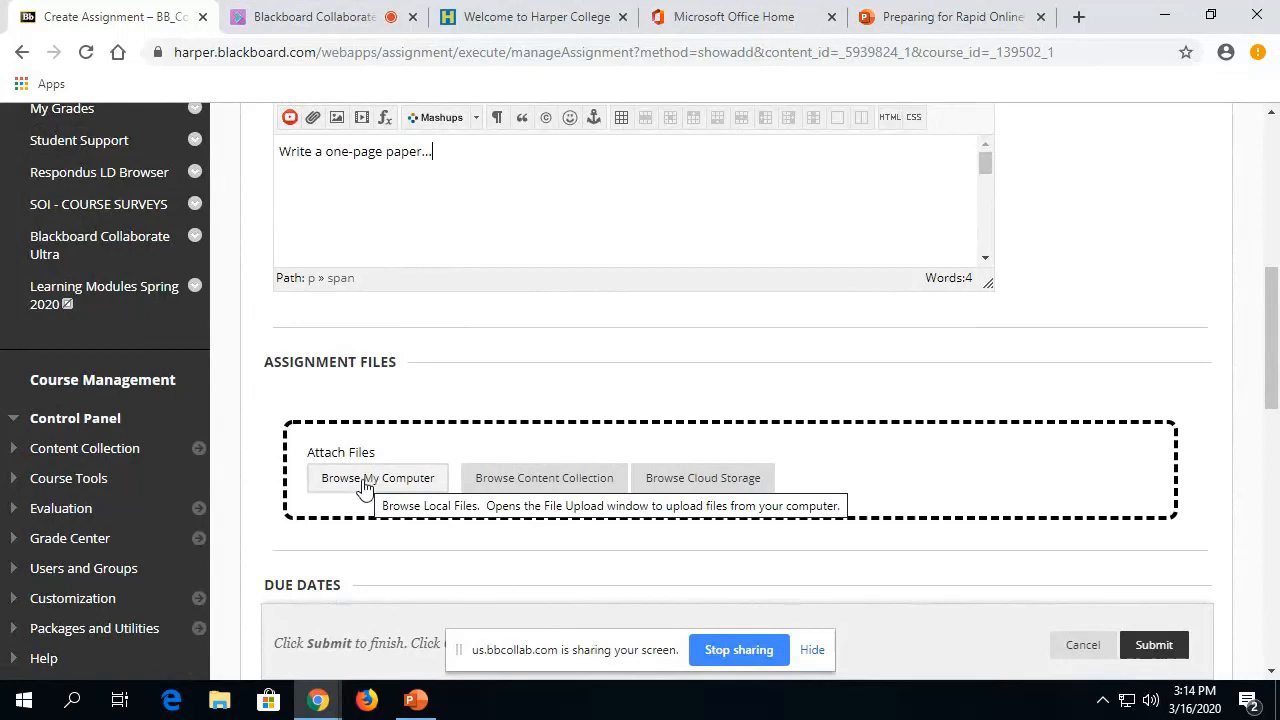
{"action": "mouse_move", "coordinate": [343, 495]}
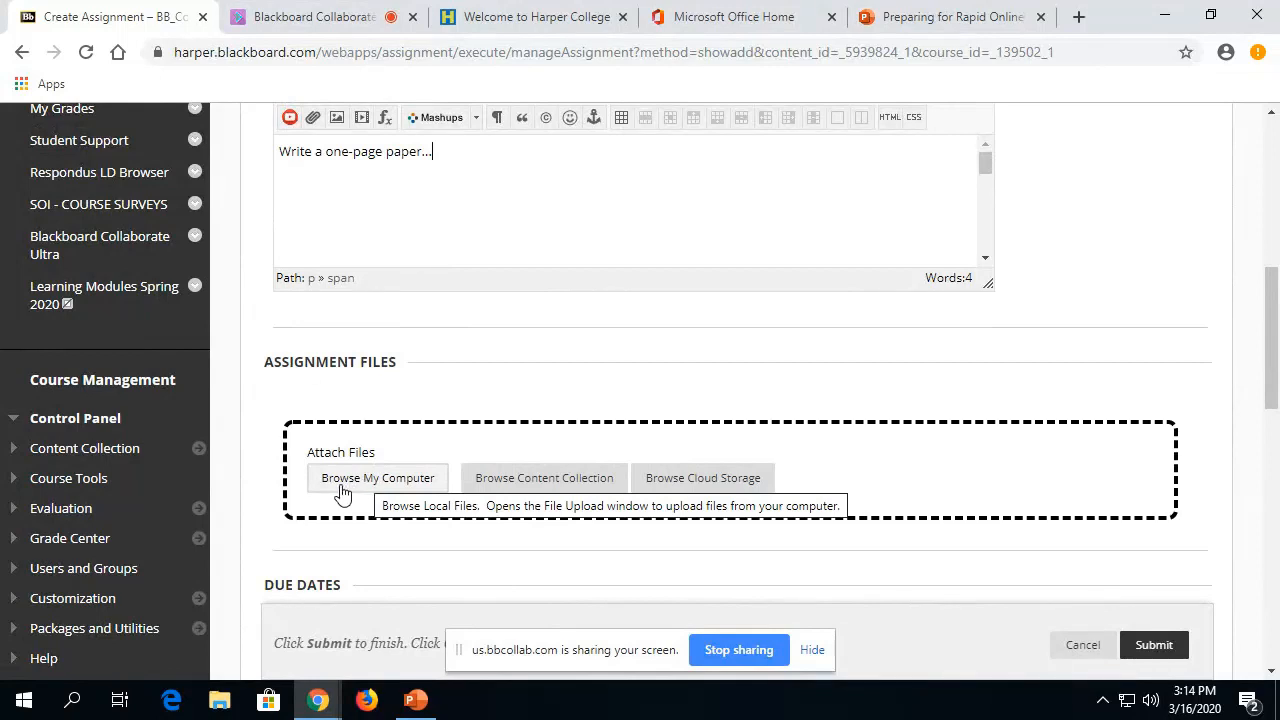
{"action": "mouse_move", "coordinate": [333, 506]}
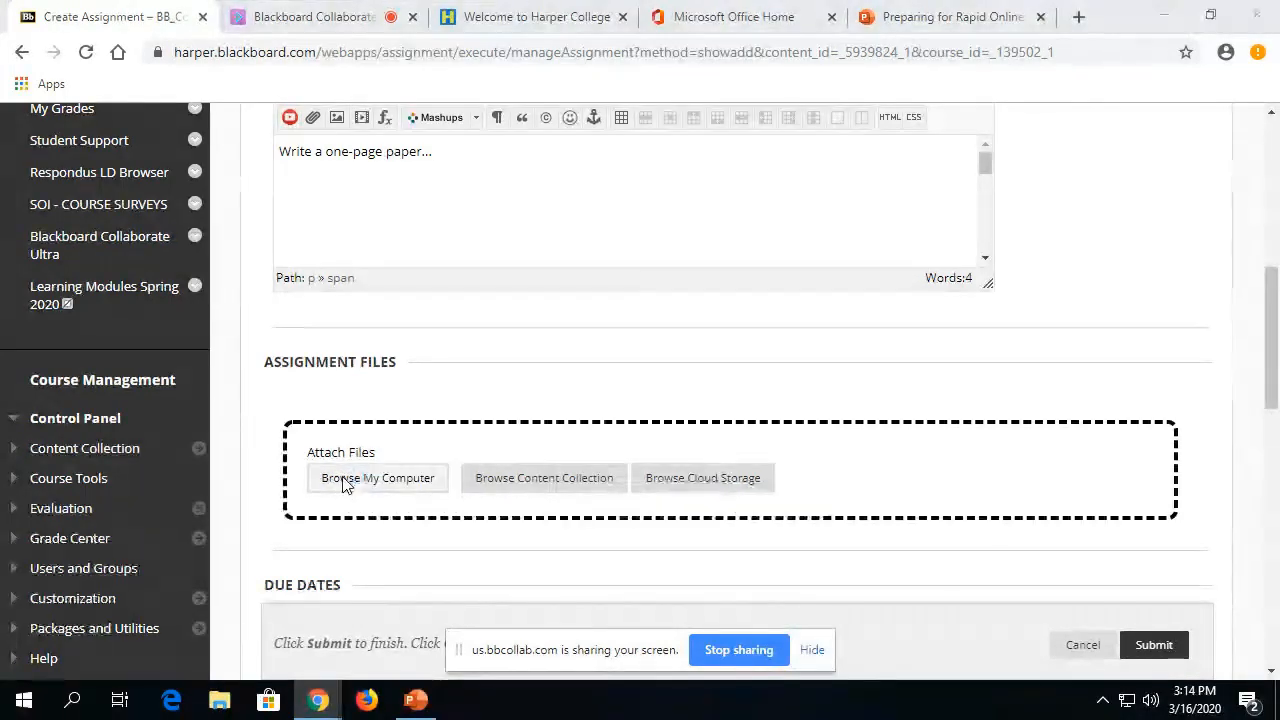
Attach Worksheet.docx from the computer to the assignment
{"action": "left_click", "coordinate": [376, 478]}
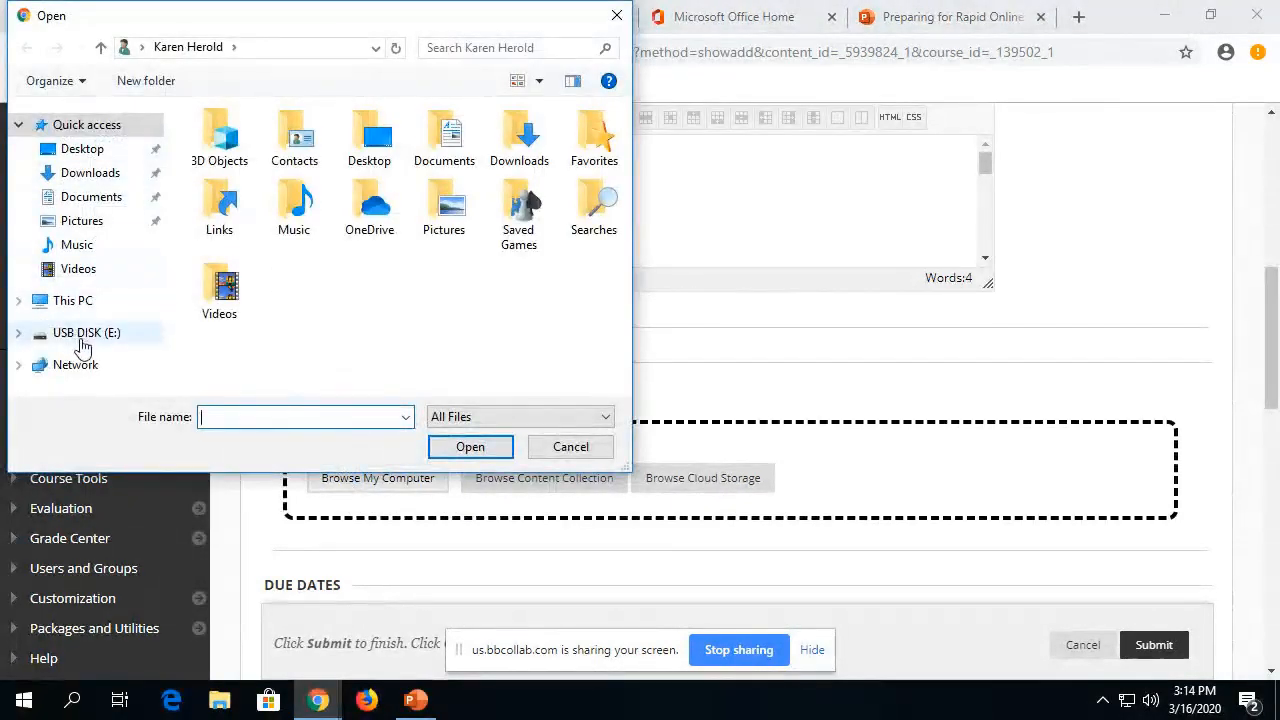
{"action": "left_click", "coordinate": [470, 446]}
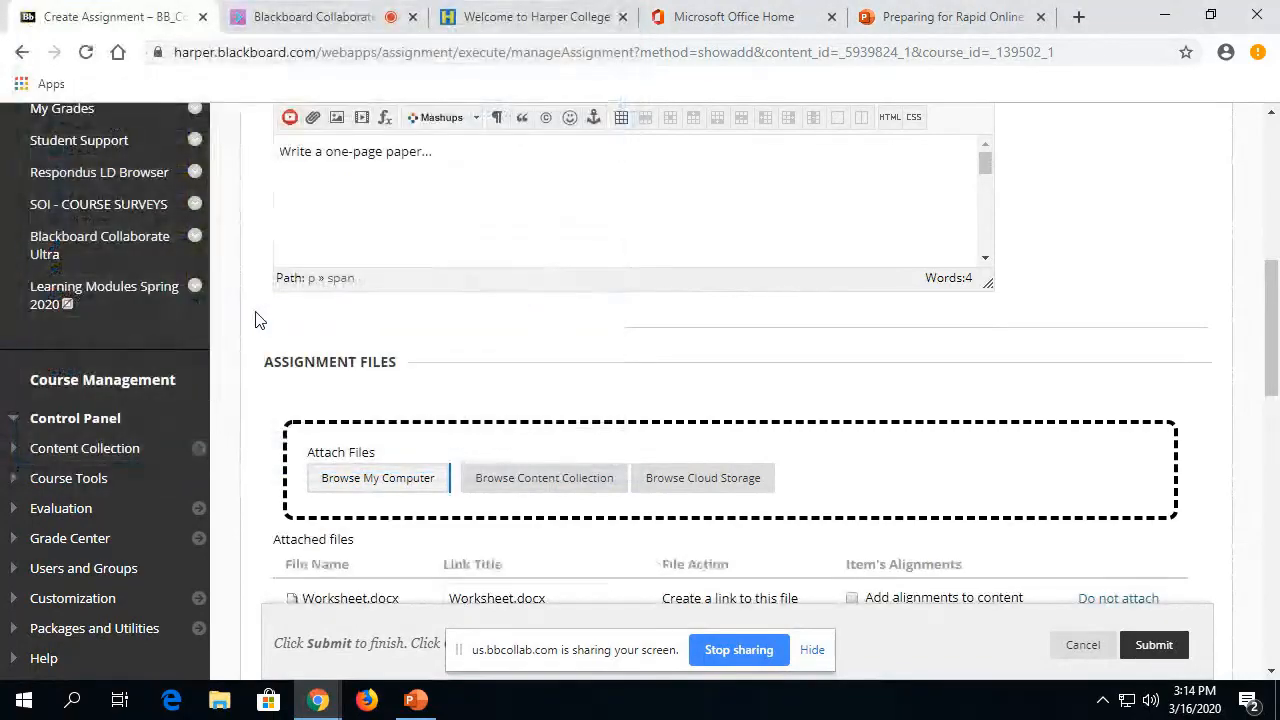
{"action": "scroll", "scroll_direction": "down", "scroll_amount": 3}
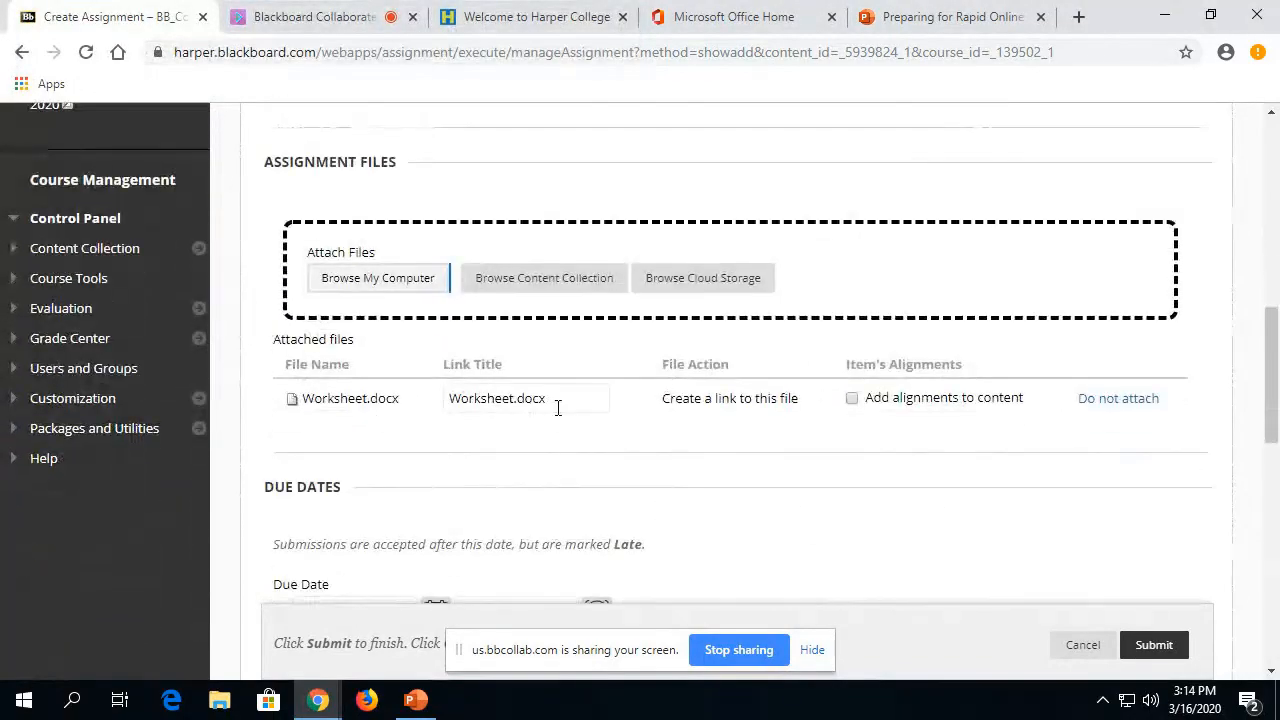
Set Points Possible to 10 in the Grading section
{"action": "scroll", "scroll_direction": "down", "scroll_amount": 3}
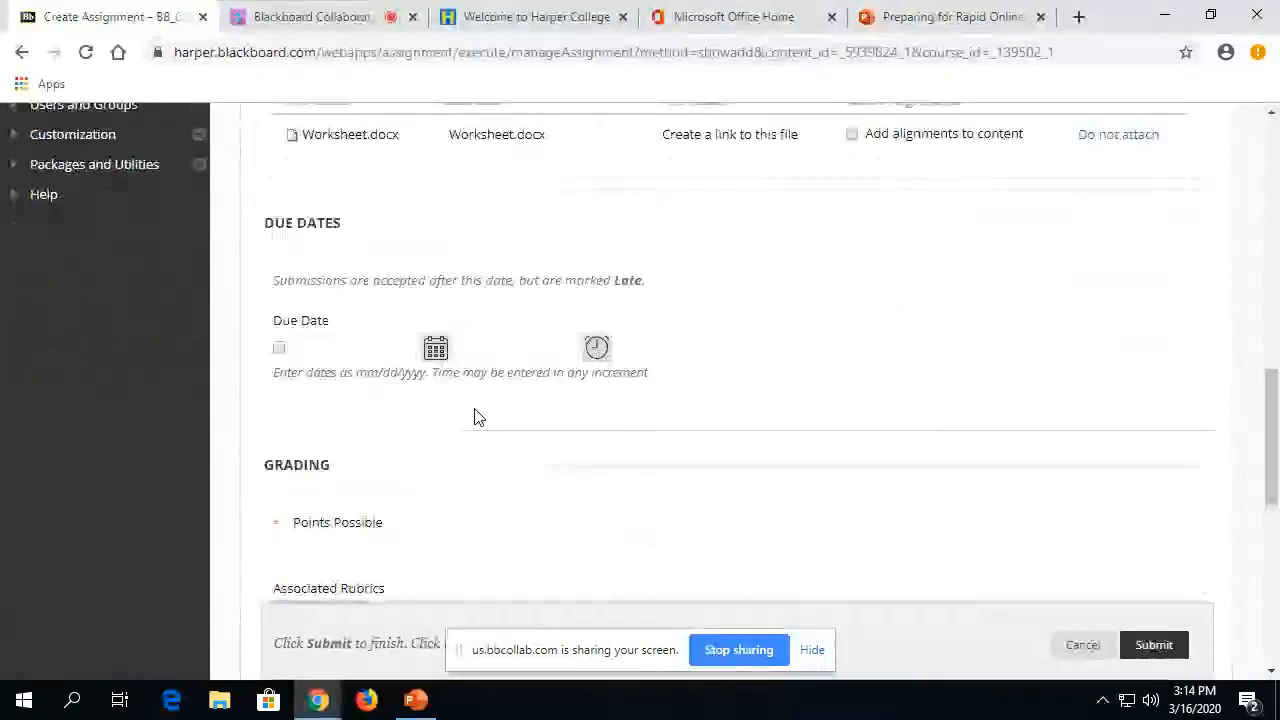
{"action": "scroll", "scroll_direction": "down", "scroll_amount": 3}
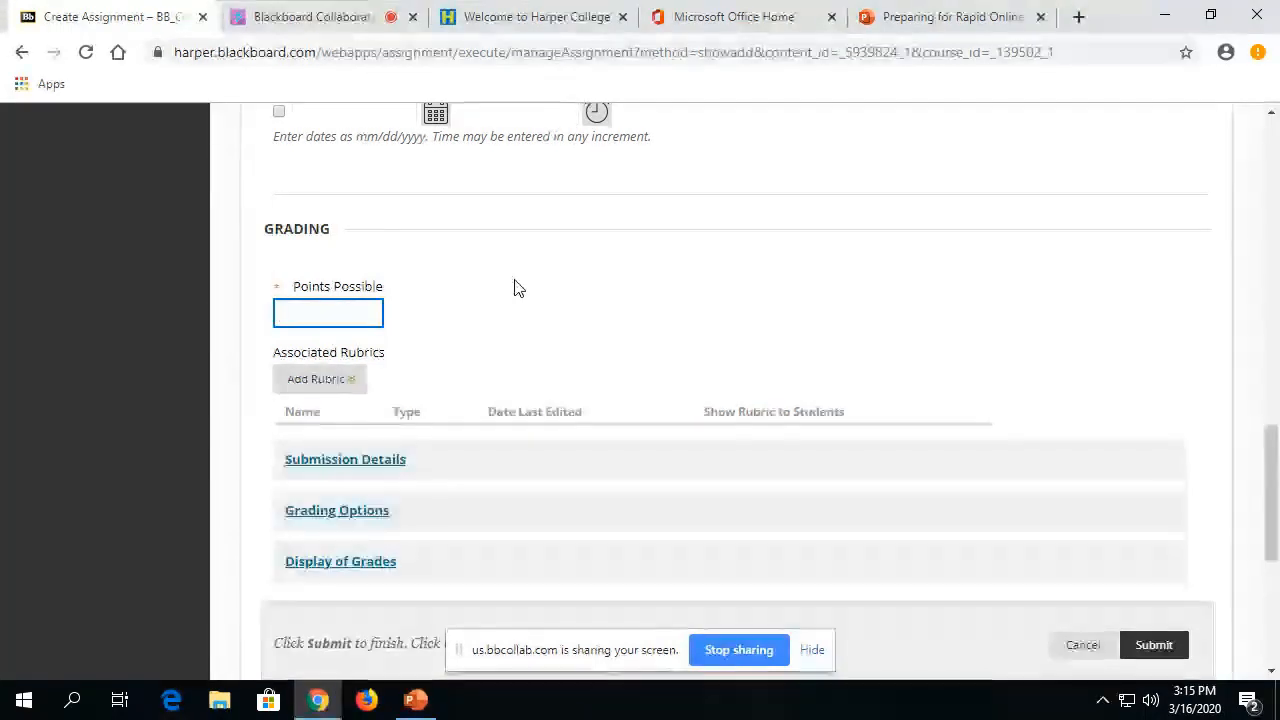
{"action": "type", "text": "10"}
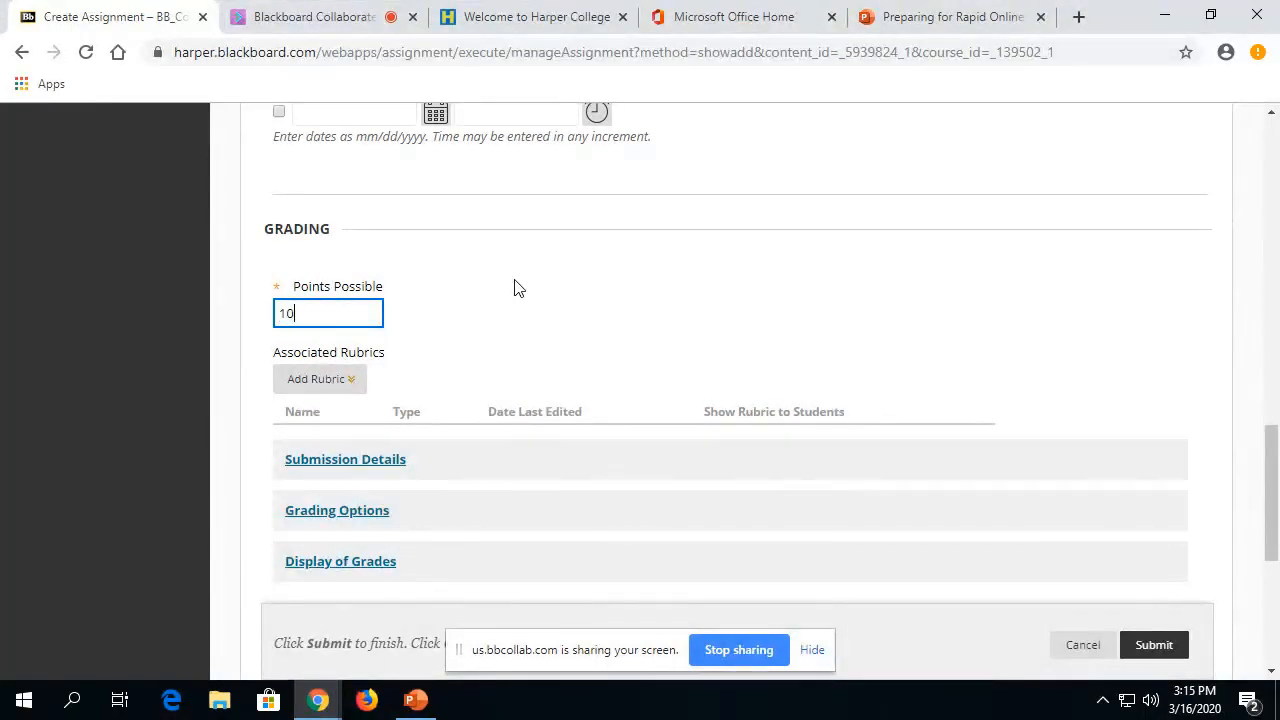
{"action": "scroll", "scroll_direction": "down", "scroll_amount": 3}
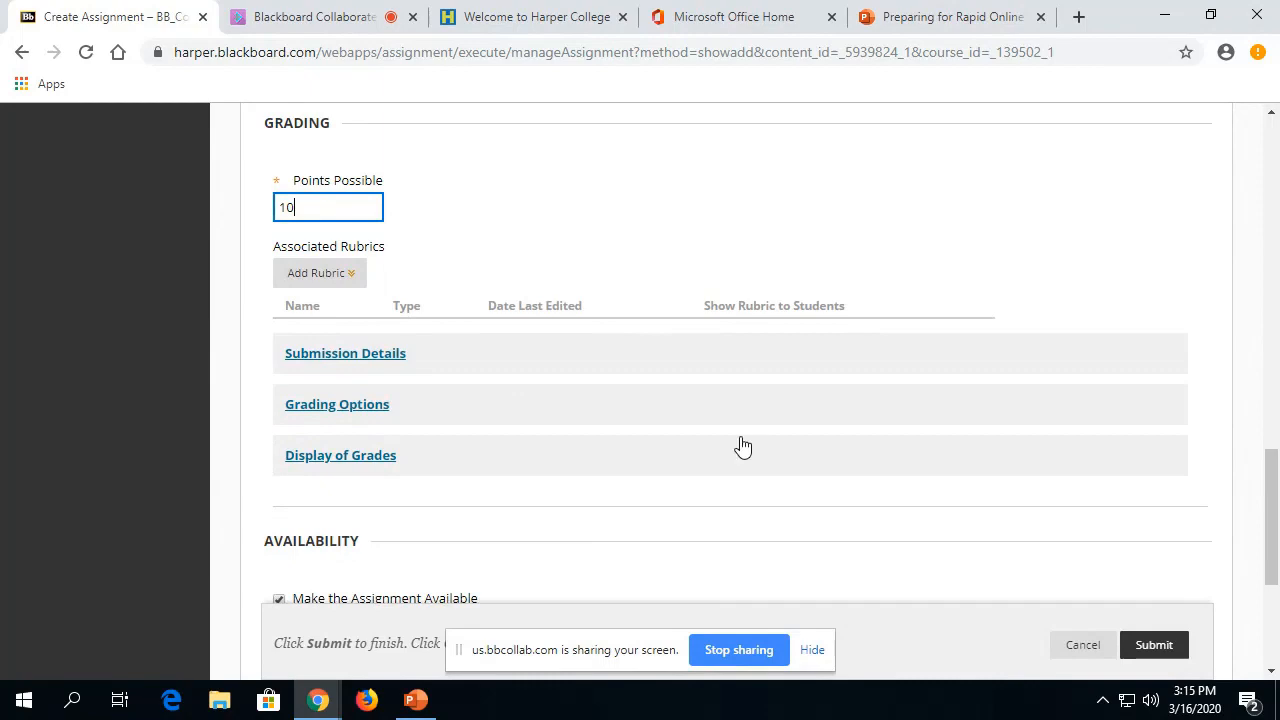
{"action": "scroll", "scroll_direction": "down", "scroll_amount": 3}
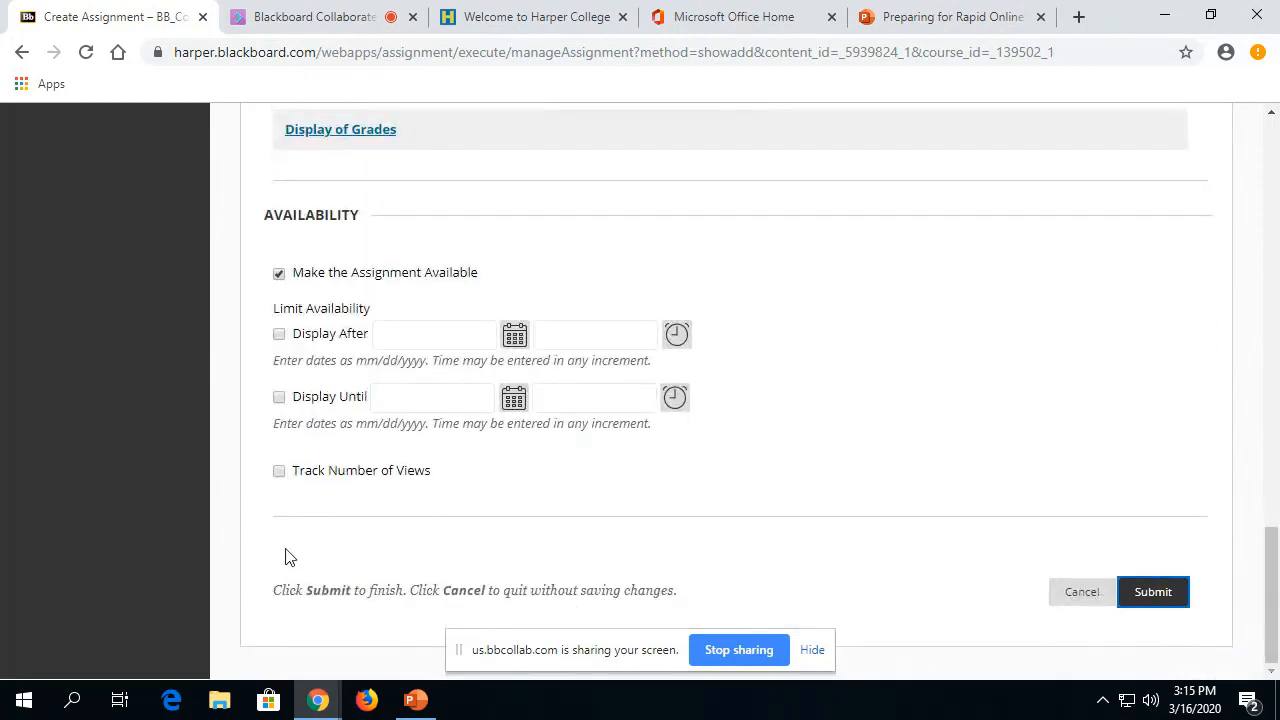
Save the Reading Reflection Paper assignment and switch the course into Student Preview
{"action": "left_click", "coordinate": [1153, 592]}
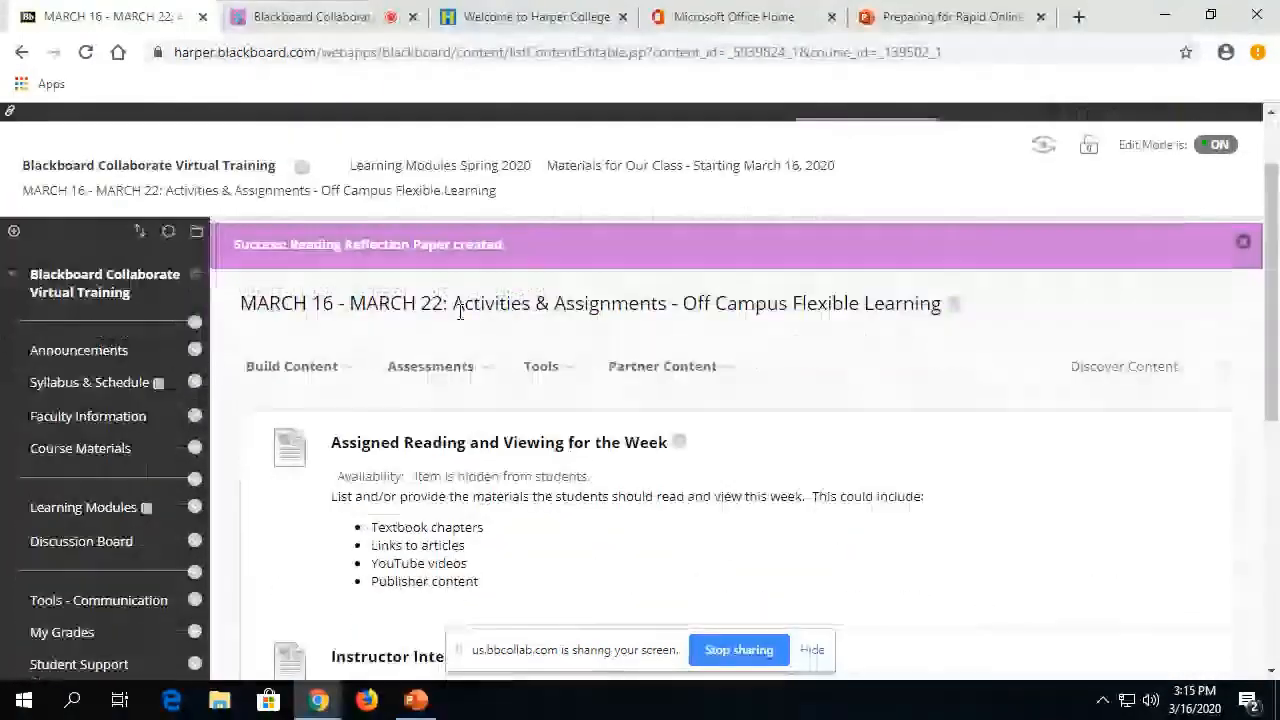
{"action": "scroll", "scroll_direction": "down", "scroll_amount": 3}
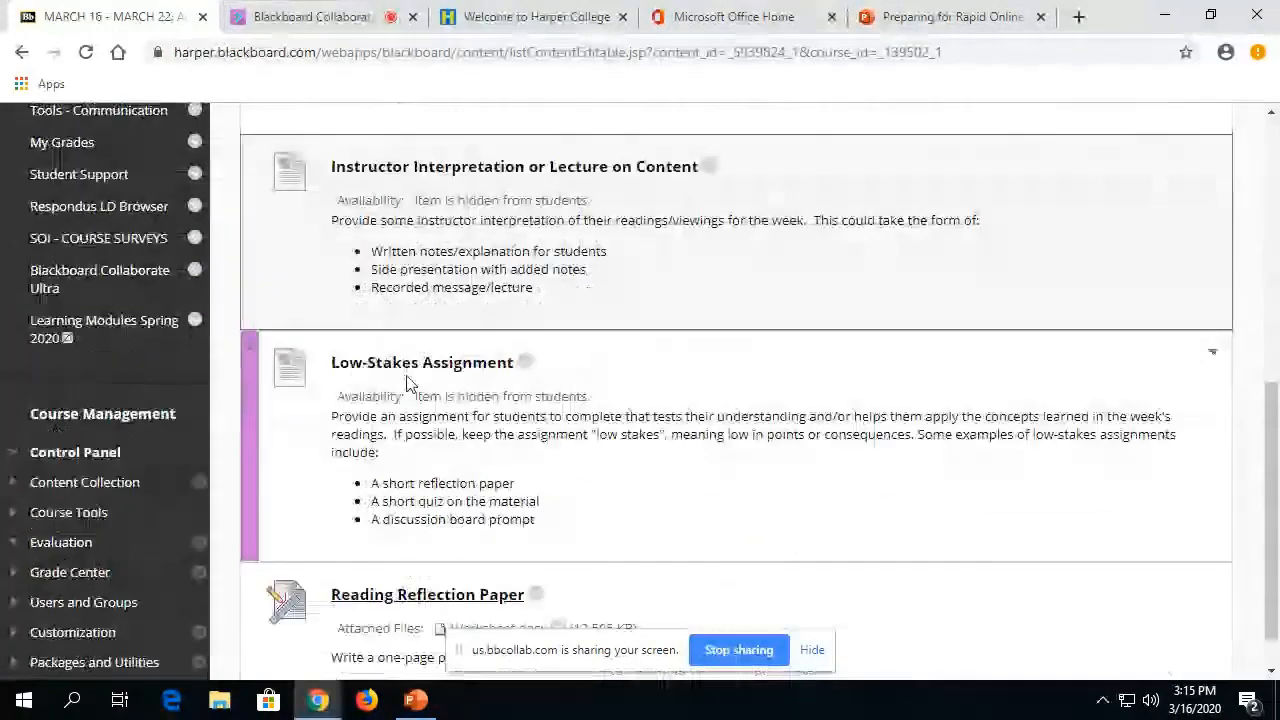
{"action": "scroll", "scroll_direction": "down", "scroll_amount": 3}
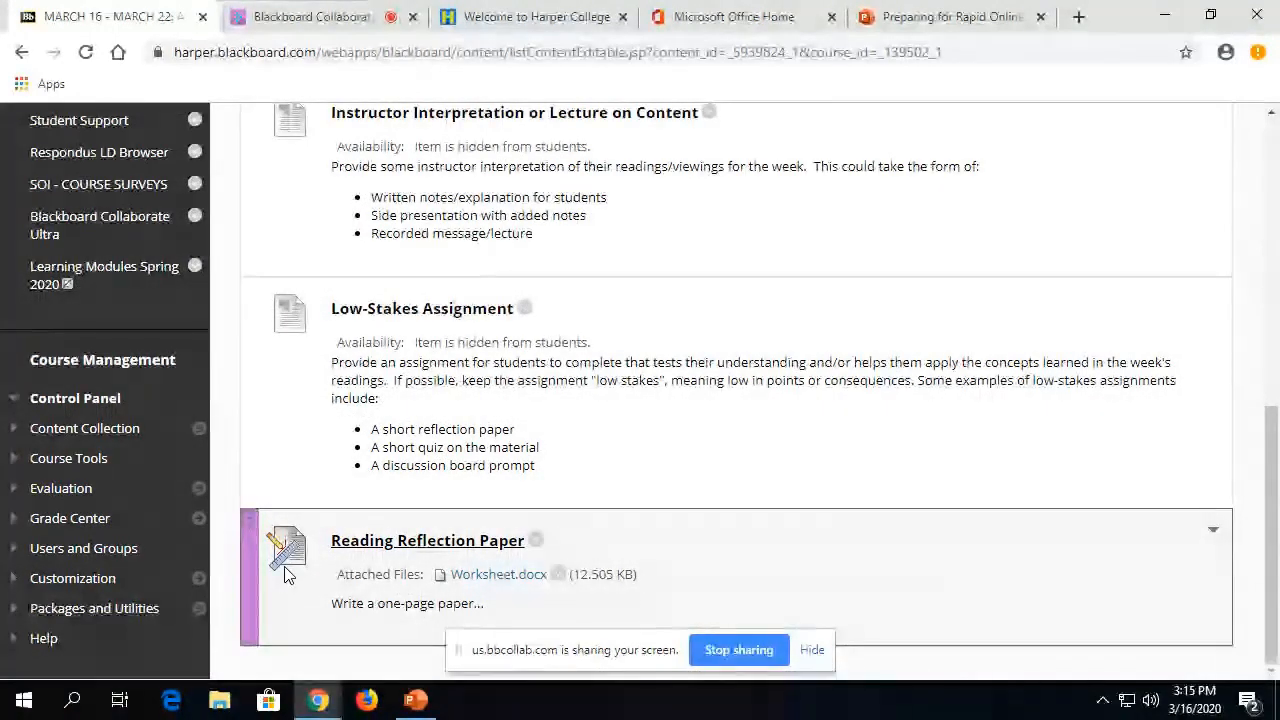
{"action": "mouse_move", "coordinate": [253, 553]}
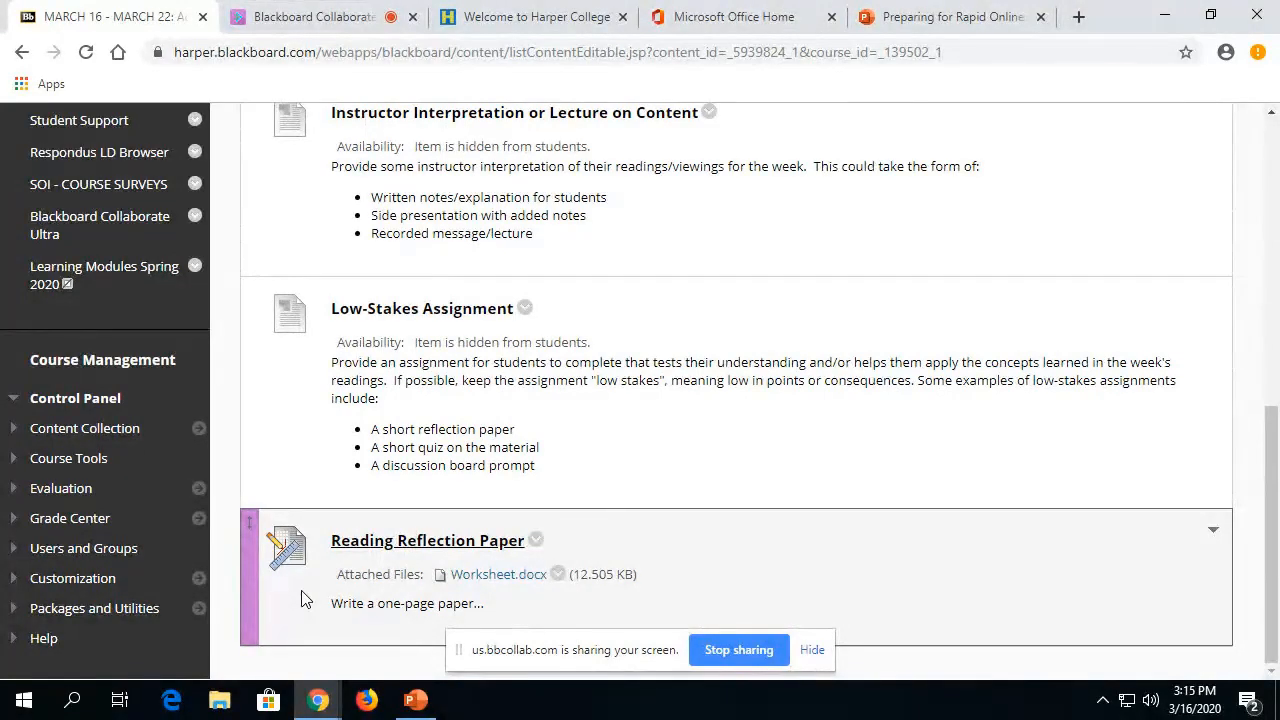
{"action": "scroll", "scroll_direction": "up", "scroll_amount": 3}
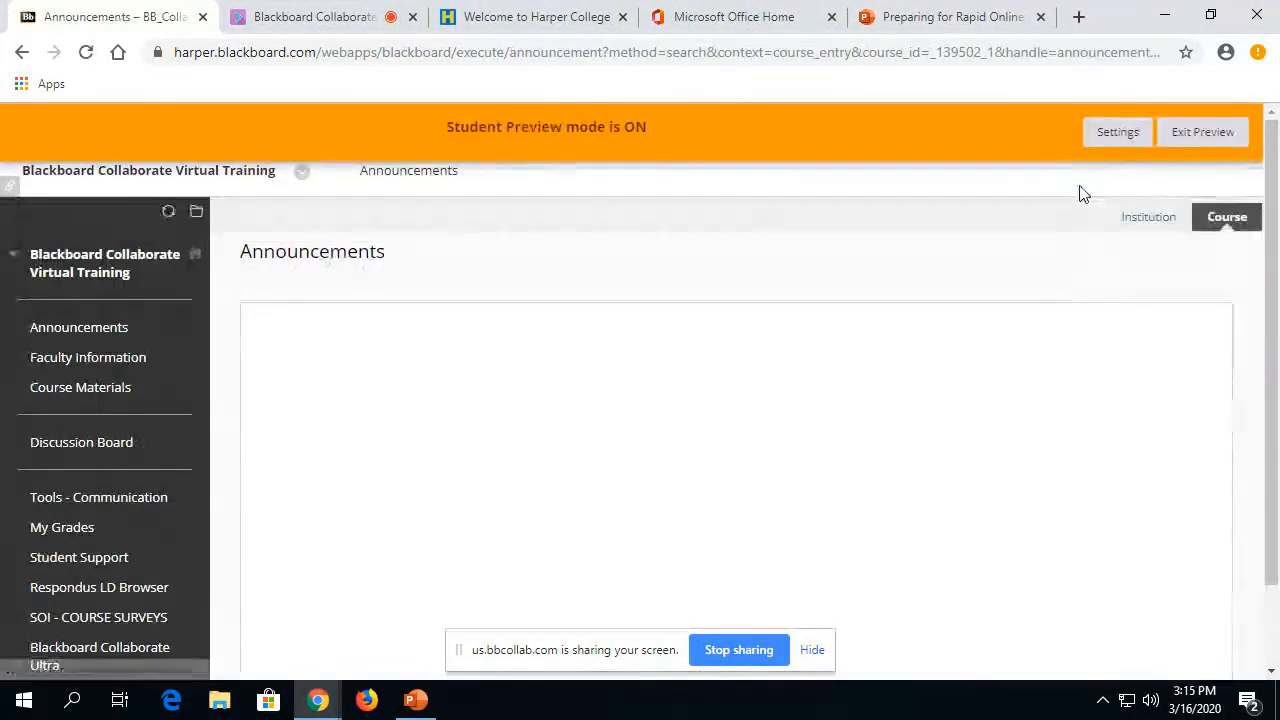
{"action": "mouse_move", "coordinate": [332, 240]}
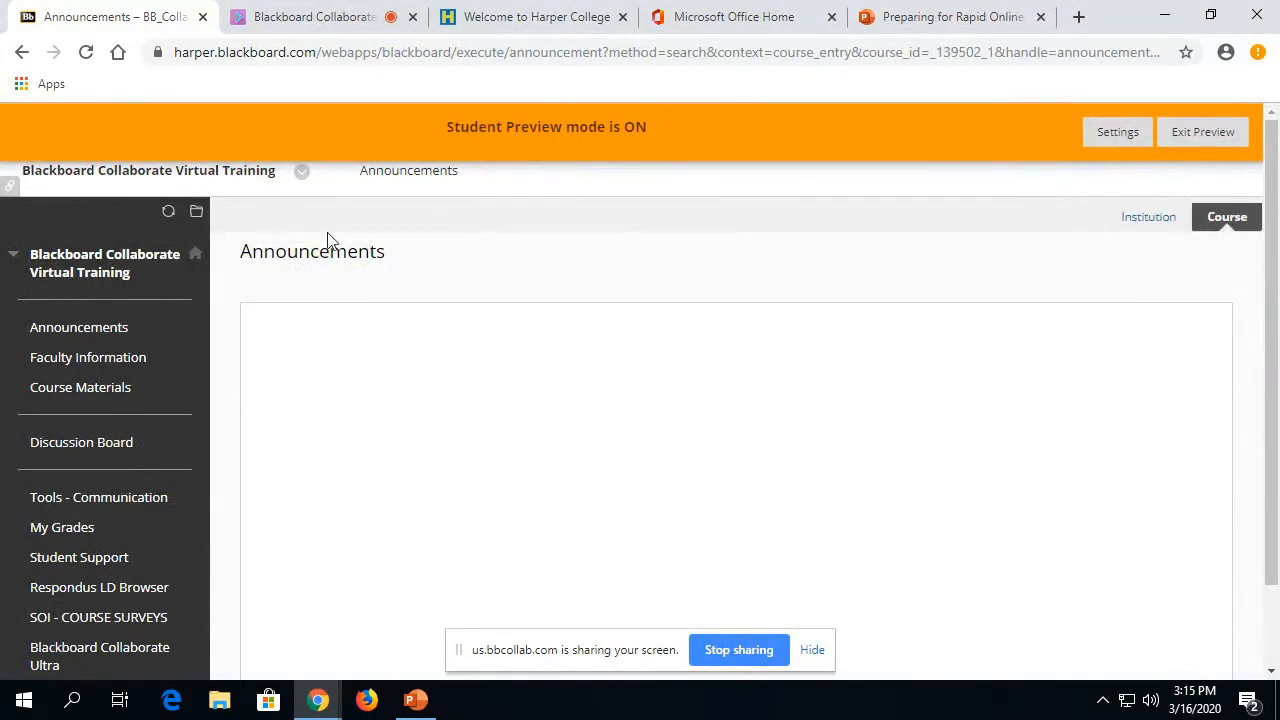
As the preview student, reach Materials for Our Class and download Worksheet.docx
{"action": "scroll", "scroll_direction": "down", "scroll_amount": 3}
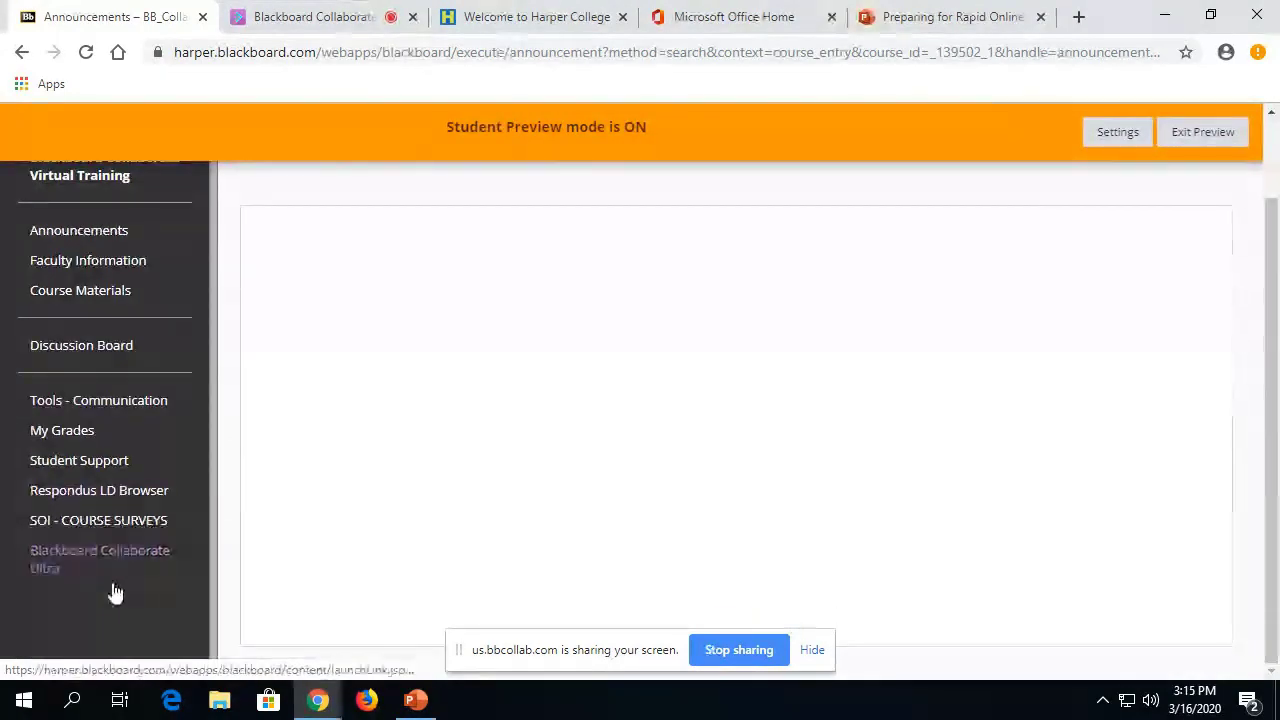
{"action": "left_click", "coordinate": [1203, 131]}
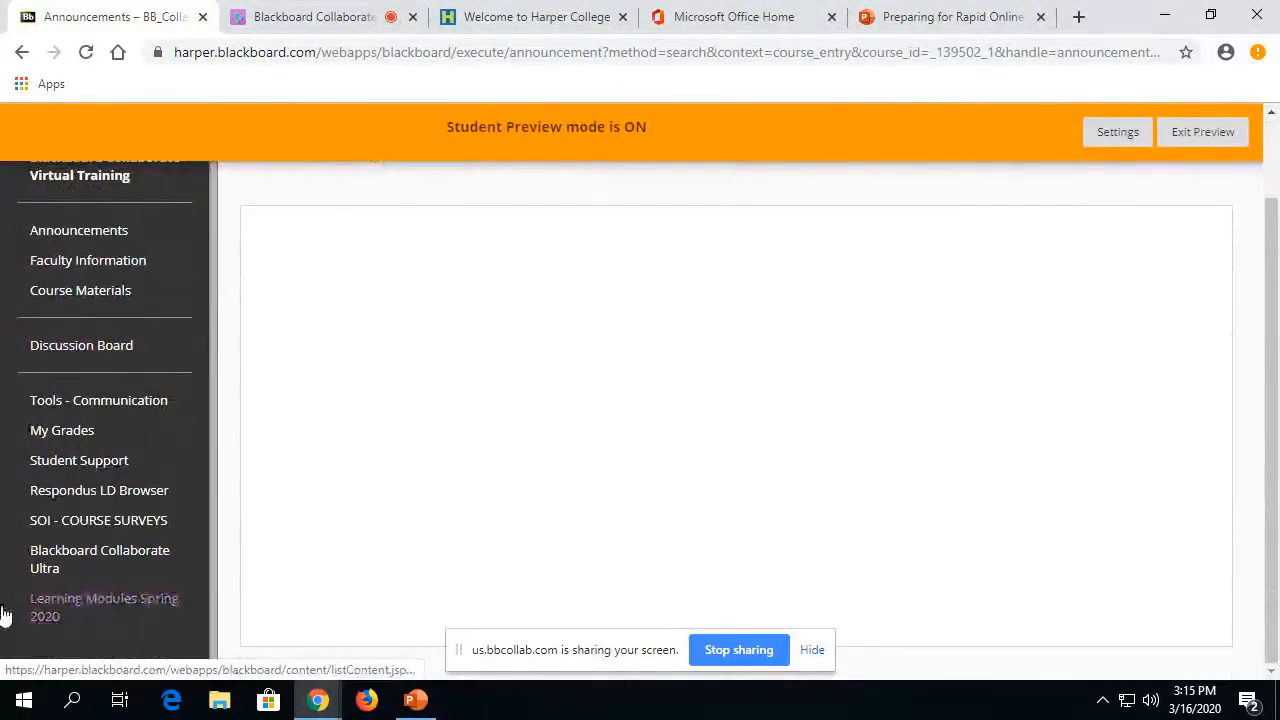
{"action": "left_click", "coordinate": [103, 598]}
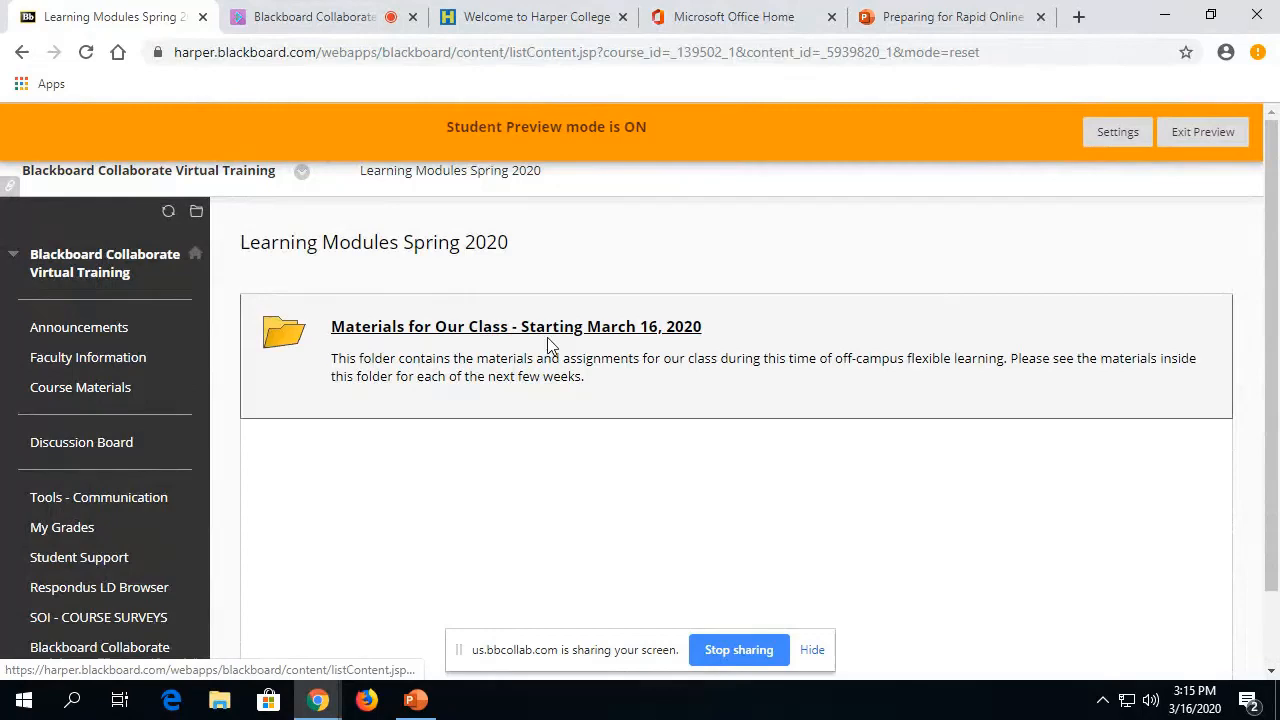
{"action": "left_click", "coordinate": [514, 326]}
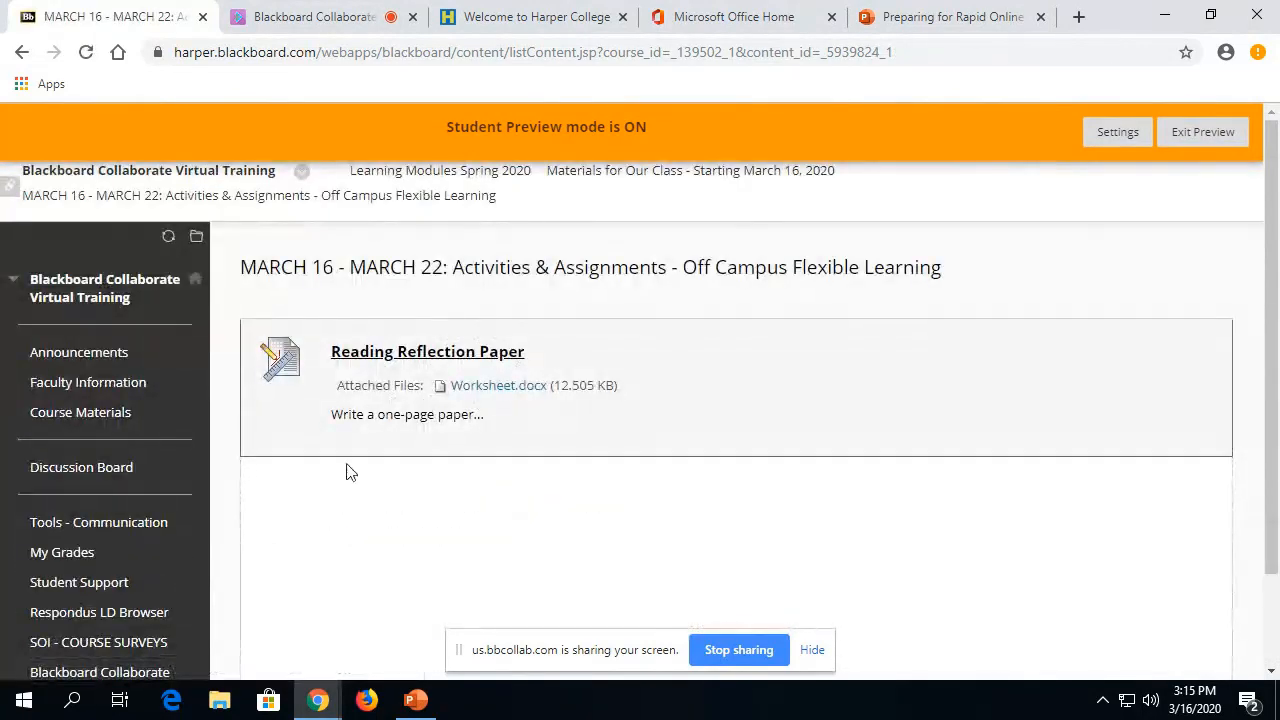
{"action": "mouse_move", "coordinate": [502, 383]}
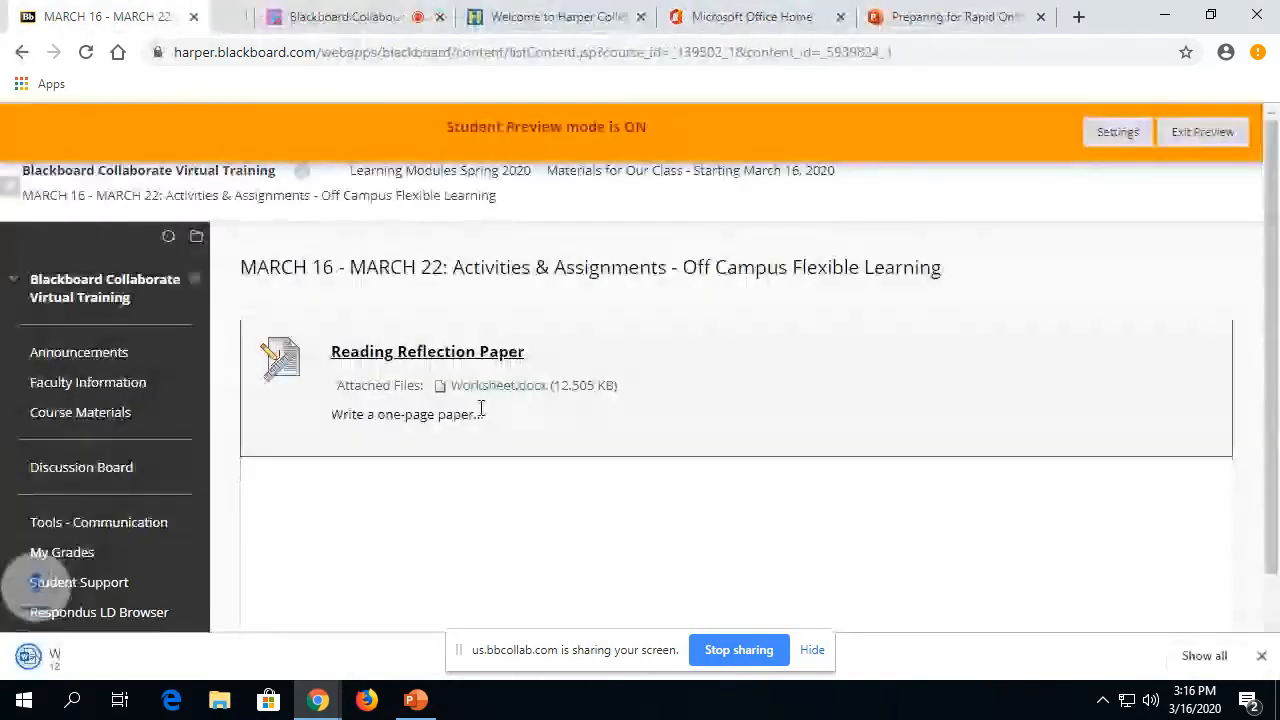
{"action": "left_click", "coordinate": [489, 385]}
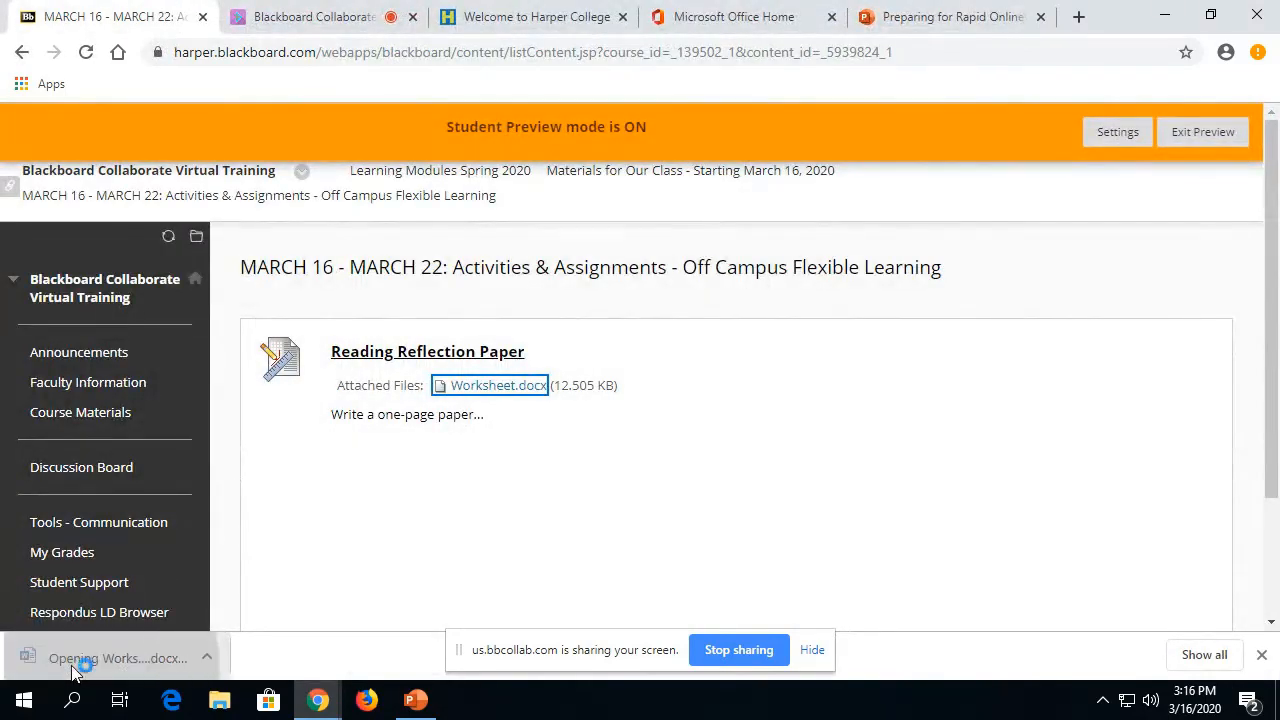
{"action": "left_click", "coordinate": [493, 385]}
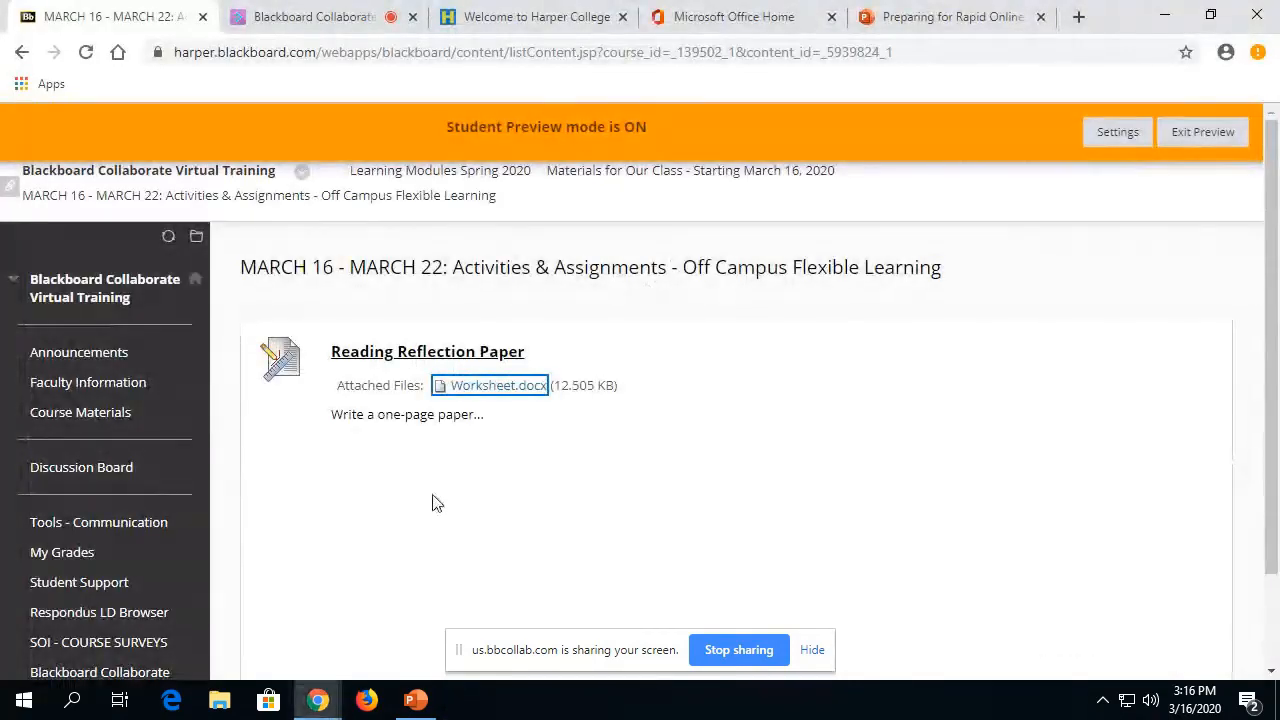
{"action": "mouse_move", "coordinate": [377, 351]}
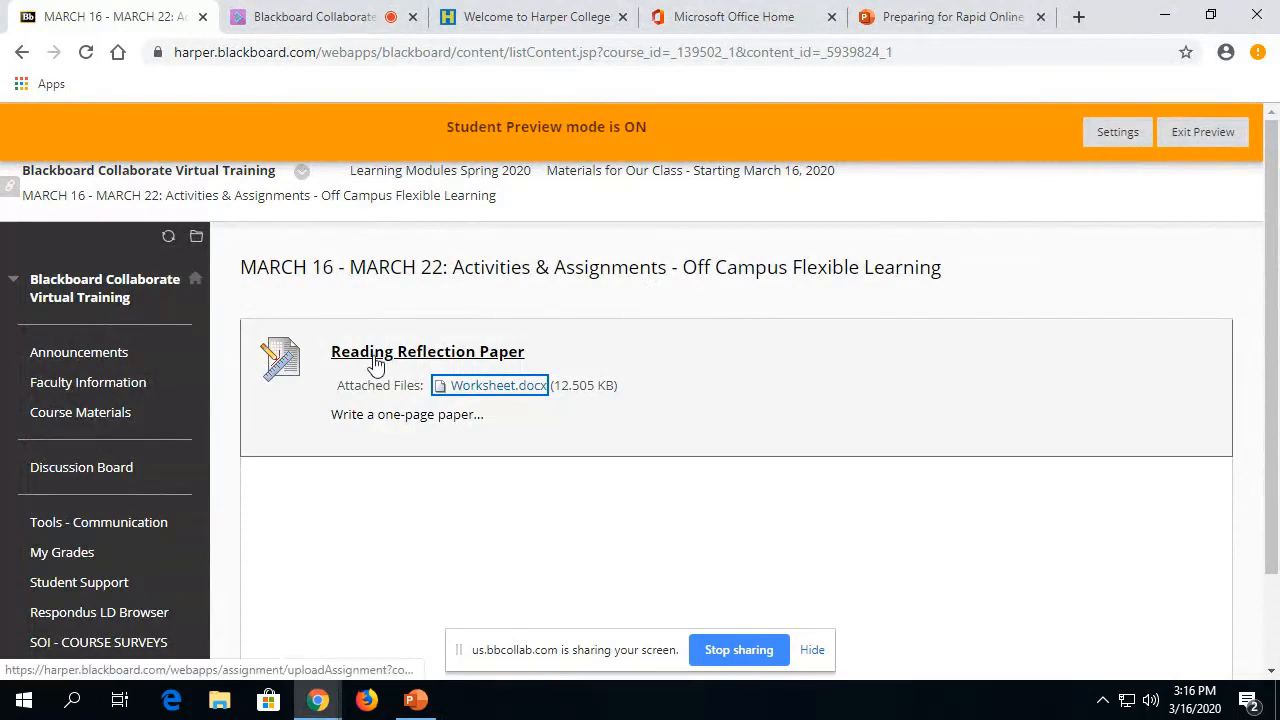
Open the Reading Reflection Paper assignment and start a Write Submission
{"action": "left_click", "coordinate": [427, 351]}
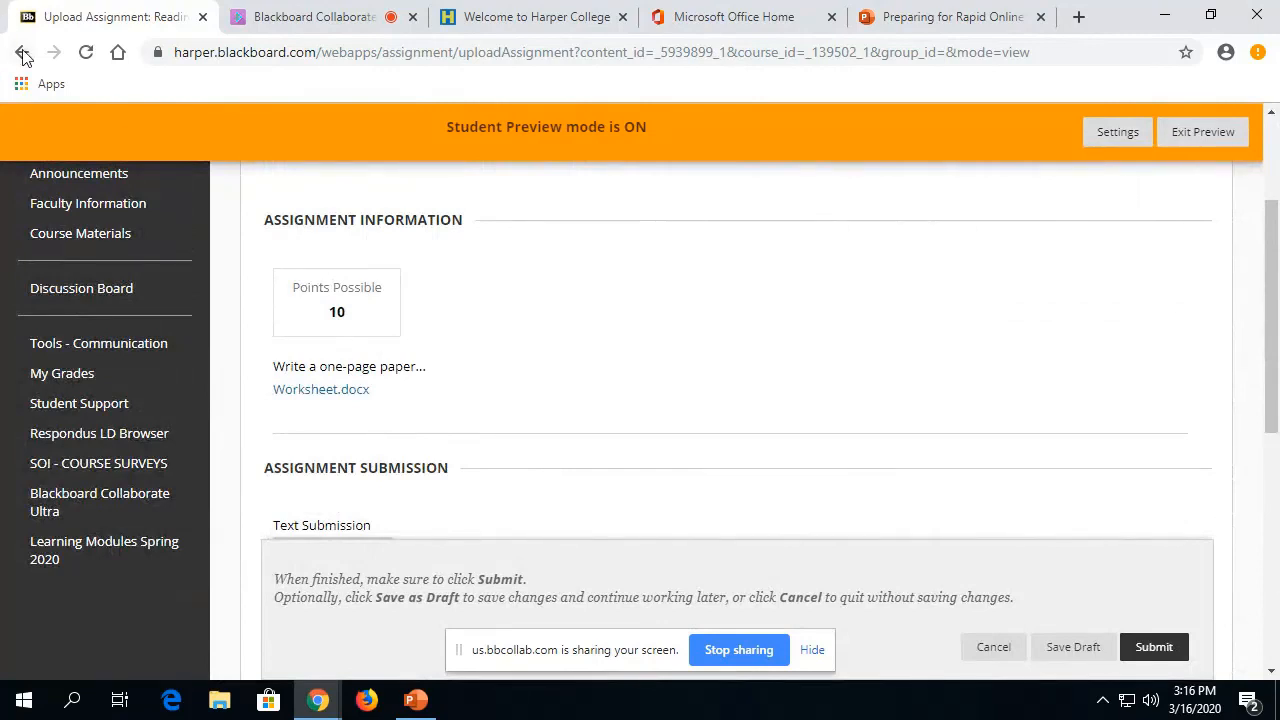
{"action": "left_click", "coordinate": [22, 52]}
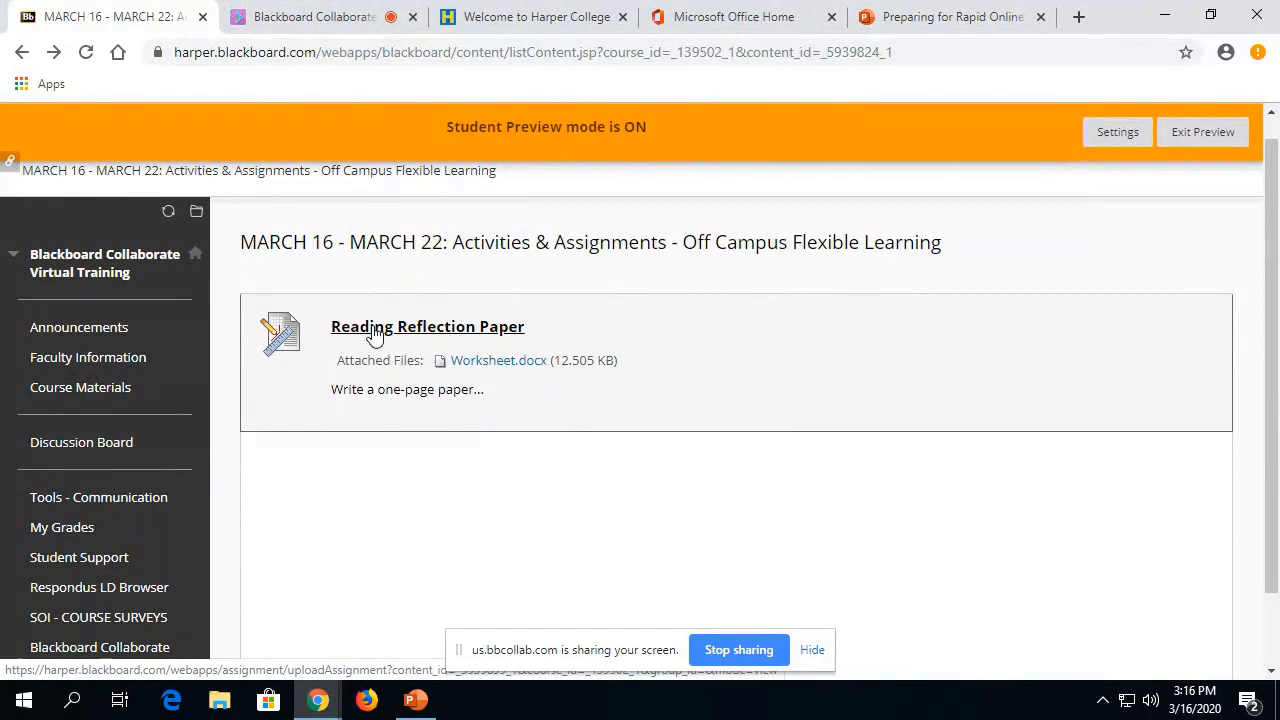
{"action": "left_click", "coordinate": [427, 326]}
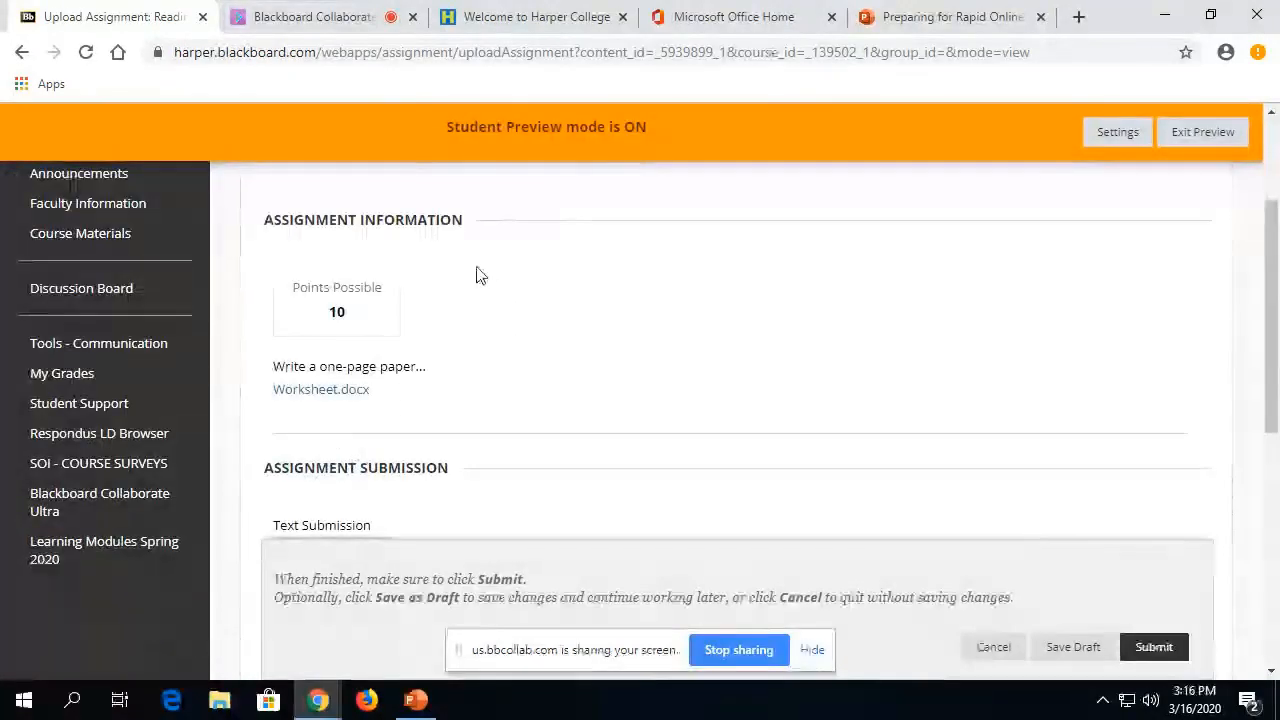
{"action": "scroll", "scroll_direction": "down", "scroll_amount": 3}
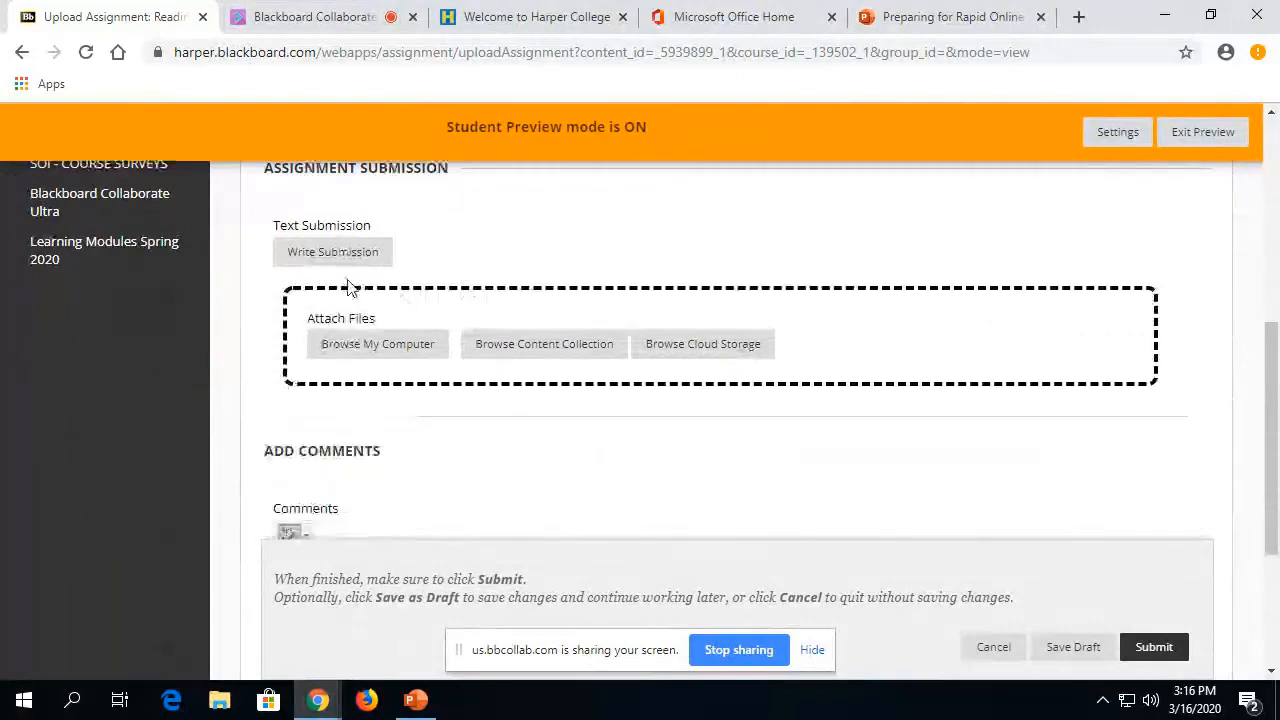
{"action": "left_click", "coordinate": [332, 251]}
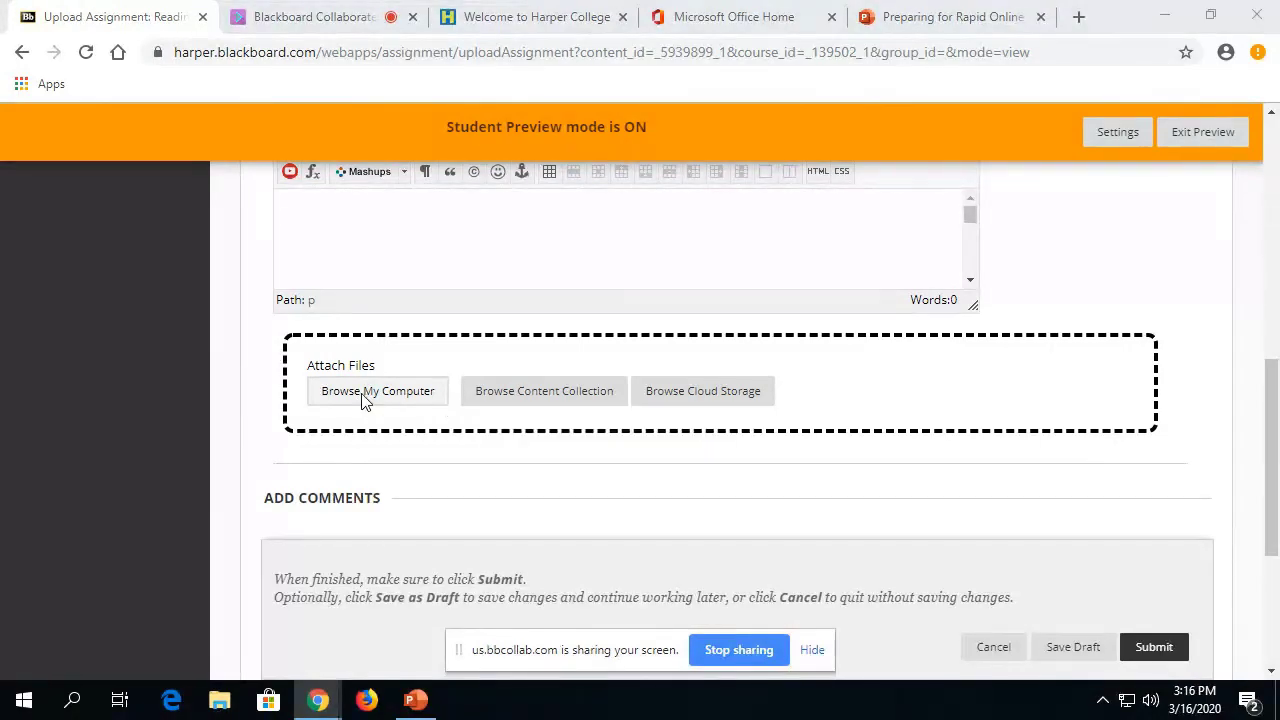
Attach Worksheet.docx and submit the assignment
{"action": "left_click", "coordinate": [377, 390]}
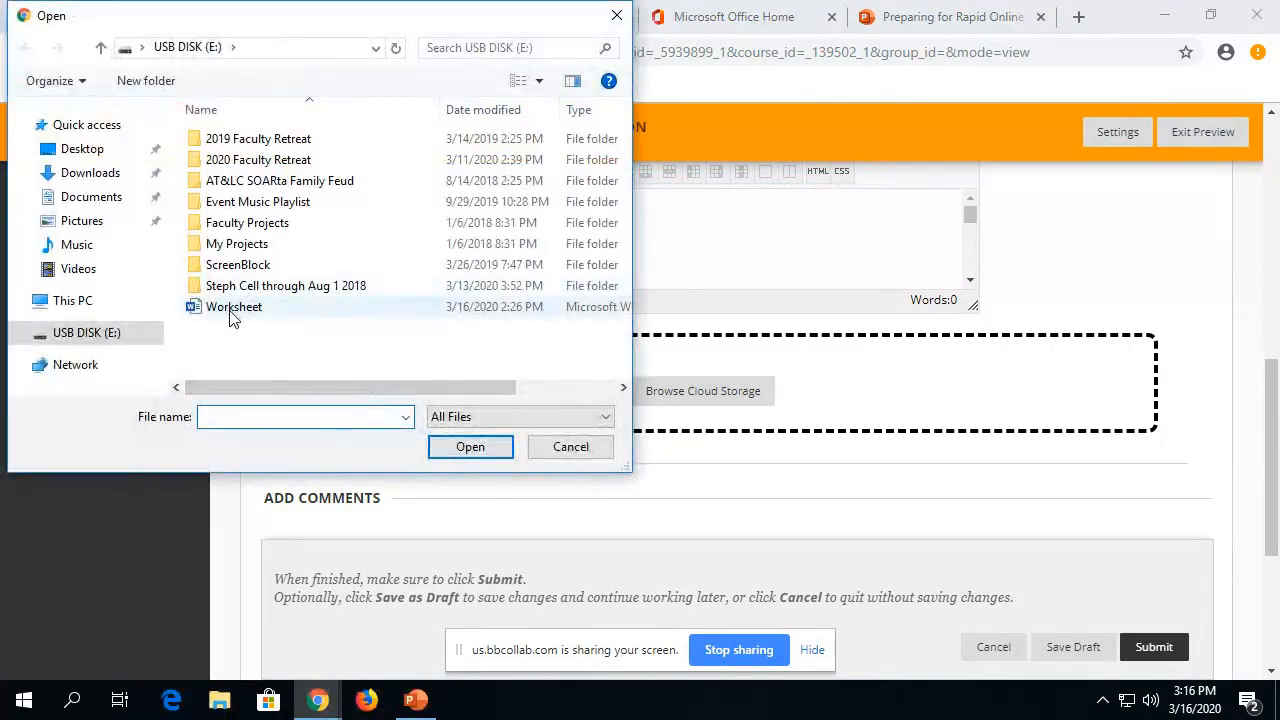
{"action": "double_click", "coordinate": [234, 306]}
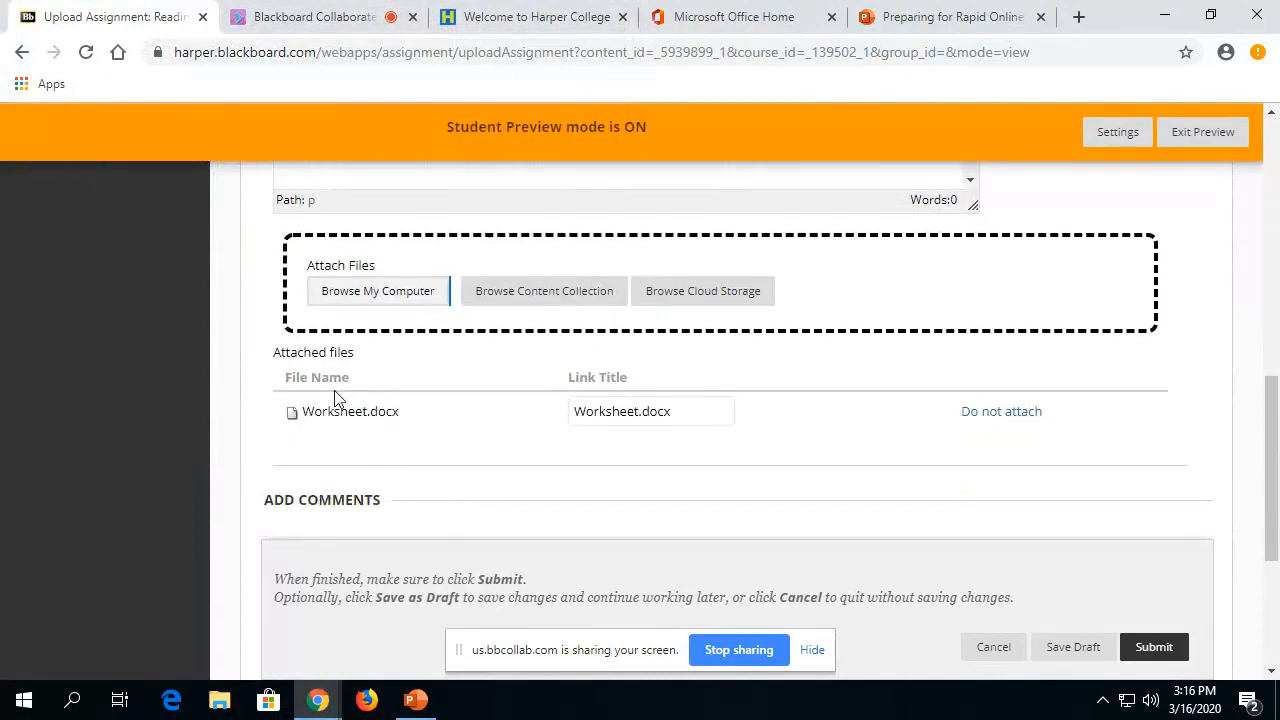
{"action": "scroll", "scroll_direction": "down", "scroll_amount": 3}
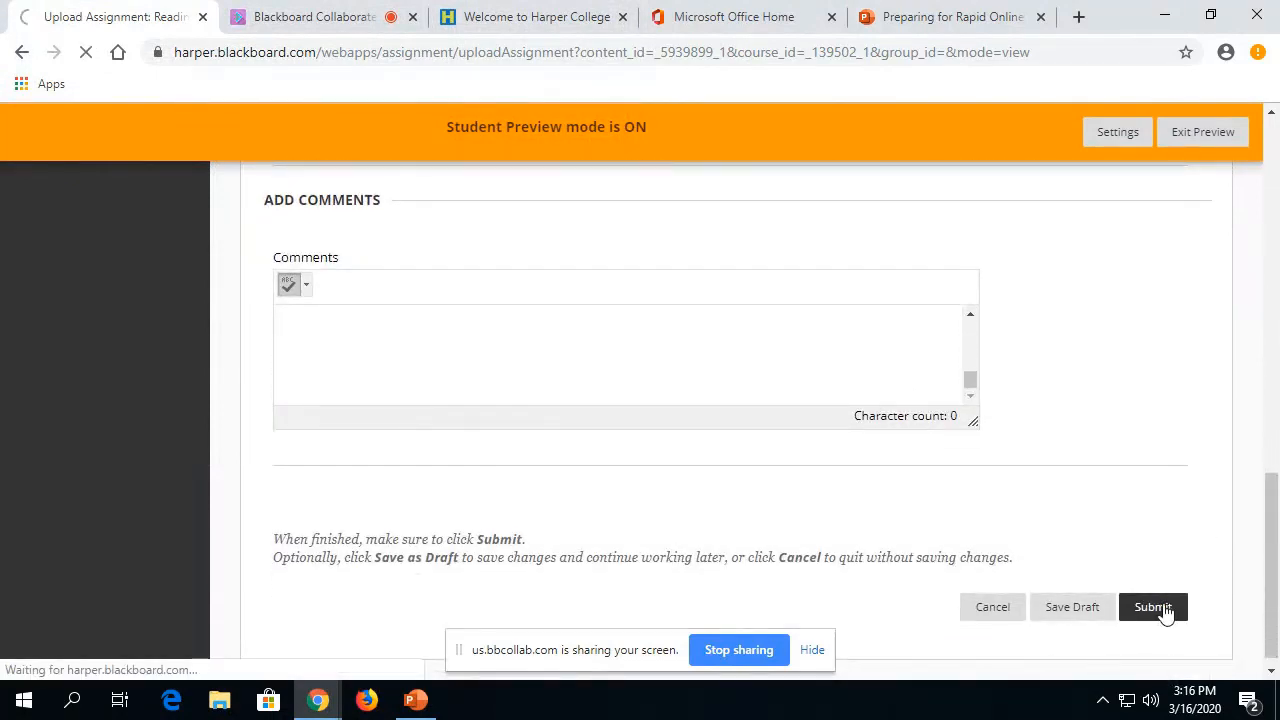
{"action": "left_click", "coordinate": [1161, 607]}
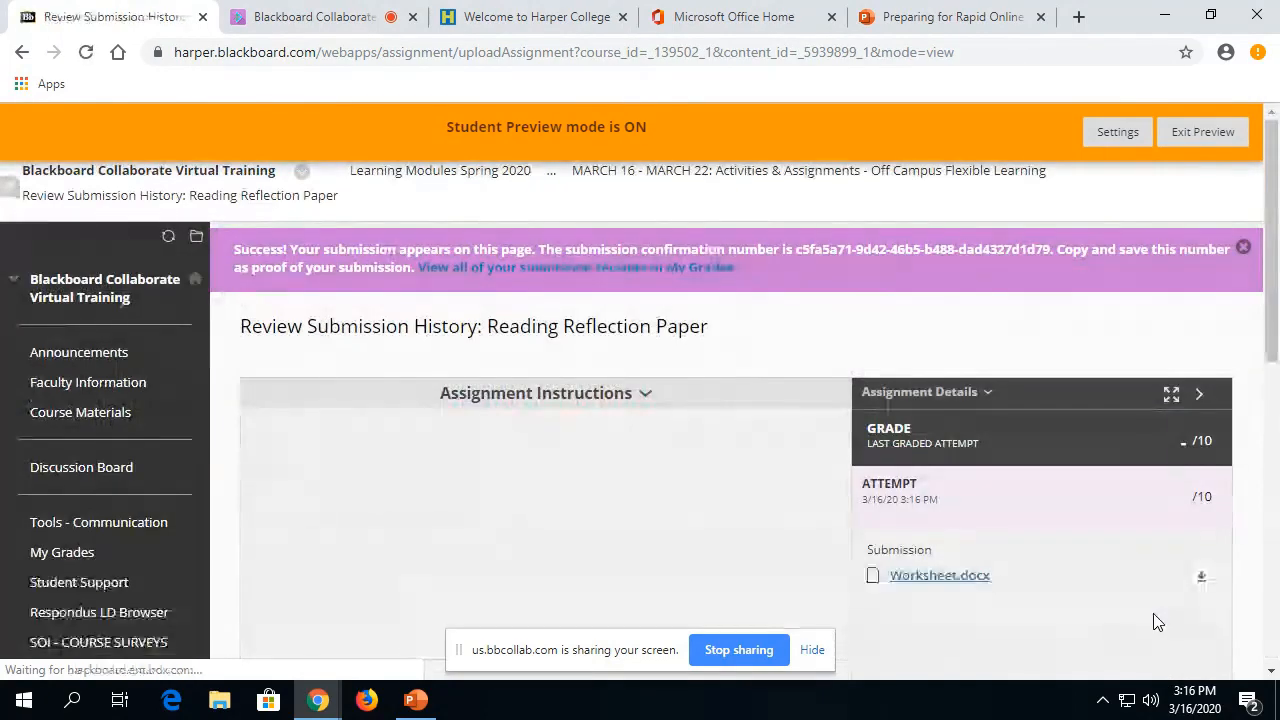
Review the submission history and return to the March 16–22 folder
{"action": "scroll", "scroll_direction": "down", "scroll_amount": 3}
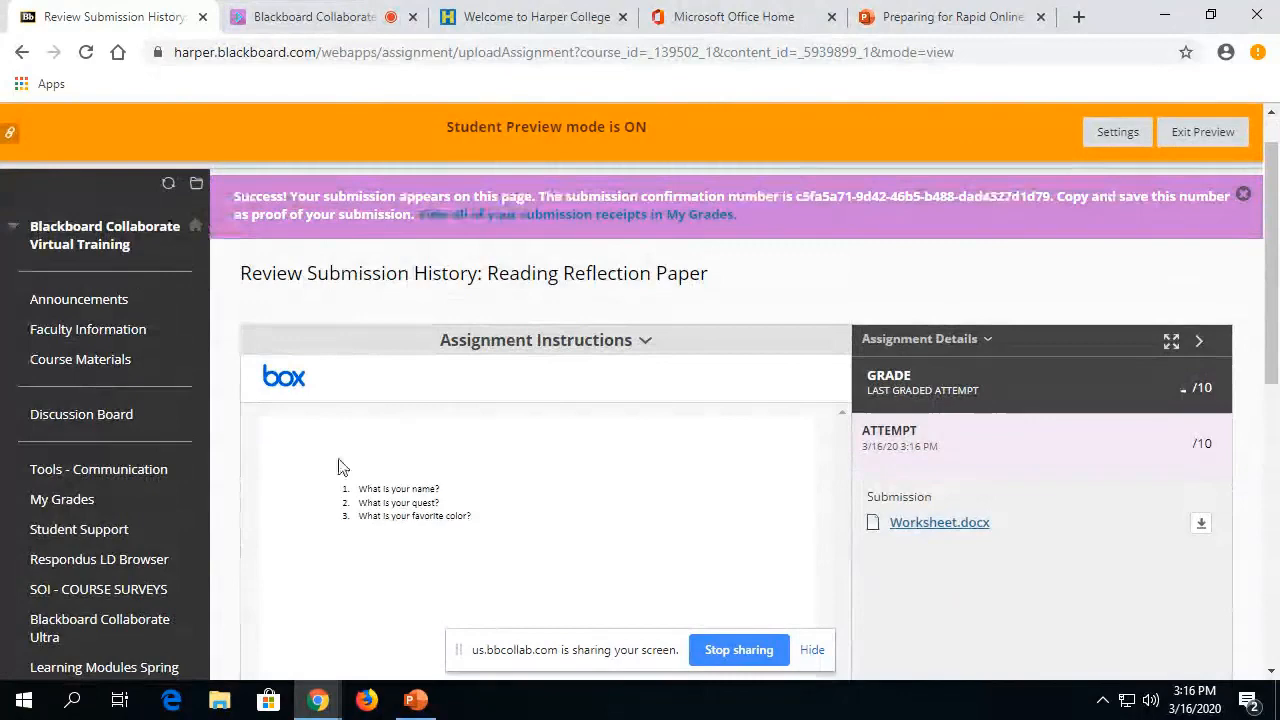
{"action": "scroll", "scroll_direction": "down", "scroll_amount": 3}
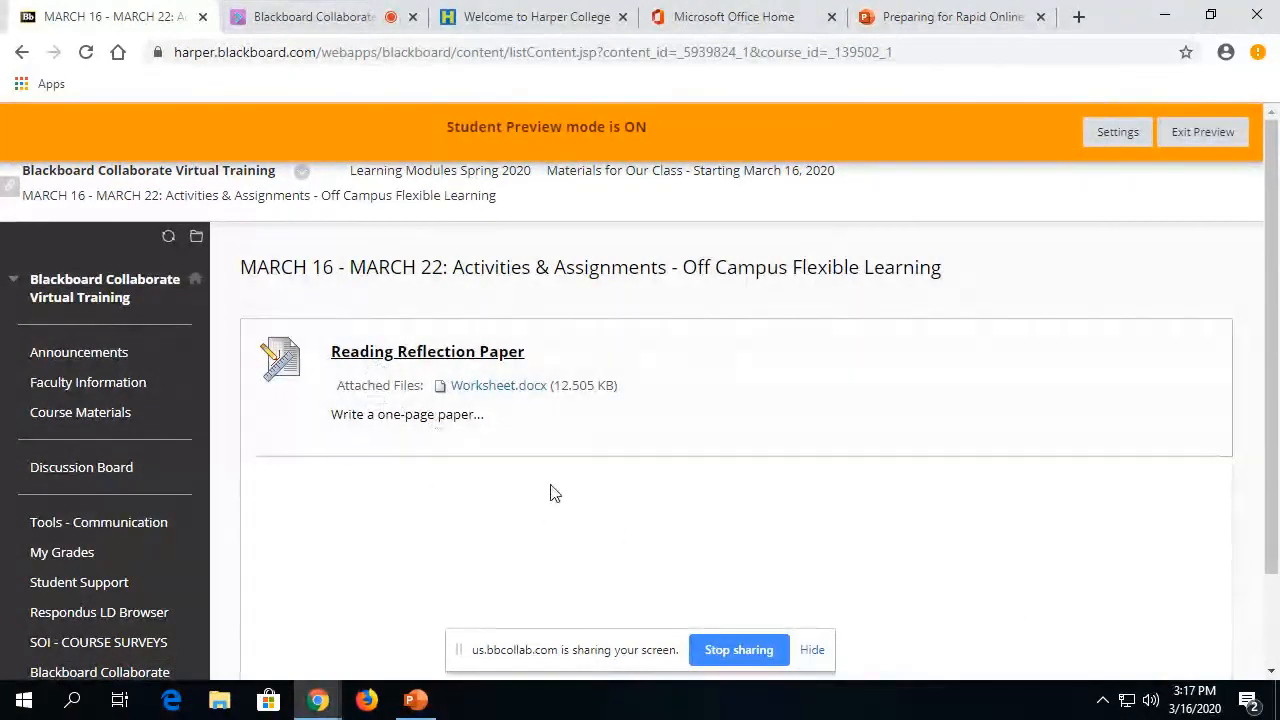
{"action": "mouse_move", "coordinate": [786, 512]}
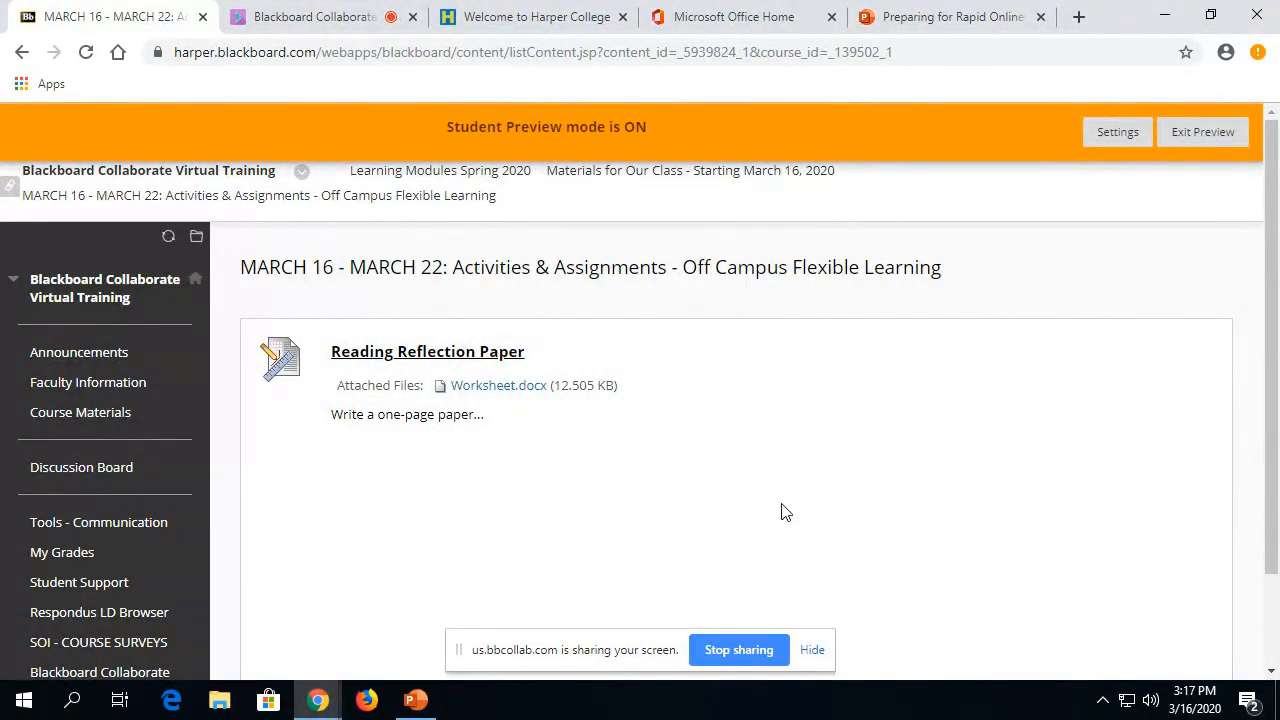
{"action": "mouse_move", "coordinate": [752, 495]}
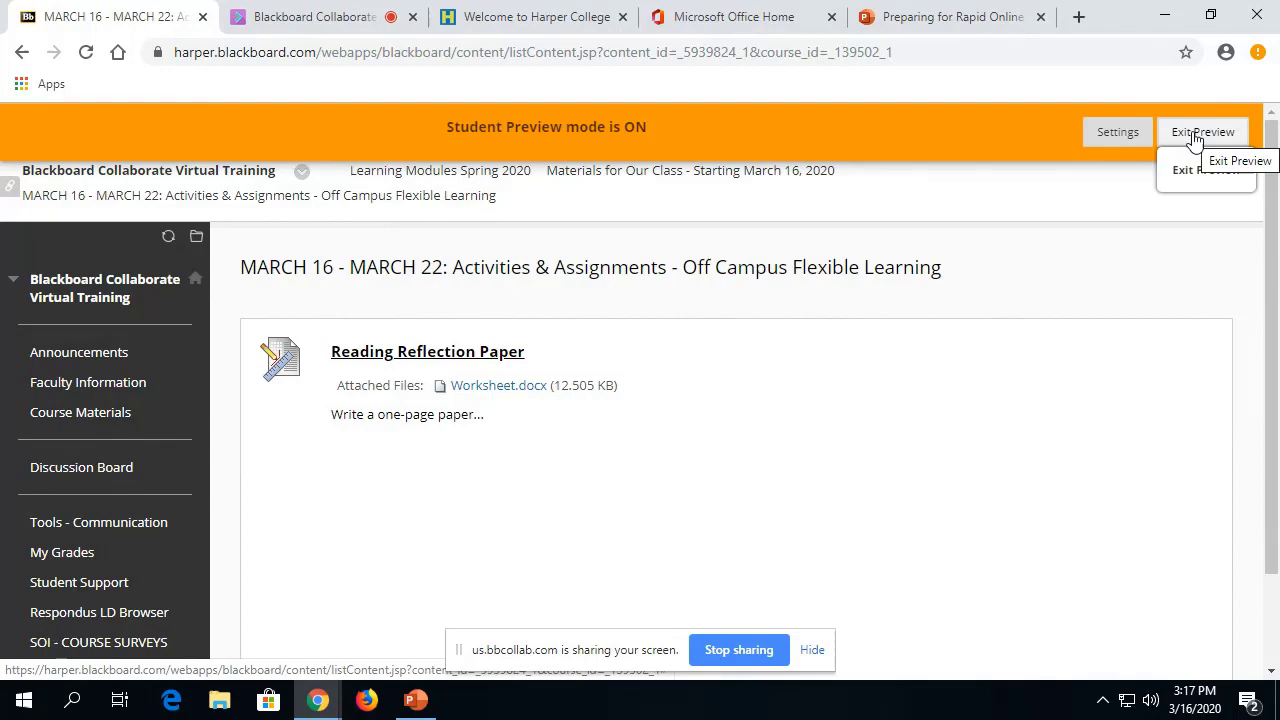
Exit Student Preview, keeping the preview user and its data
{"action": "left_click", "coordinate": [1203, 131]}
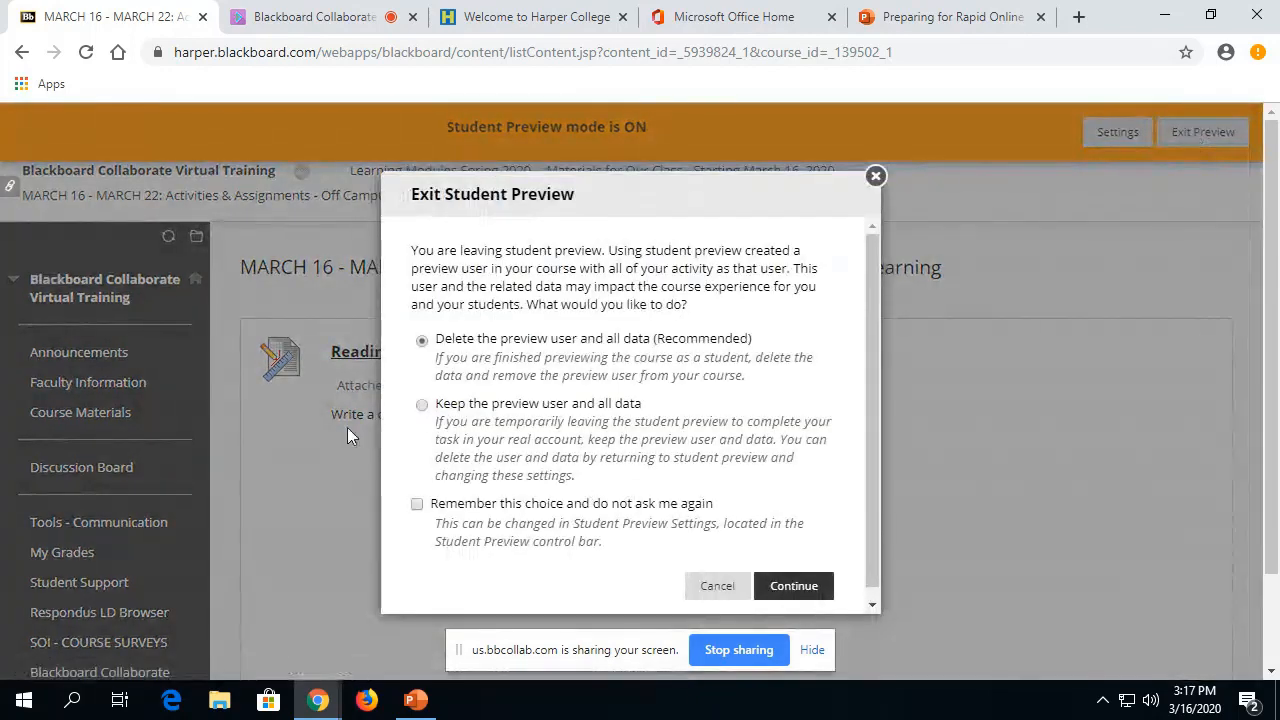
{"action": "left_click", "coordinate": [421, 404]}
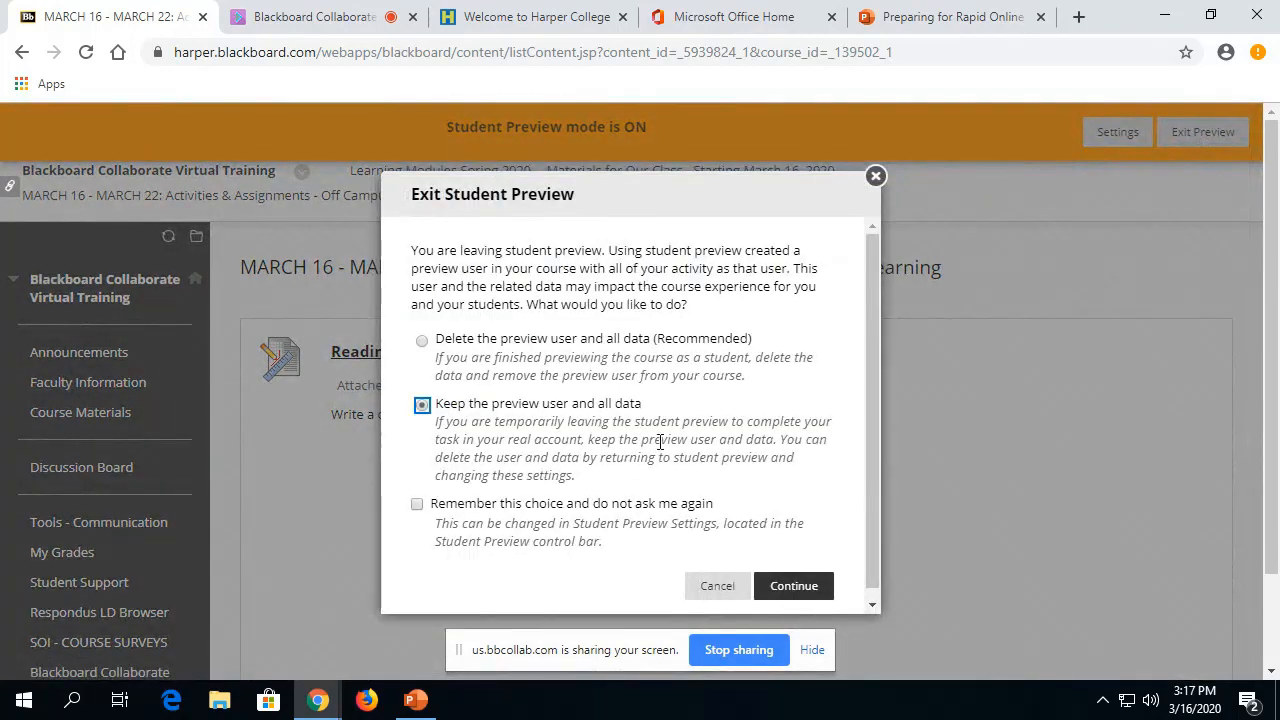
{"action": "left_click", "coordinate": [793, 585]}
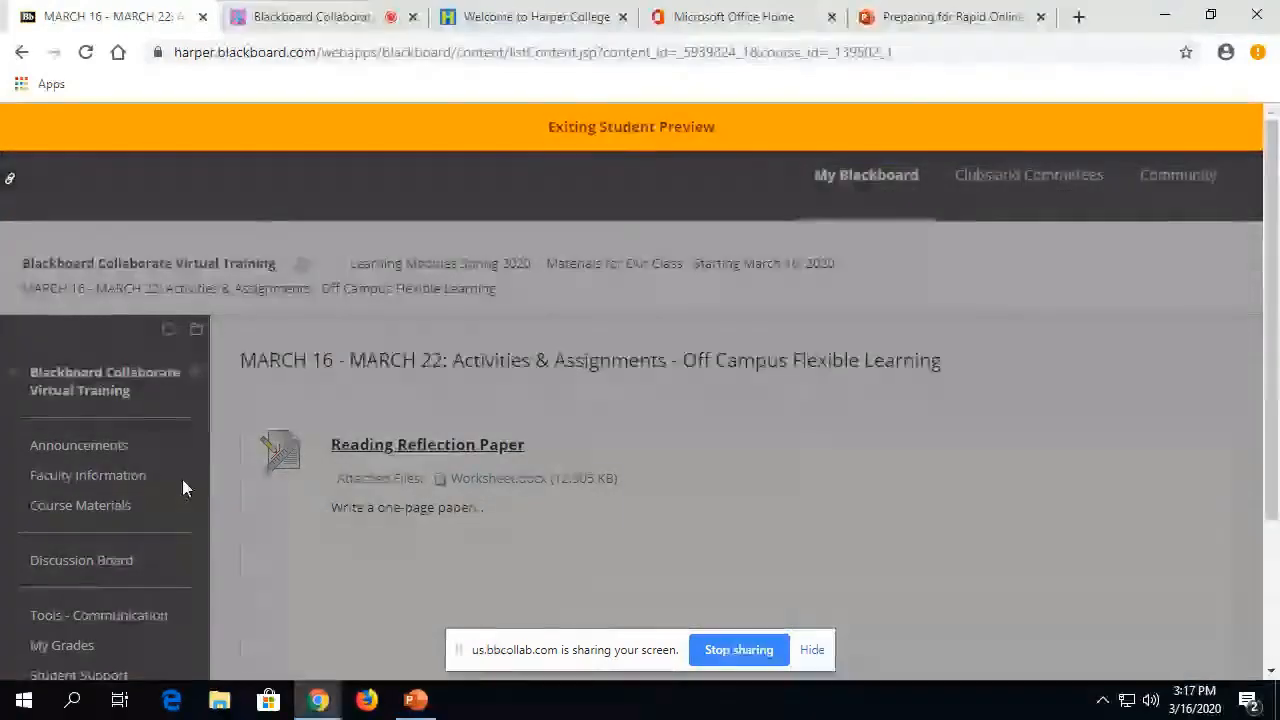
Expand the Grade Center section in the Control Panel
{"action": "left_click", "coordinate": [78, 445]}
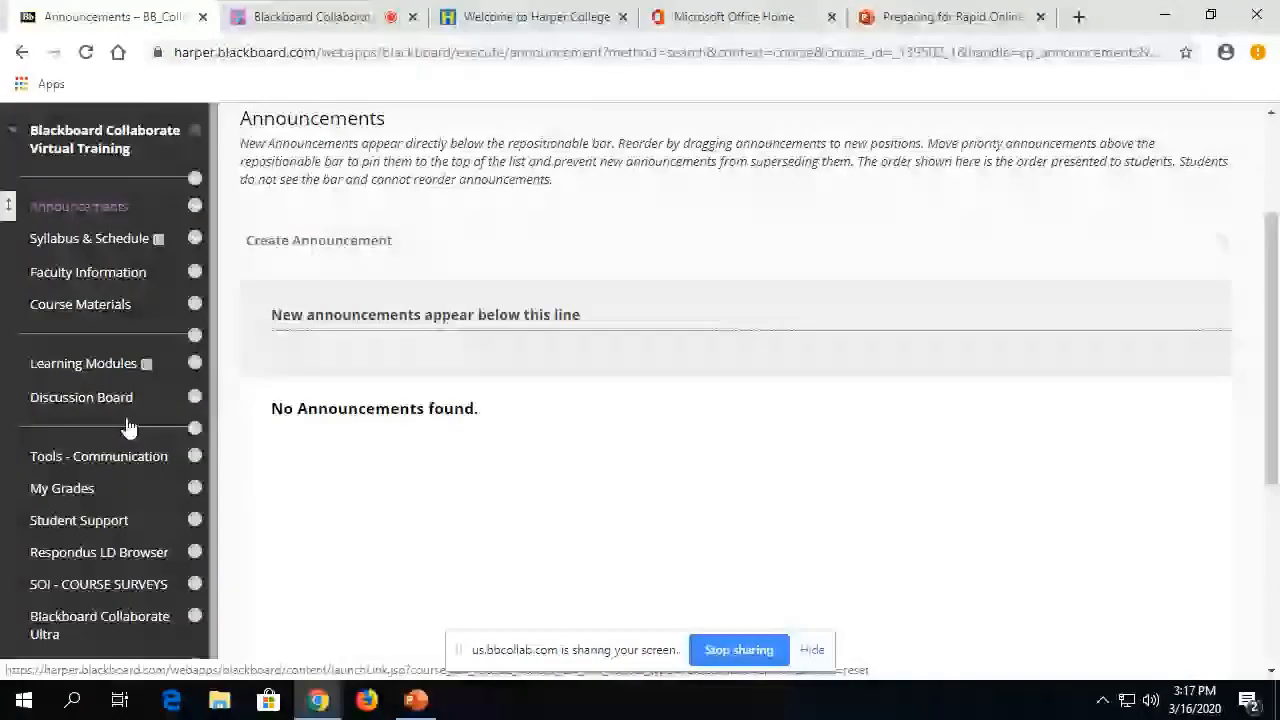
{"action": "scroll", "scroll_direction": "down", "scroll_amount": 3}
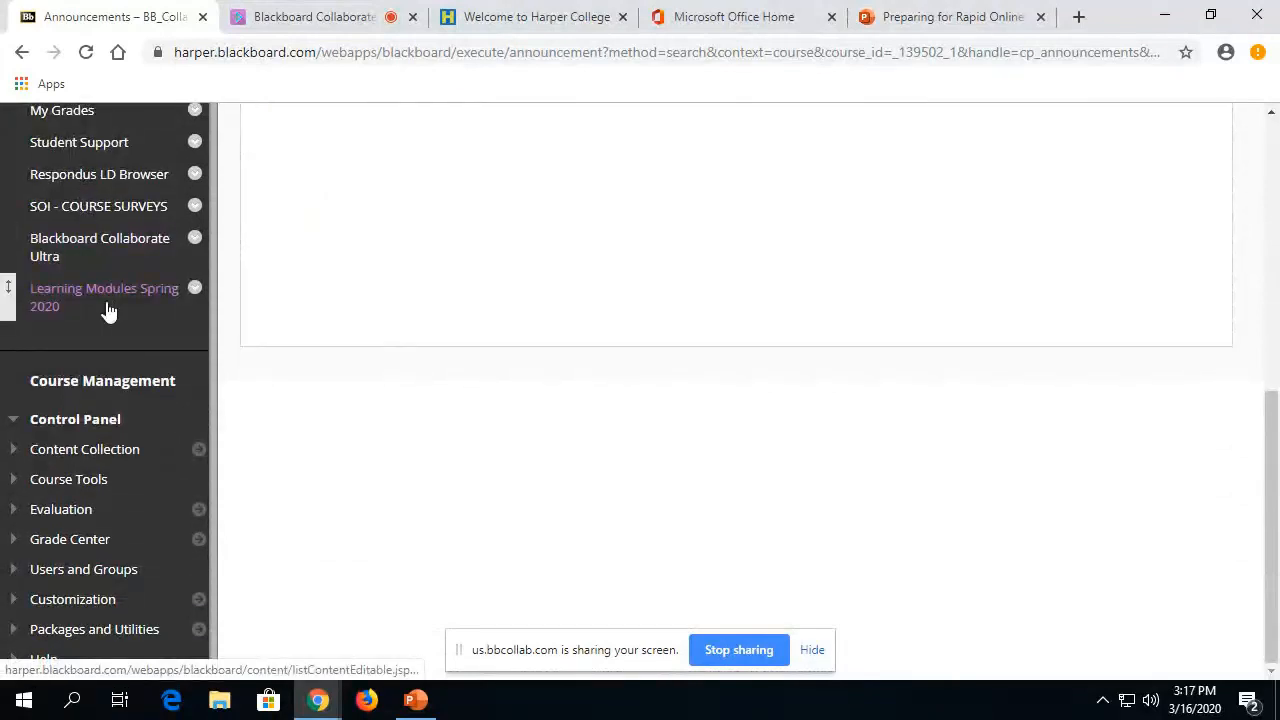
{"action": "mouse_move", "coordinate": [36, 550]}
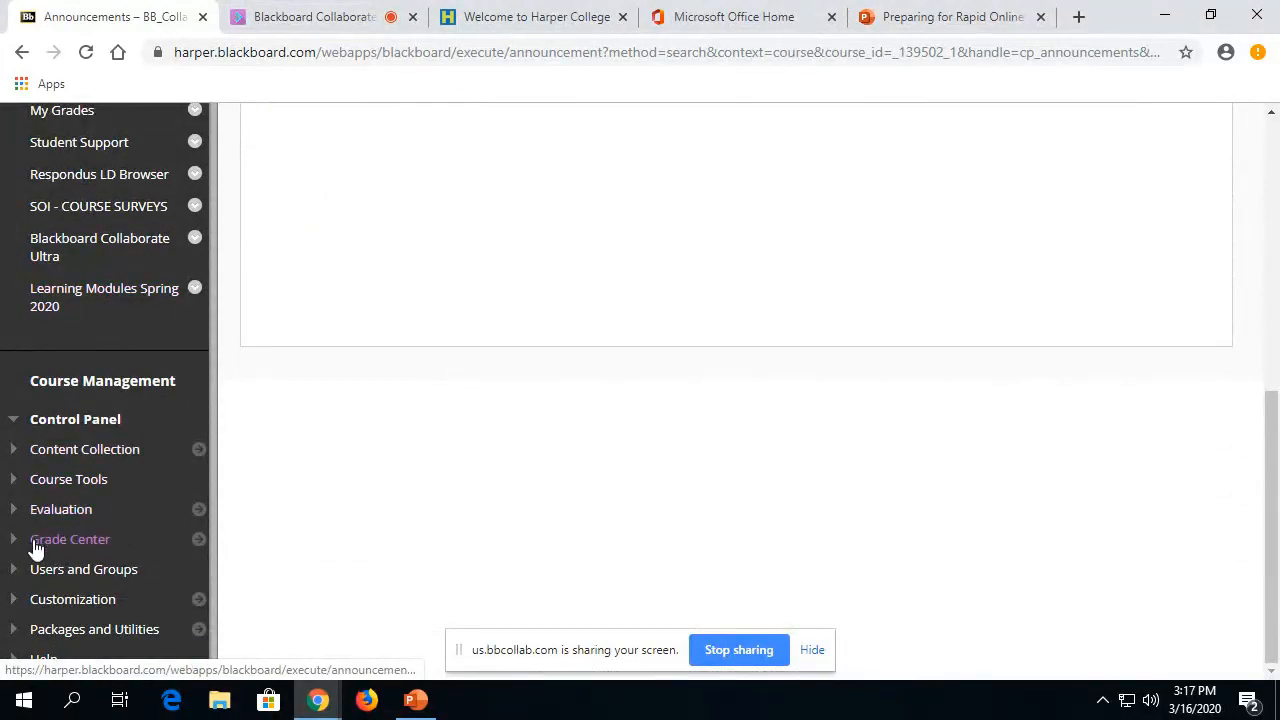
{"action": "left_click", "coordinate": [70, 539]}
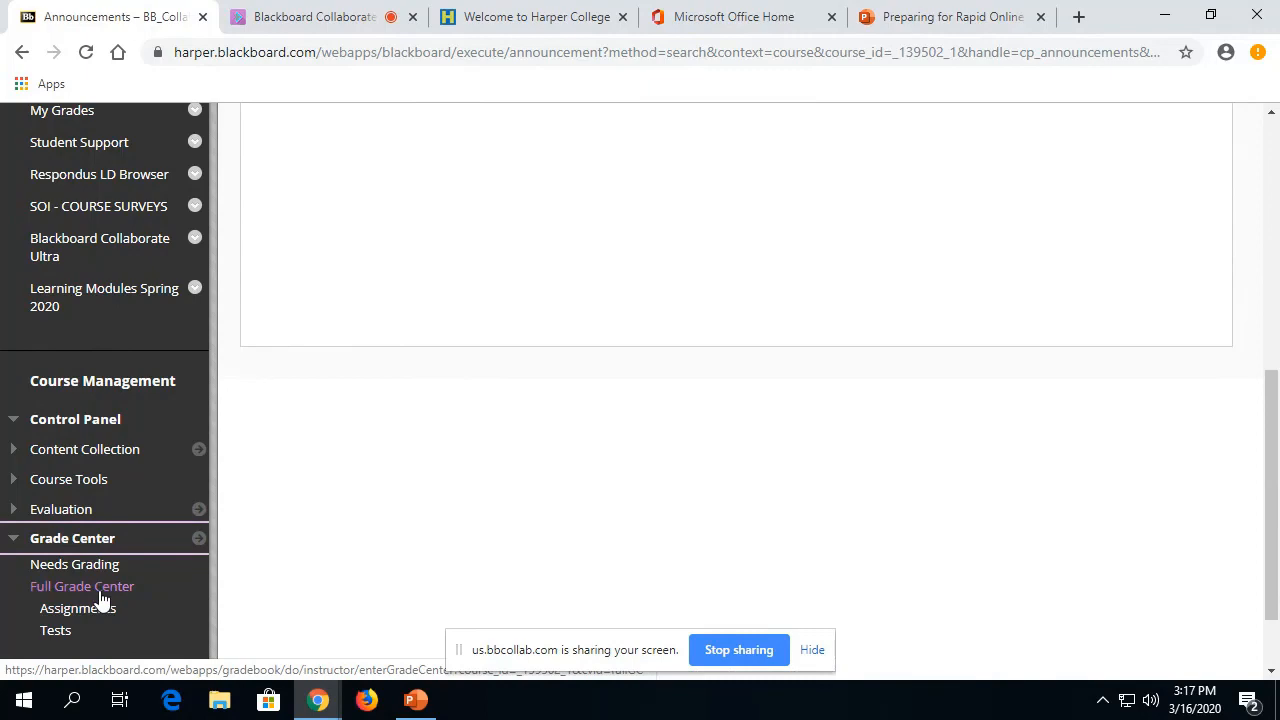
Open the Full Grade Center and the preview student's Reading Reflection Paper cell menu
{"action": "left_click", "coordinate": [82, 586]}
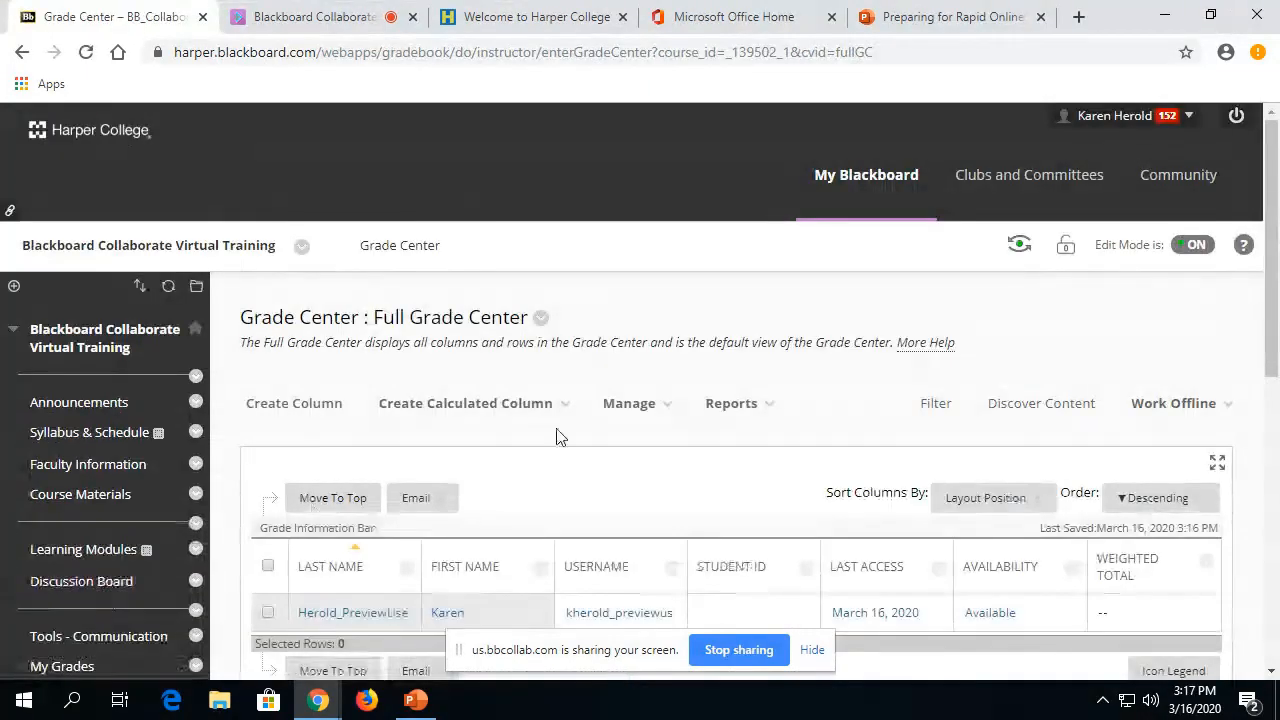
{"action": "scroll", "scroll_direction": "down", "scroll_amount": 3}
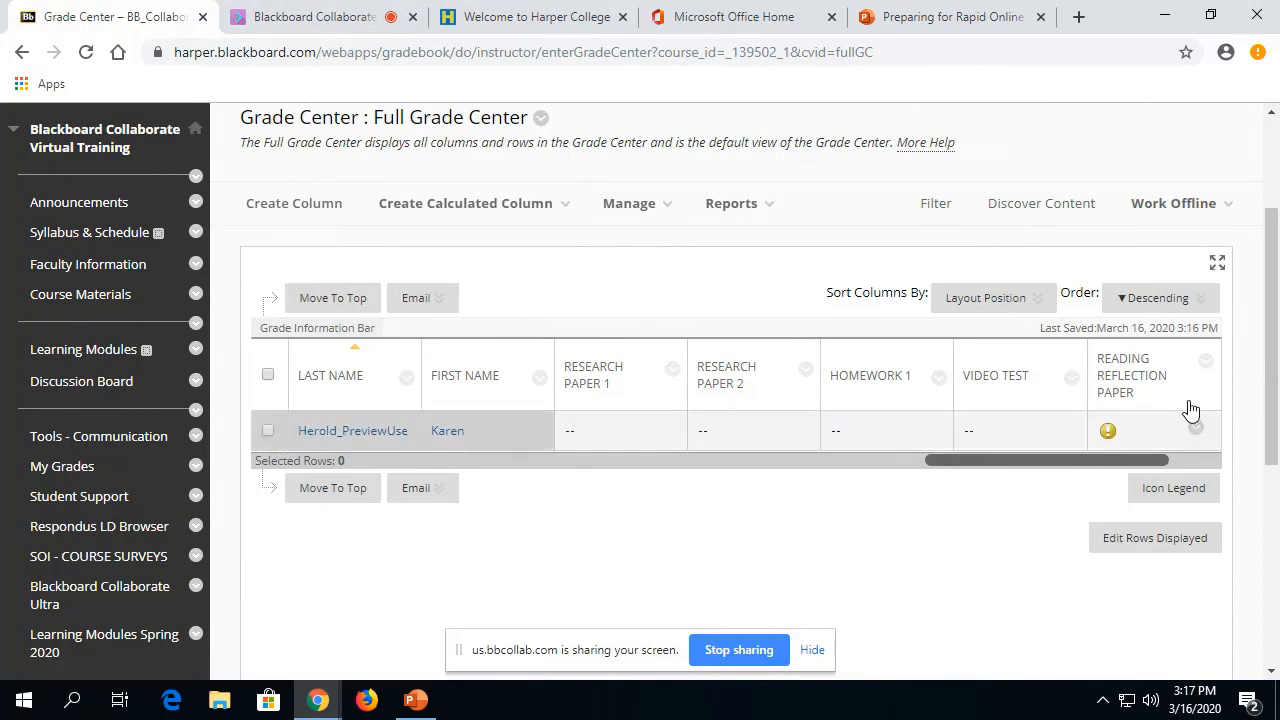
{"action": "mouse_move", "coordinate": [1165, 390]}
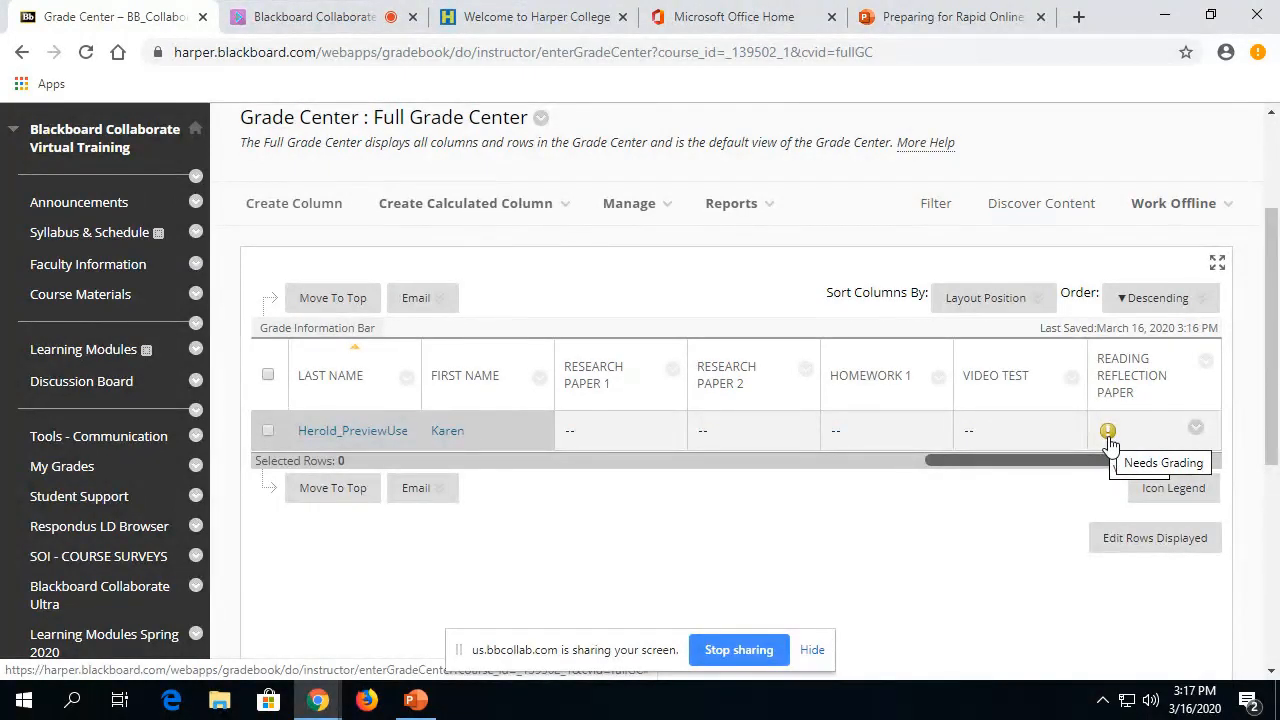
{"action": "mouse_move", "coordinate": [1195, 430]}
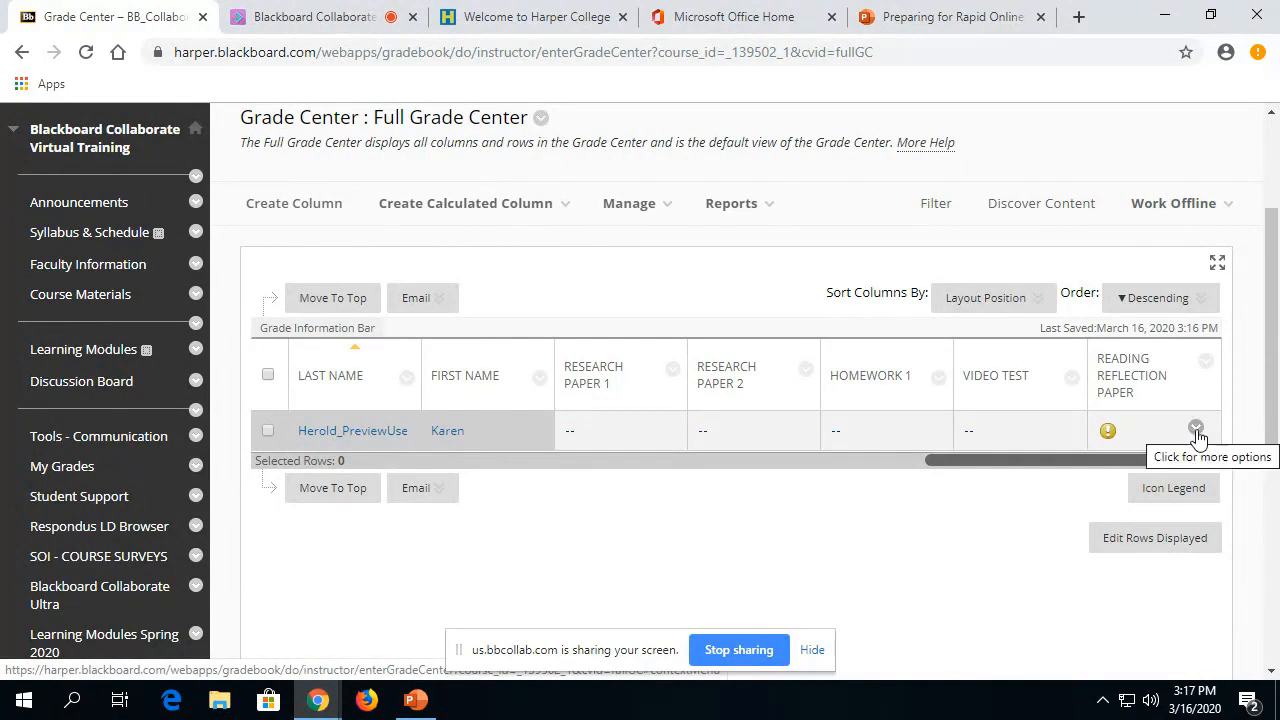
{"action": "left_click", "coordinate": [1196, 427]}
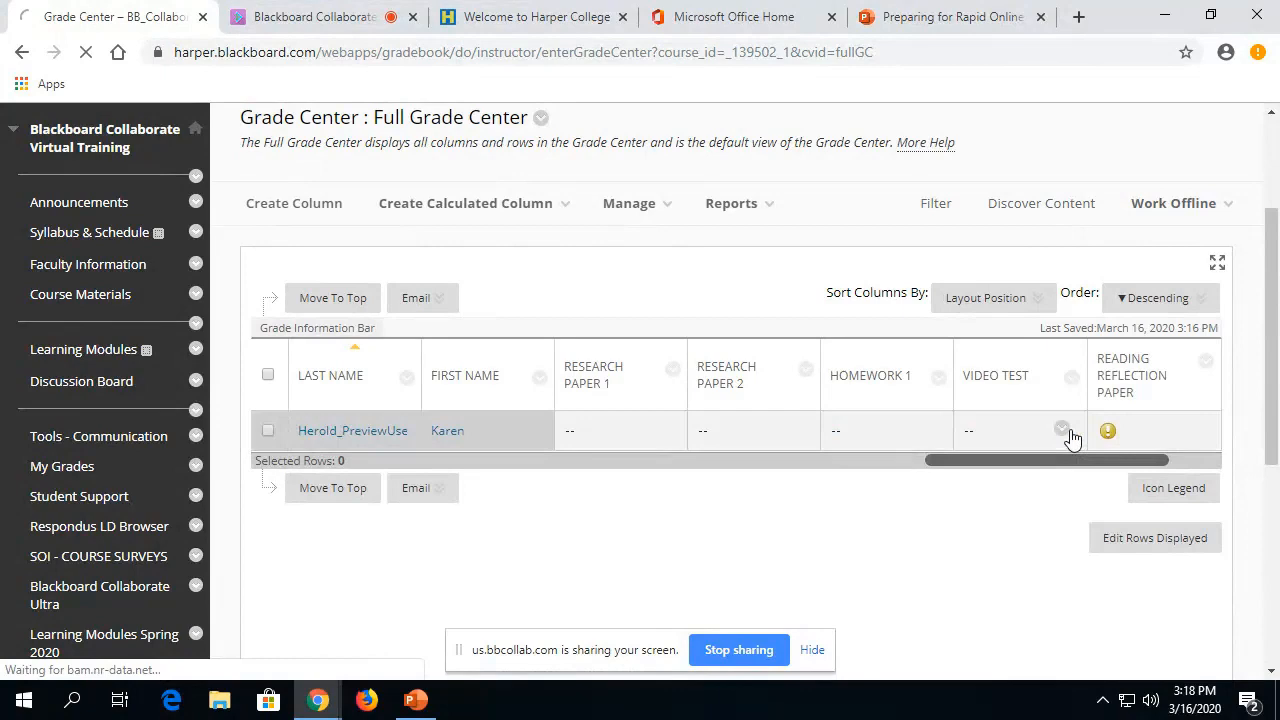
Open the submitted attempt and enter an attempt grade of 8
{"action": "left_click", "coordinate": [1106, 431]}
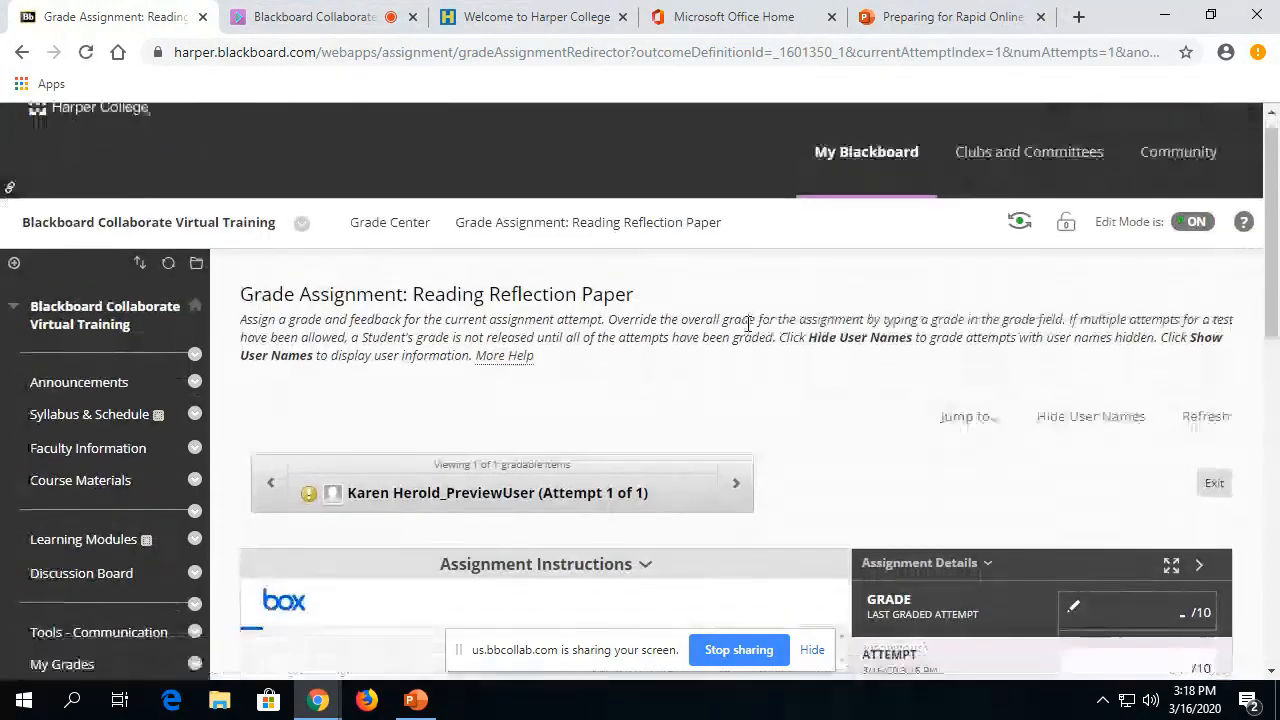
{"action": "scroll", "scroll_direction": "down", "scroll_amount": 3}
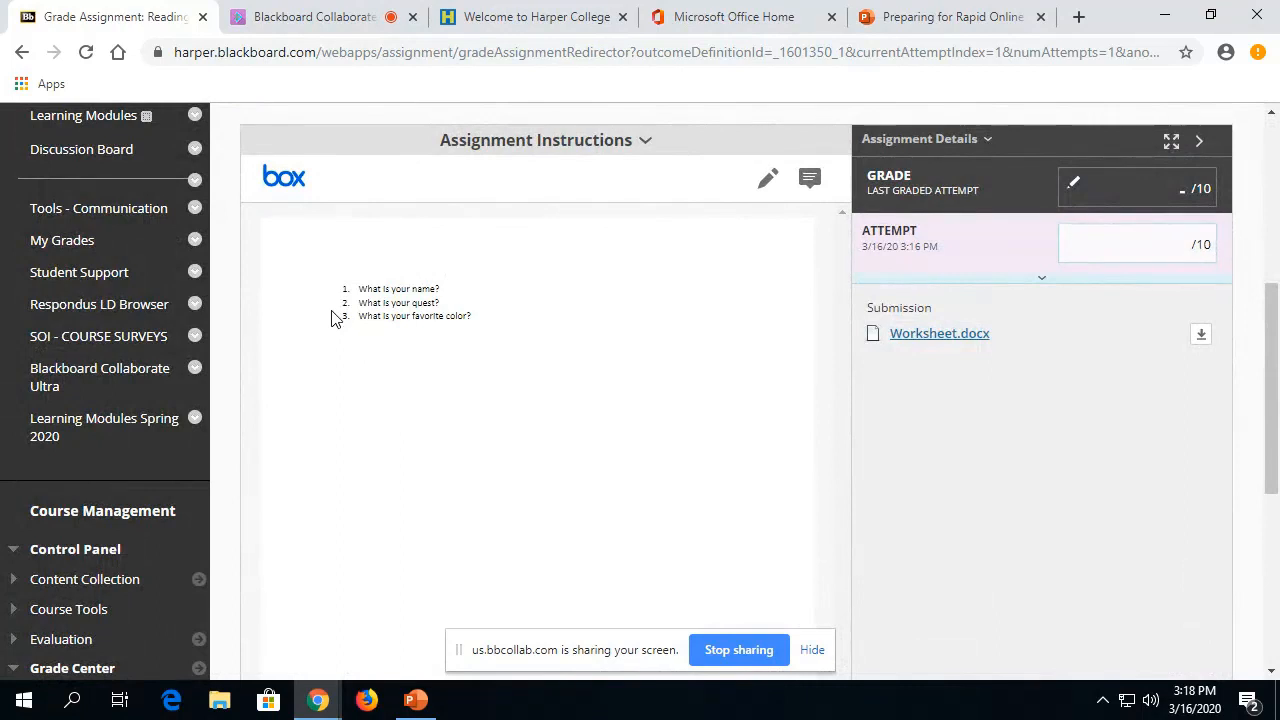
{"action": "left_click", "coordinate": [1130, 243]}
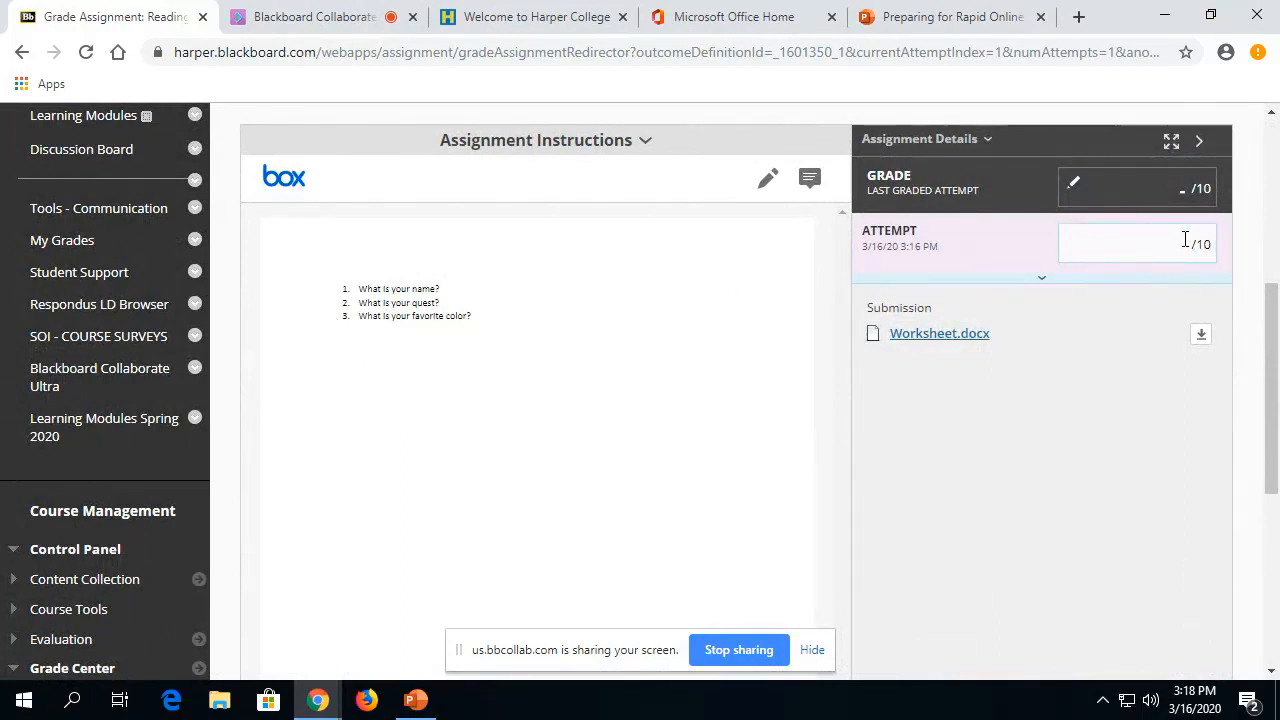
{"action": "left_click", "coordinate": [1135, 243]}
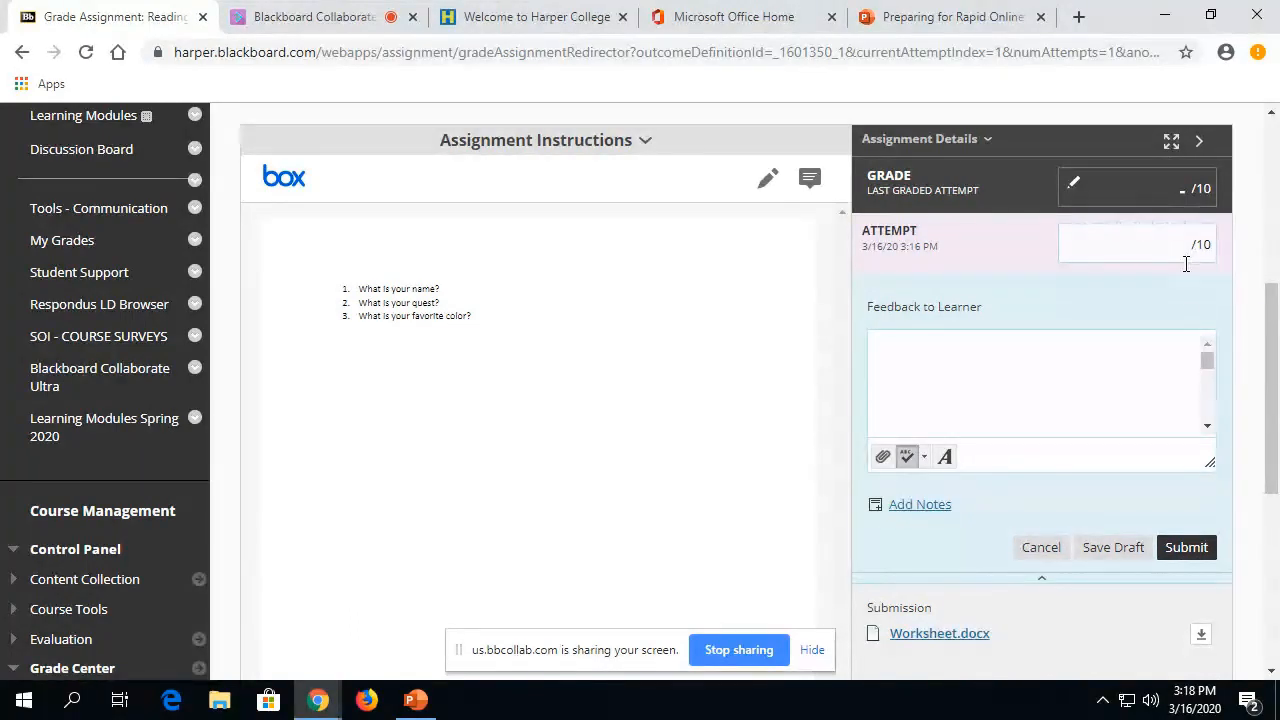
{"action": "type", "text": "8"}
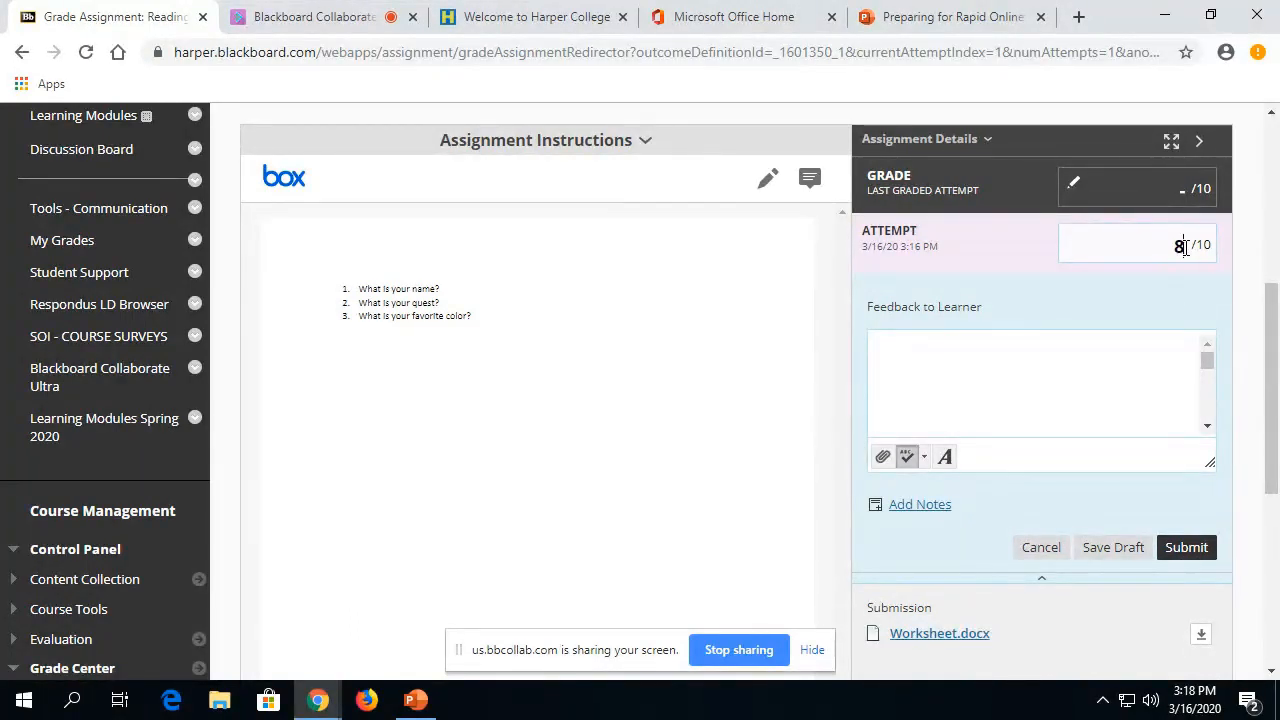
Add feedback beginning 'Nice' and submit the grade
{"action": "left_click", "coordinate": [1040, 385]}
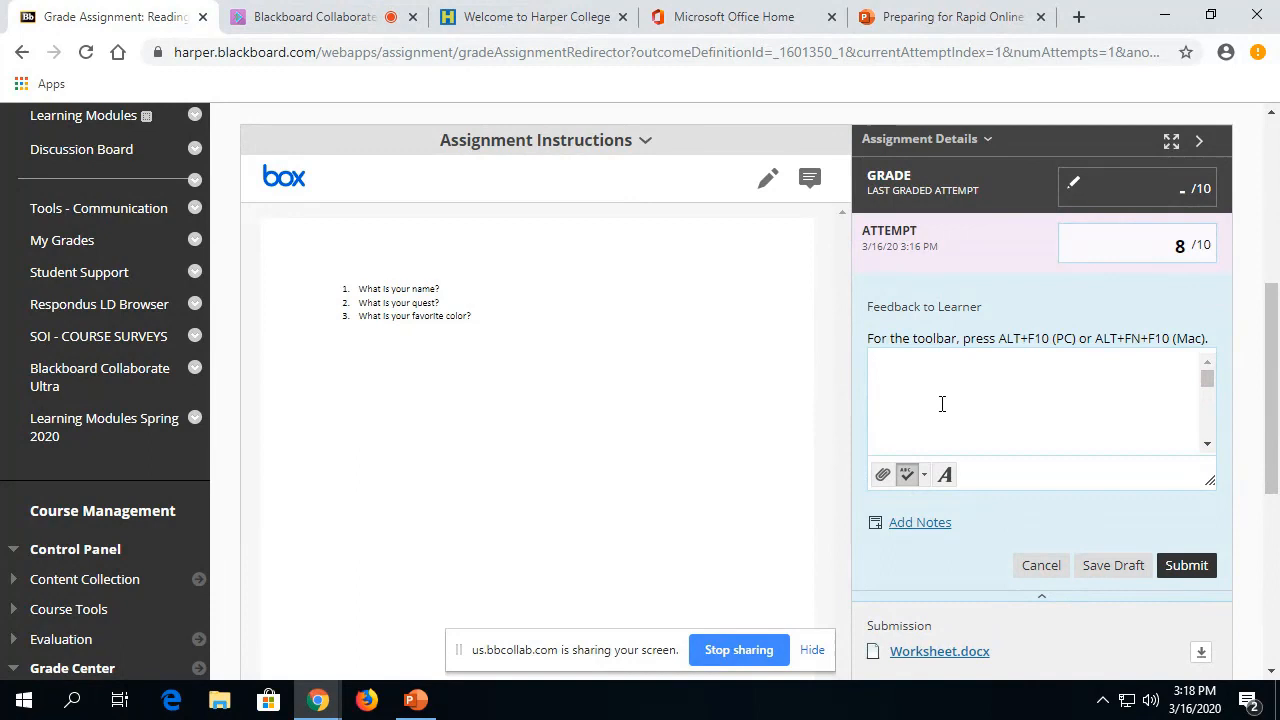
{"action": "type", "text": "Nice work on the paper..."}
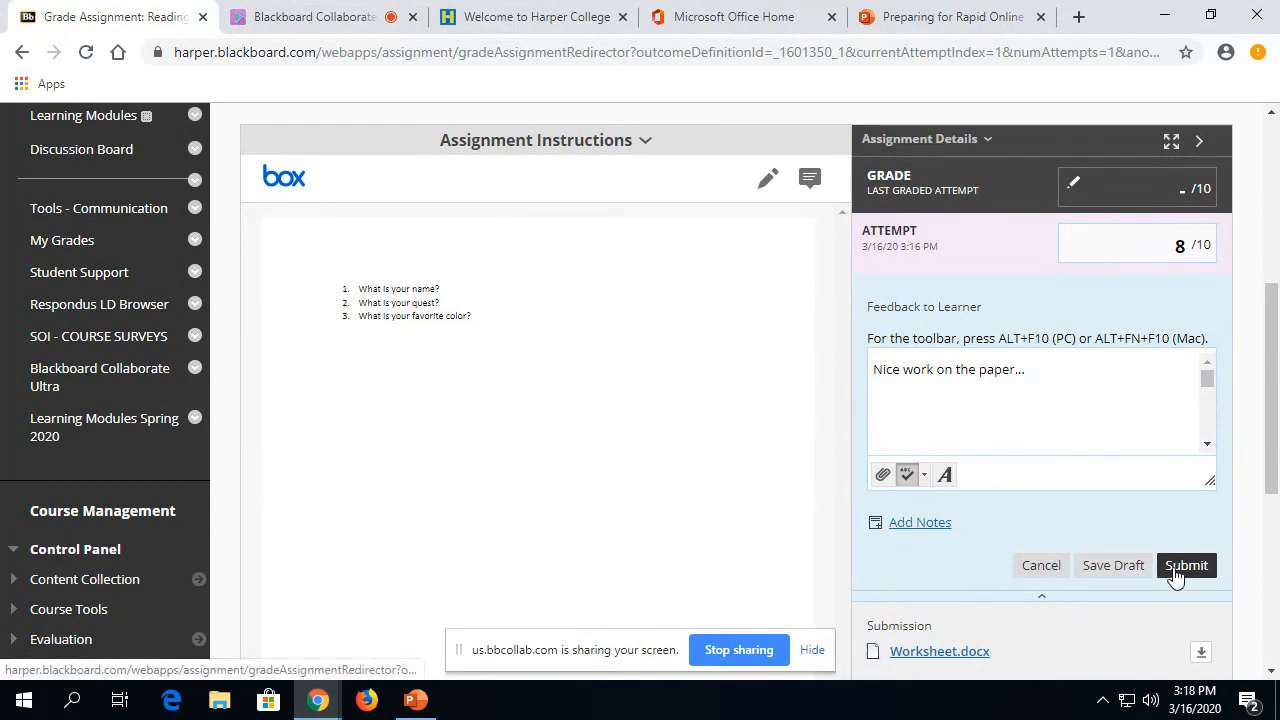
{"action": "left_click", "coordinate": [1185, 565]}
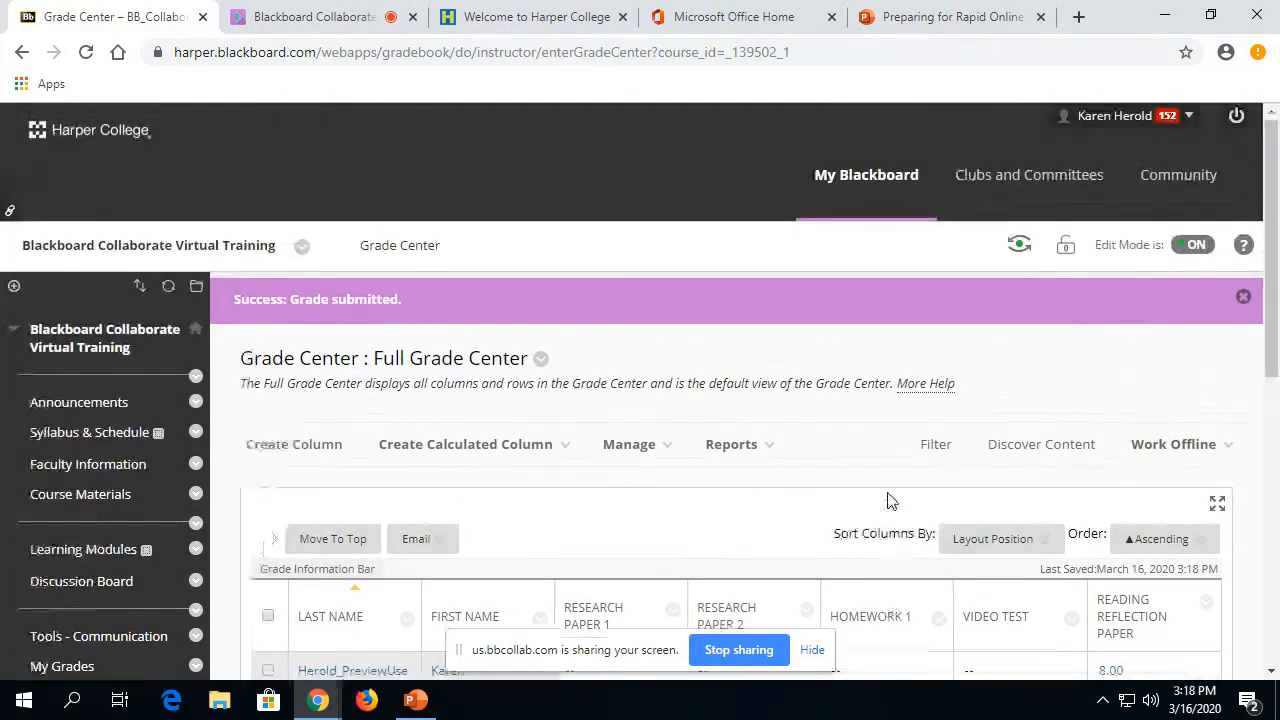
{"action": "mouse_move", "coordinate": [1019, 245]}
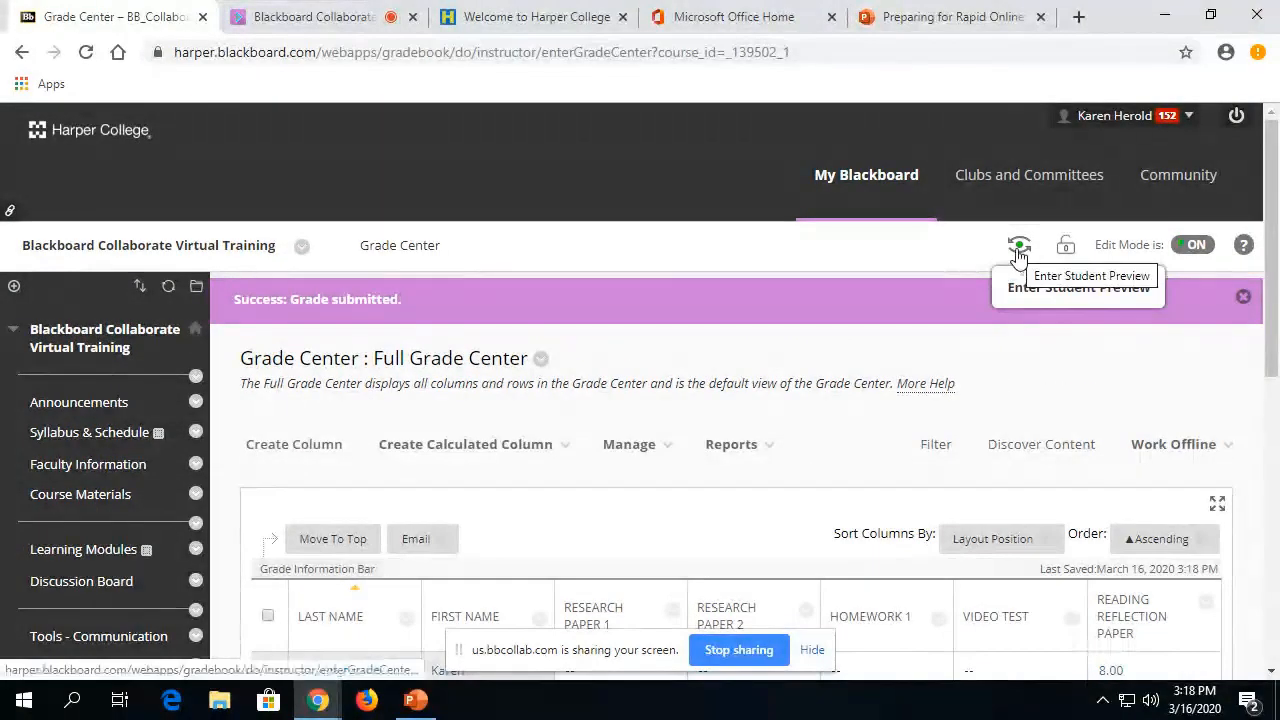
Enter Student Preview and browse the course Announcements page as a student
{"action": "left_click", "coordinate": [1018, 245]}
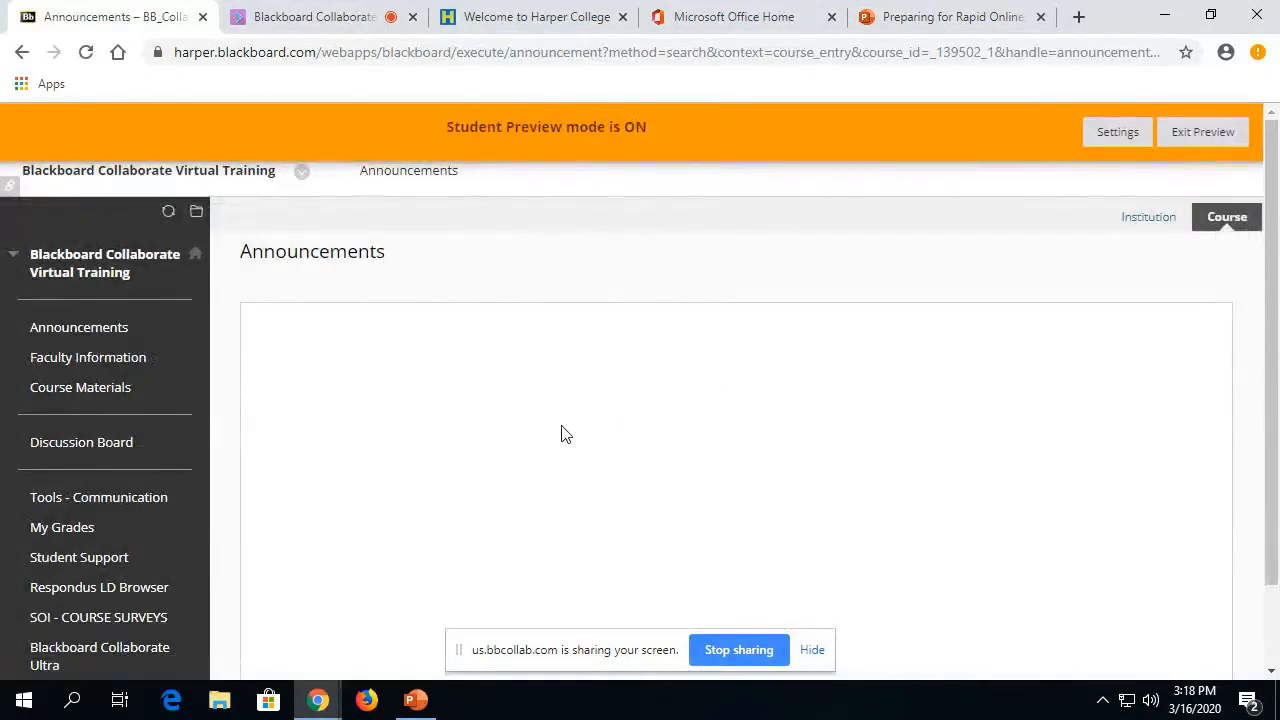
{"action": "scroll", "scroll_direction": "down", "scroll_amount": 3}
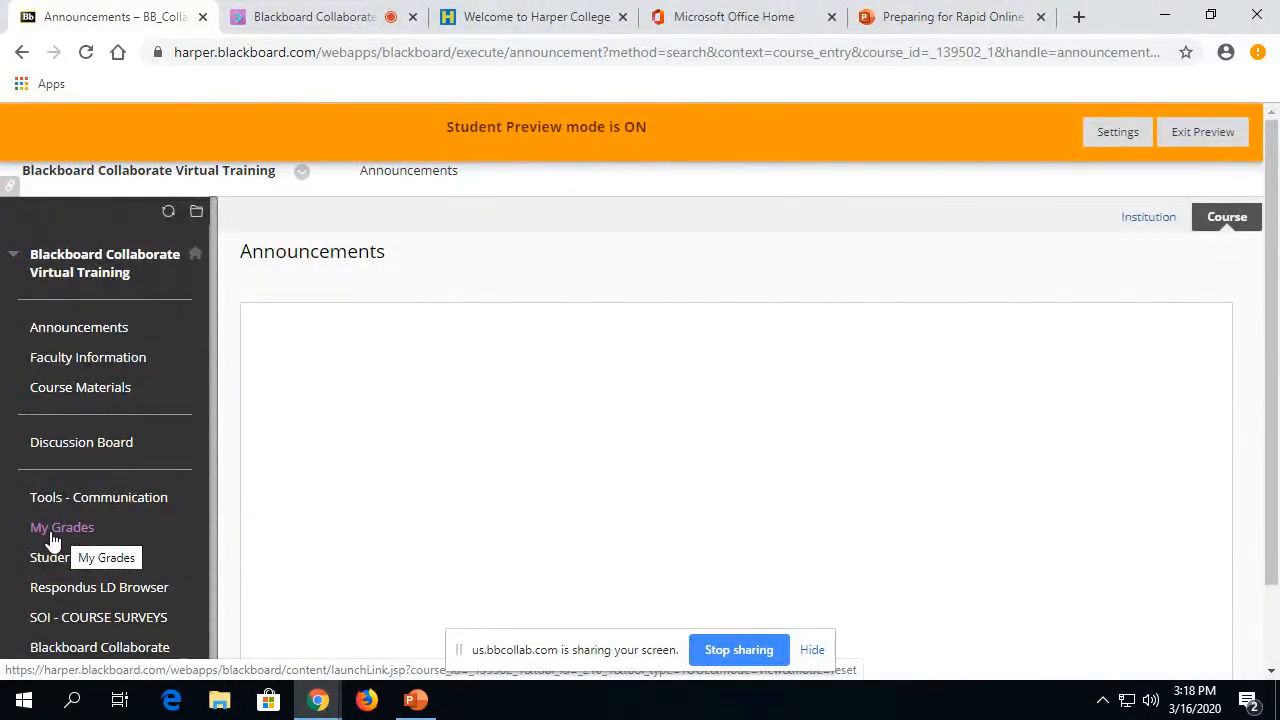
In My Grades, read the Reading Reflection Paper's 8.00/10 grade and feedback
{"action": "left_click", "coordinate": [62, 527]}
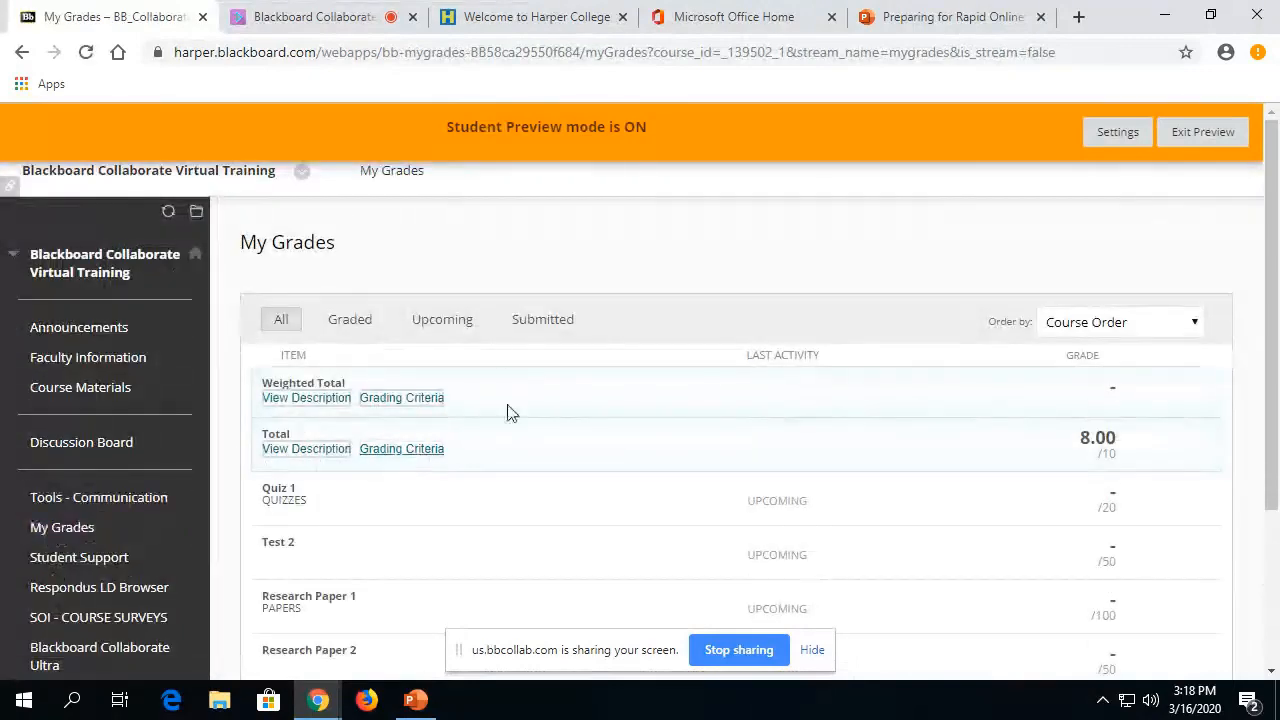
{"action": "scroll", "scroll_direction": "down", "scroll_amount": 3}
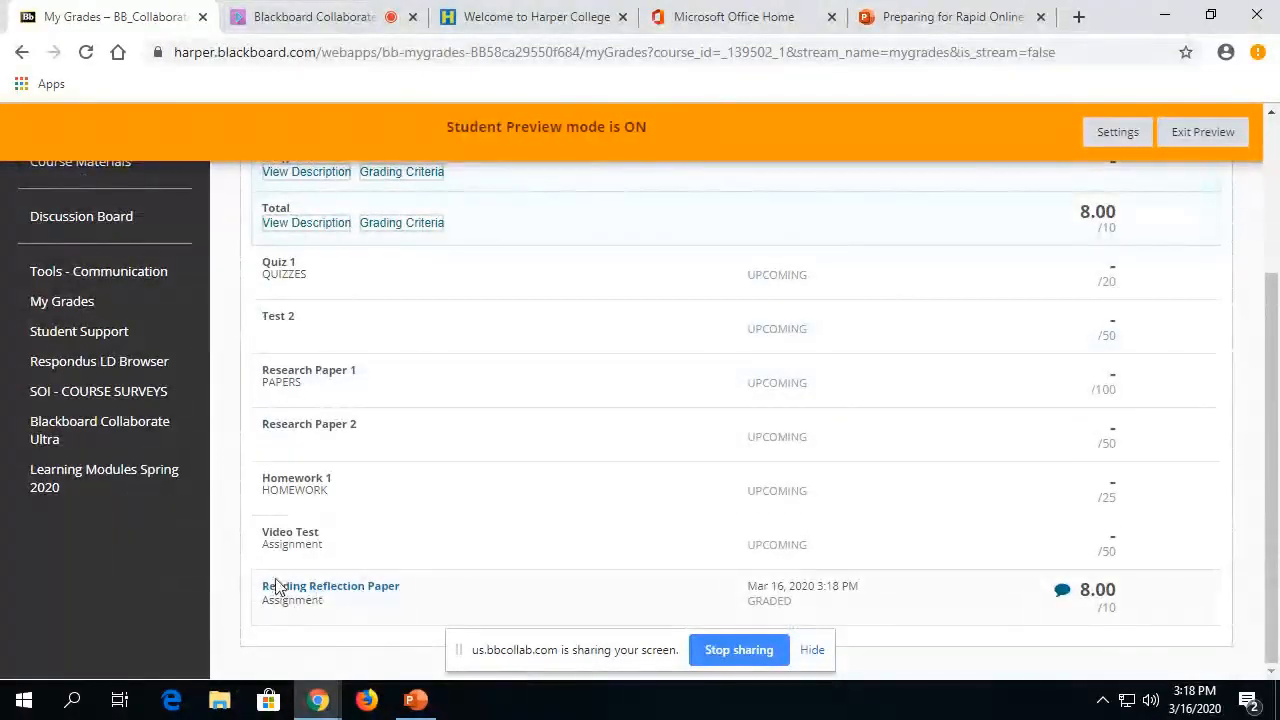
{"action": "mouse_move", "coordinate": [1082, 597]}
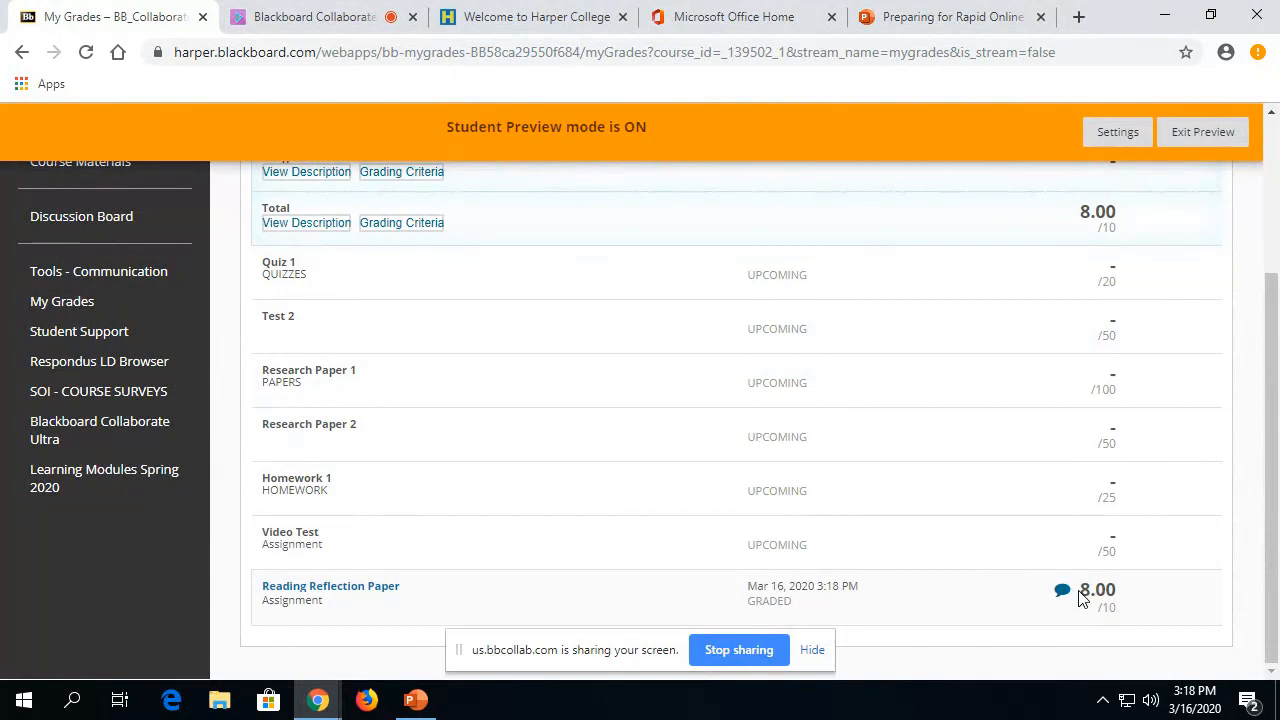
{"action": "mouse_move", "coordinate": [1096, 620]}
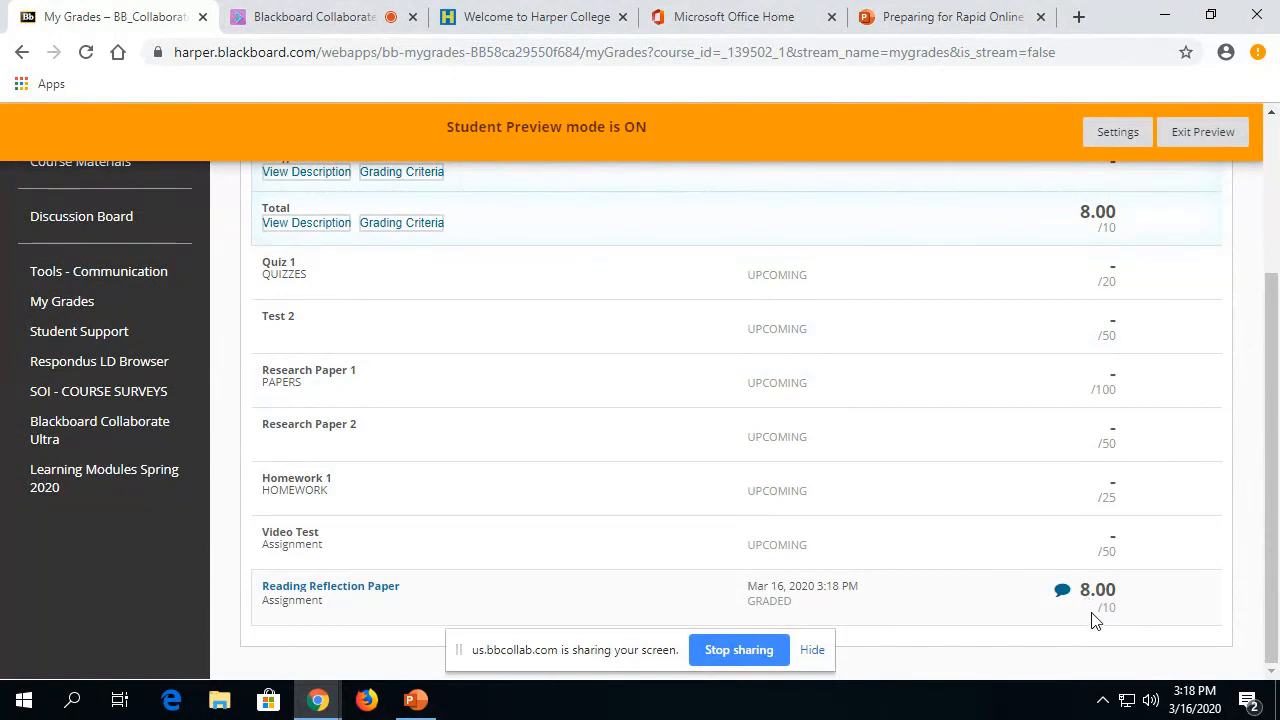
{"action": "left_click", "coordinate": [1062, 589]}
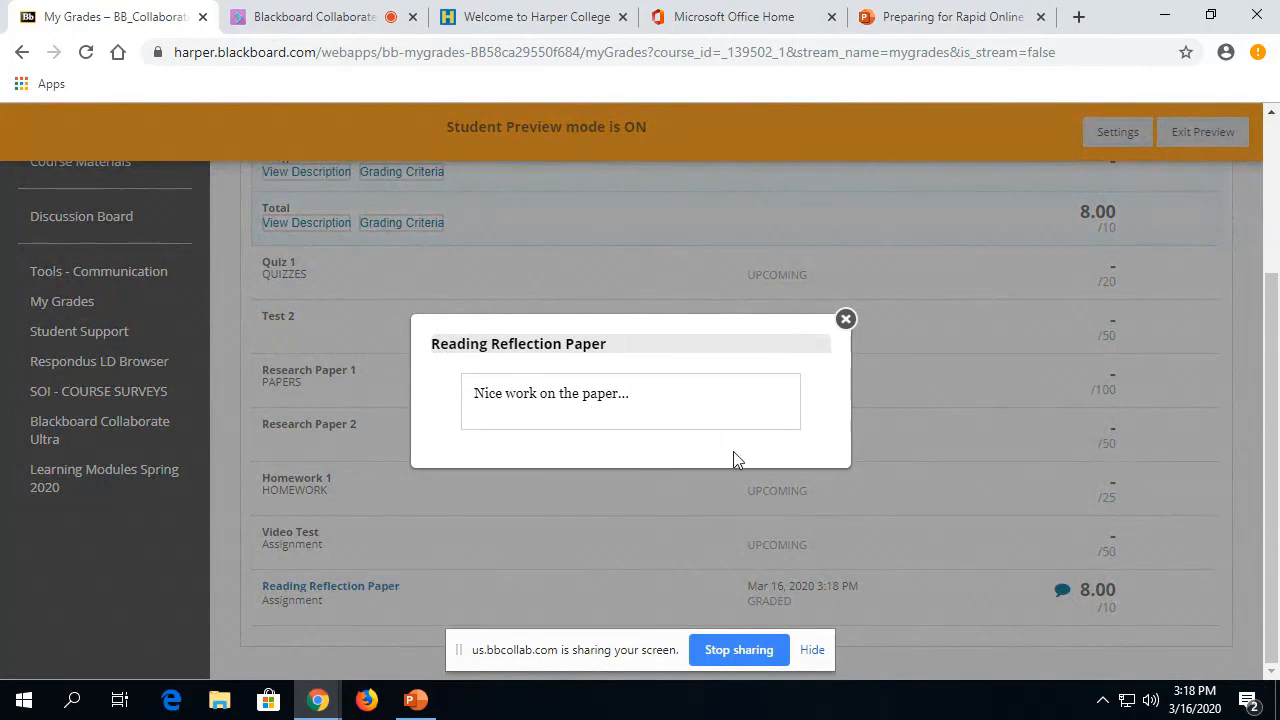
{"action": "left_click", "coordinate": [845, 319]}
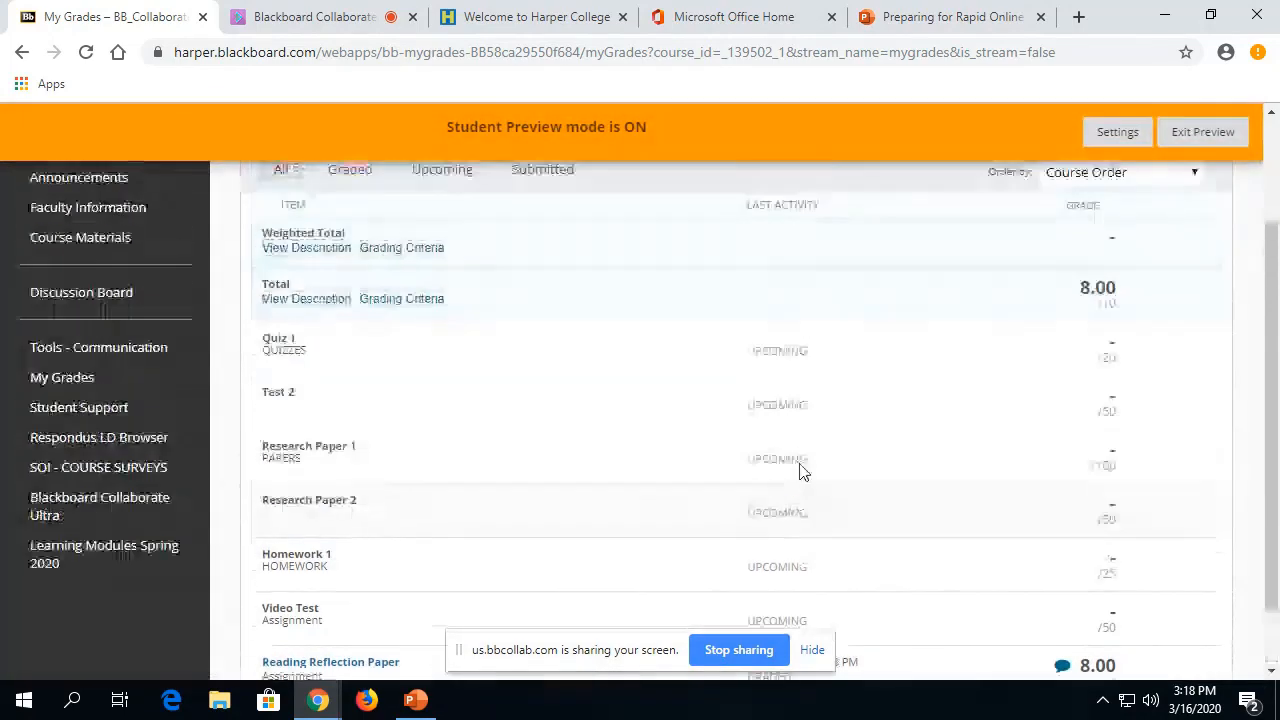
Exit Student Preview, keeping the preview user and all data
{"action": "left_click", "coordinate": [1202, 131]}
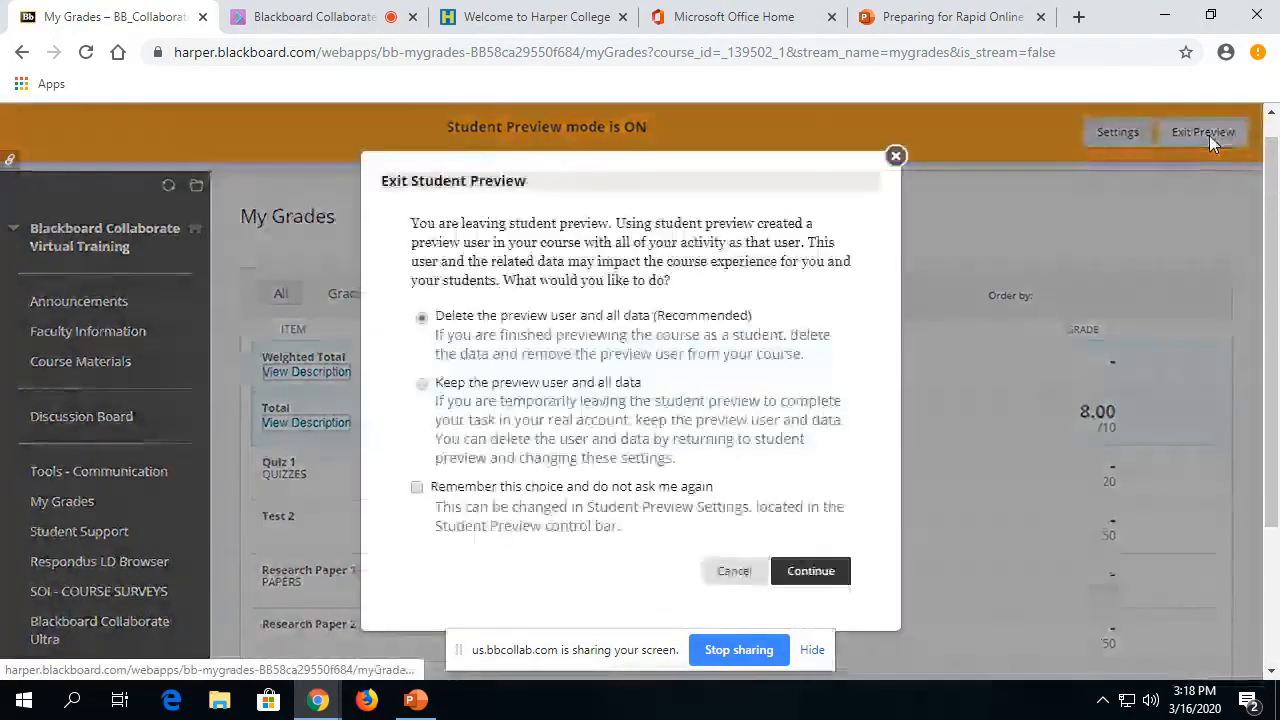
{"action": "left_click", "coordinate": [422, 382]}
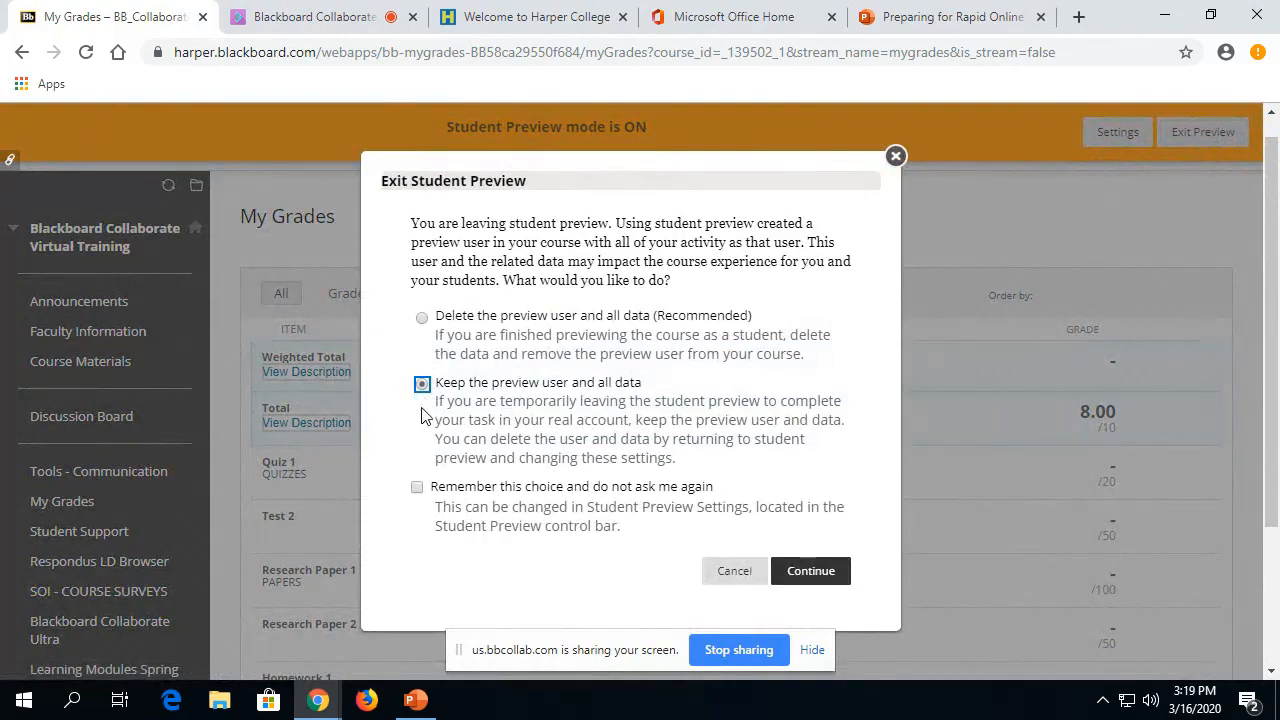
{"action": "left_click", "coordinate": [810, 571]}
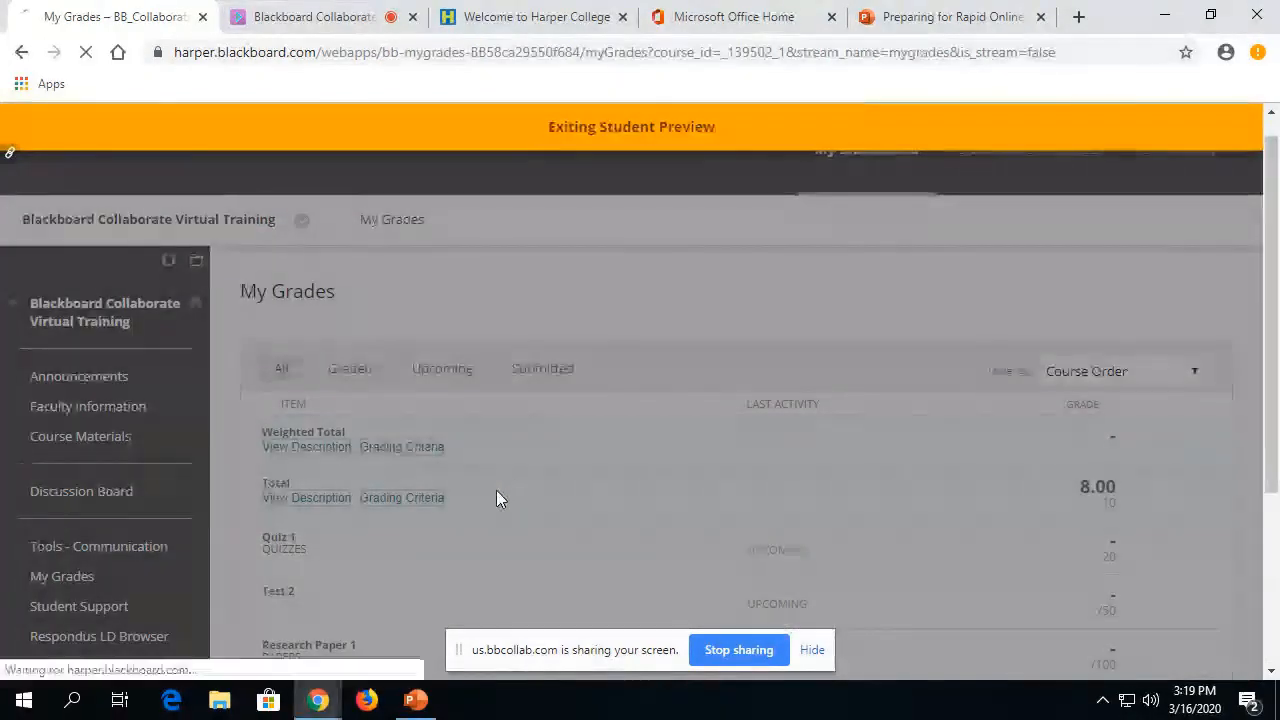